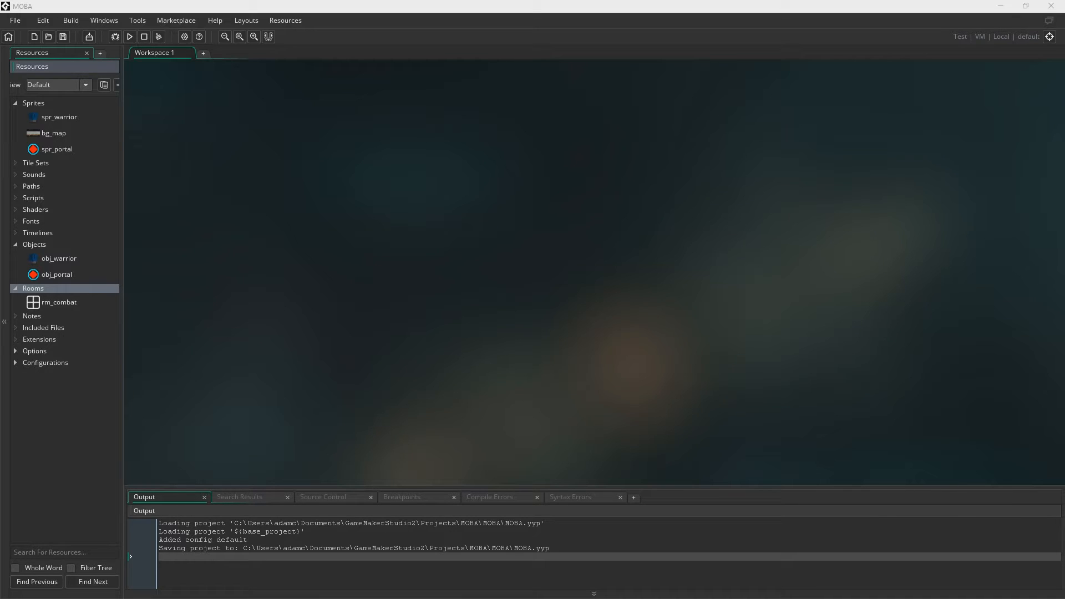
mouse_move(963, 100)
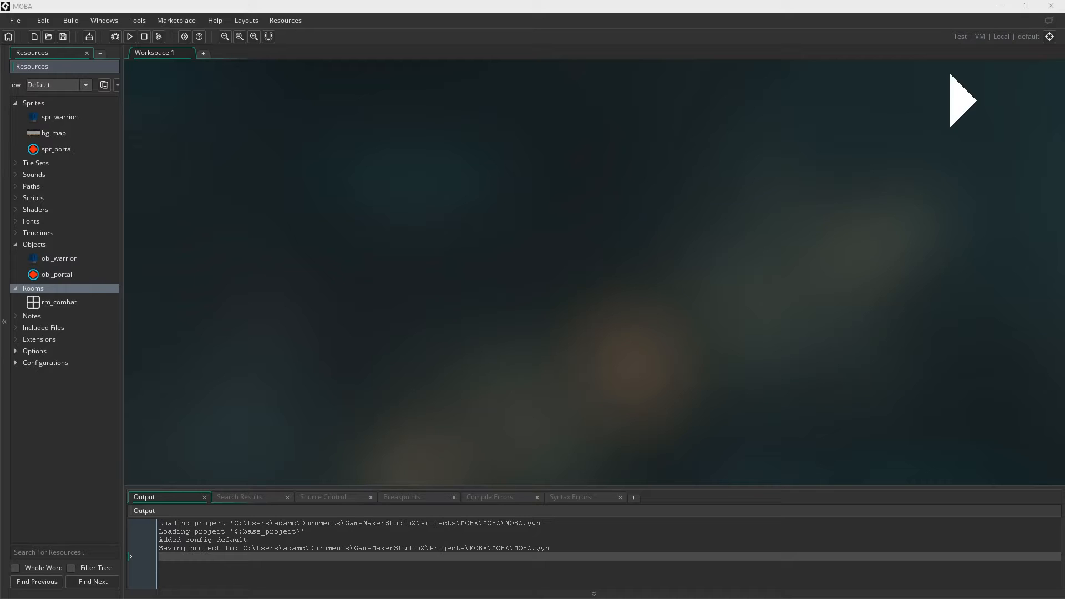
- Create a spr_tower sprite and import the stone tower image into it
right_click(33, 103)
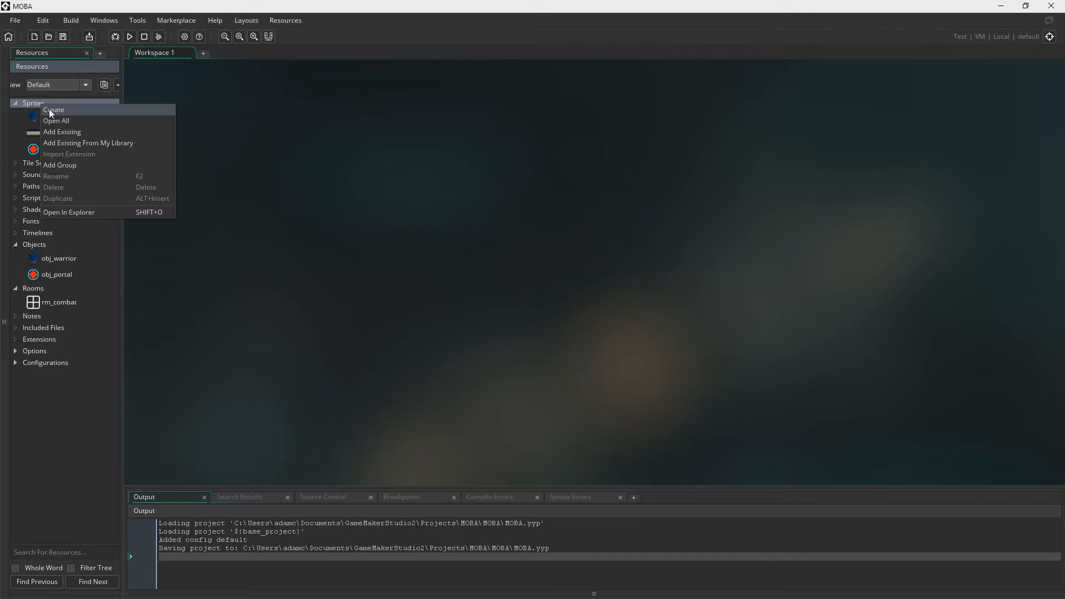
left_click(54, 110)
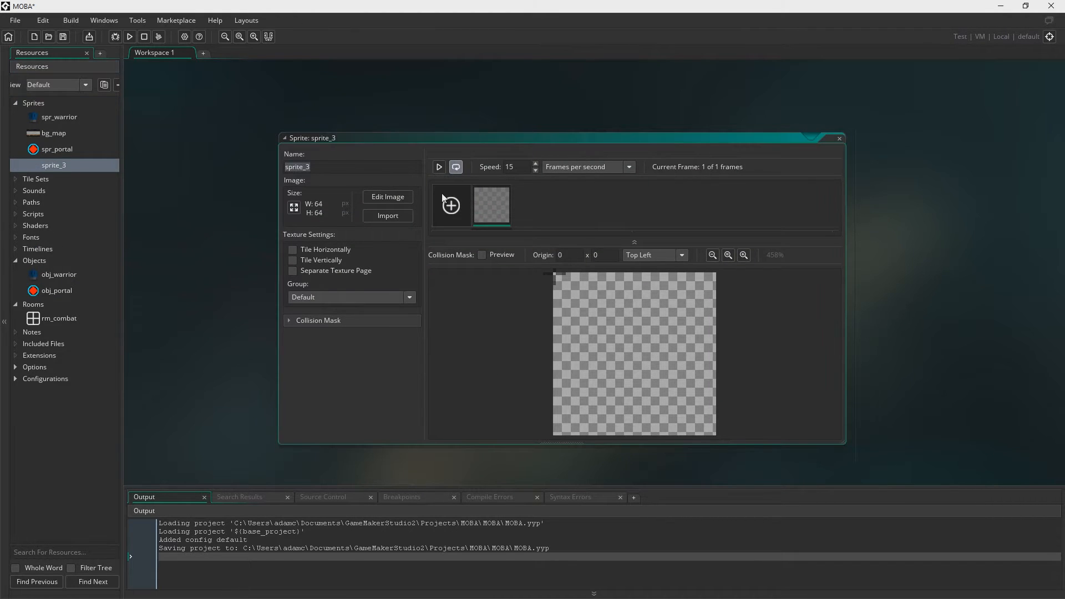
type("spr_tower")
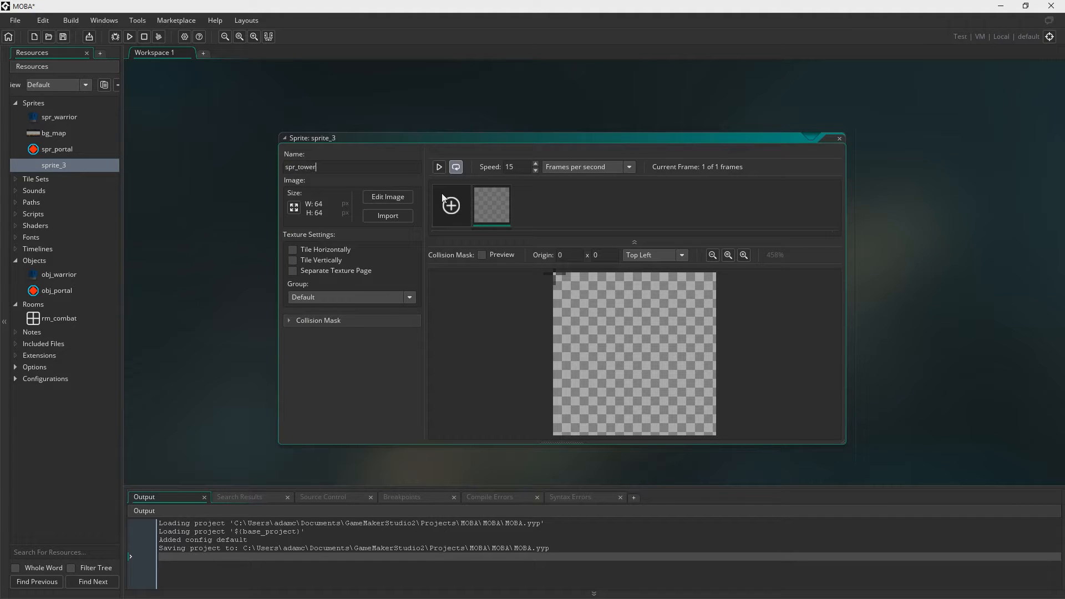
left_click(387, 215)
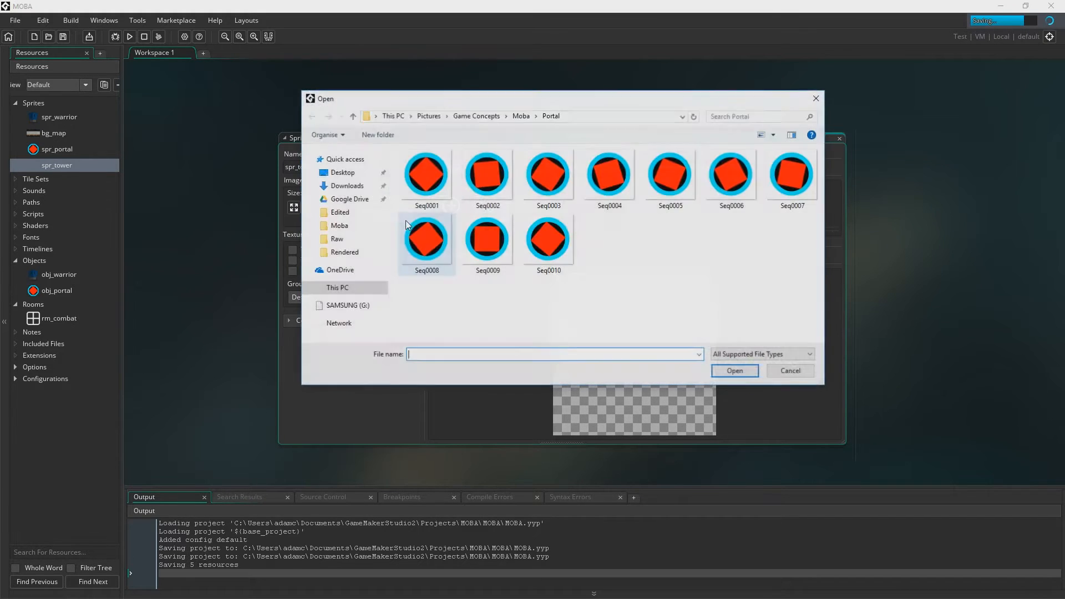
left_click(521, 116)
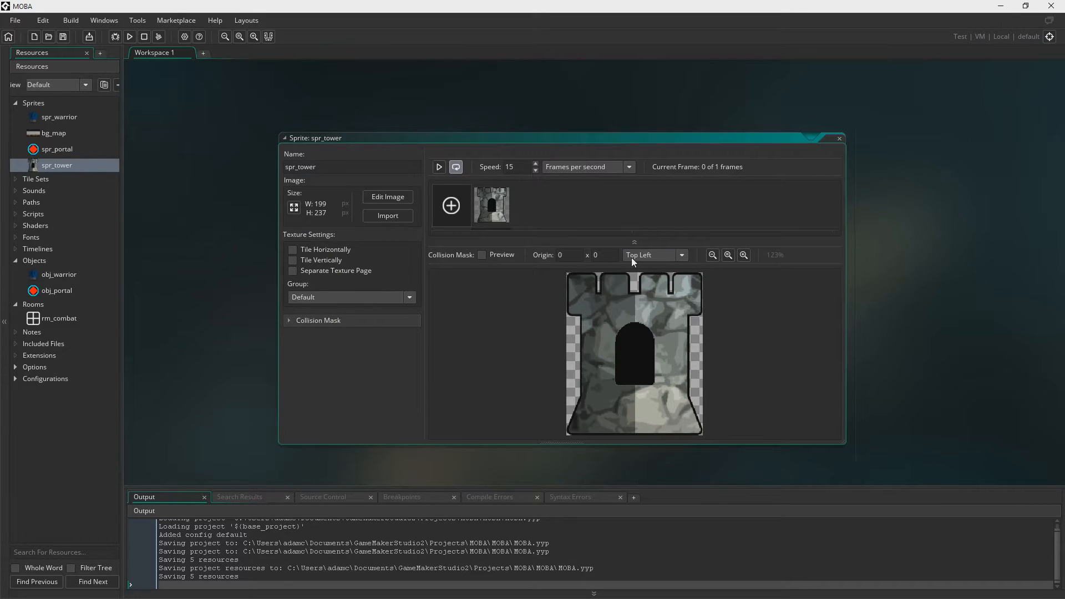
- Set spr_tower's origin to Bottom Centre and close the sprite editor
left_click(680, 255)
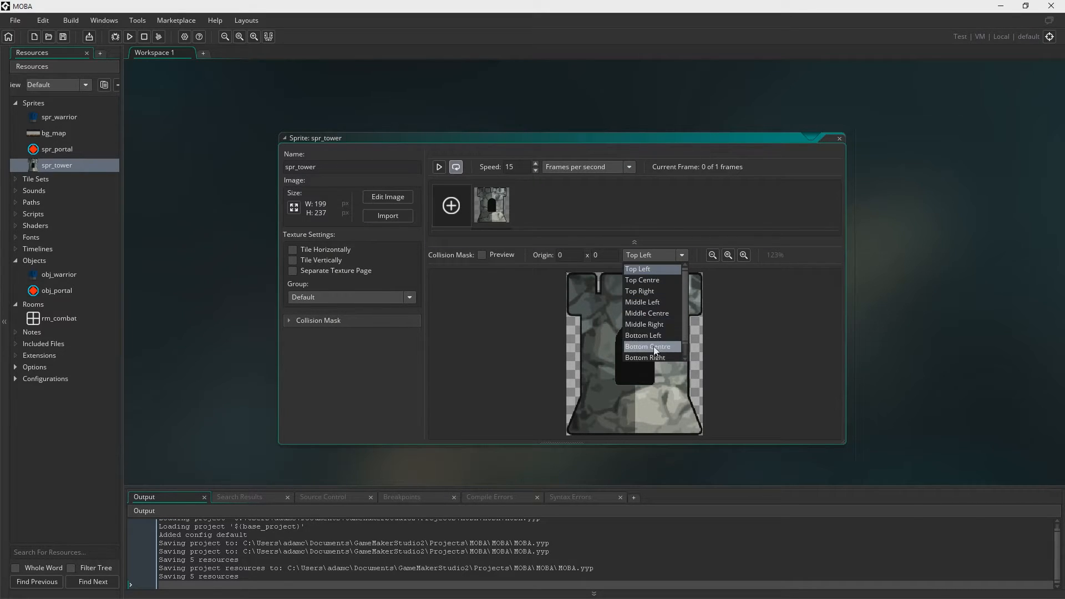
left_click(646, 346)
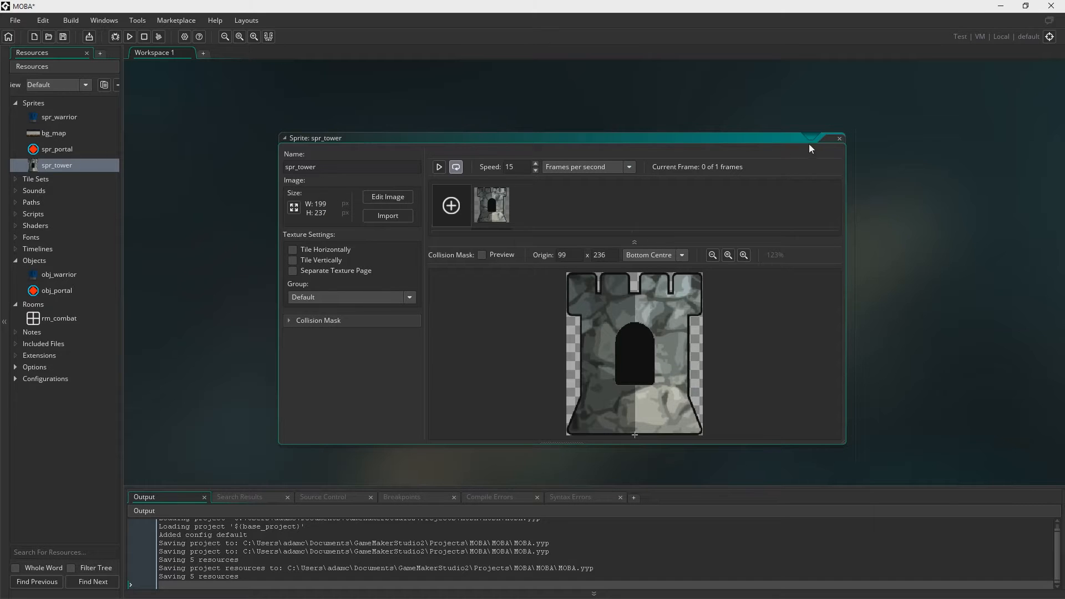
left_click(838, 139)
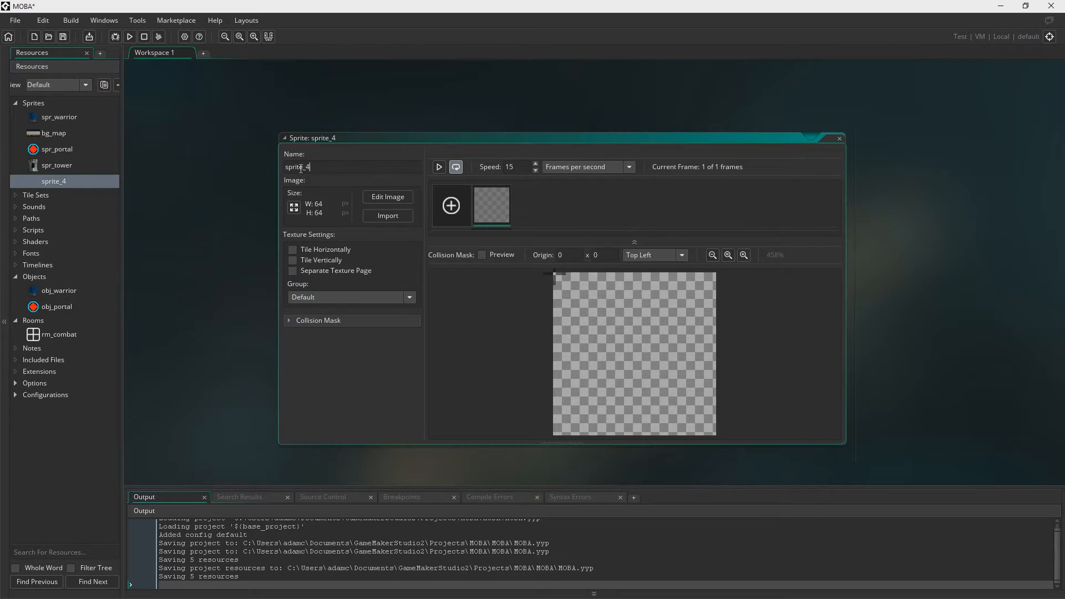
- Name the new sprite spr_tower_projectile, import the Projectile image, and put the origin at its tip
type("spr_tower_projectil")
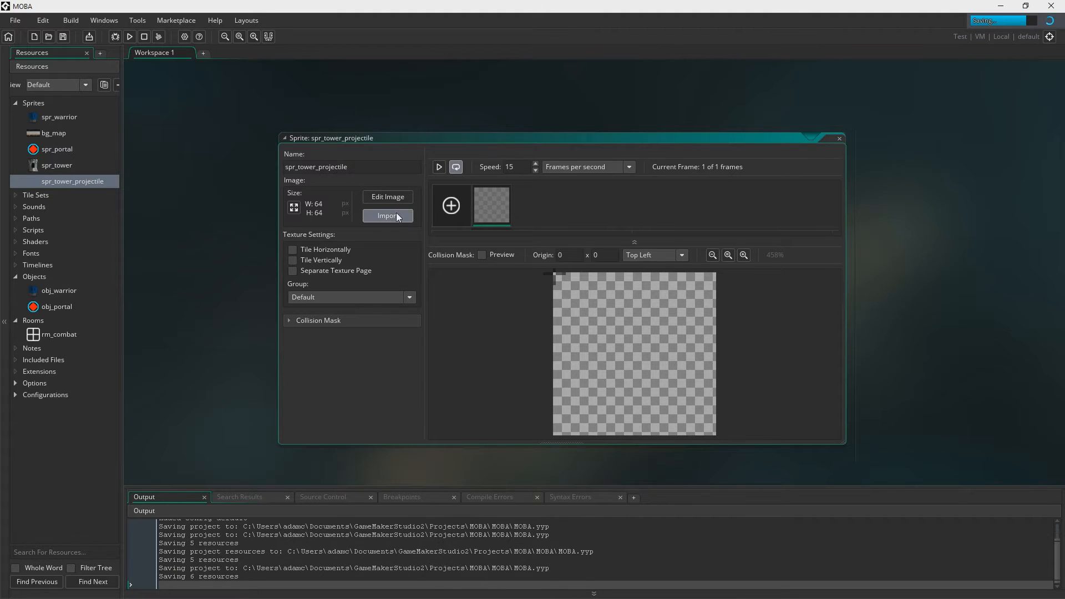
left_click(387, 215)
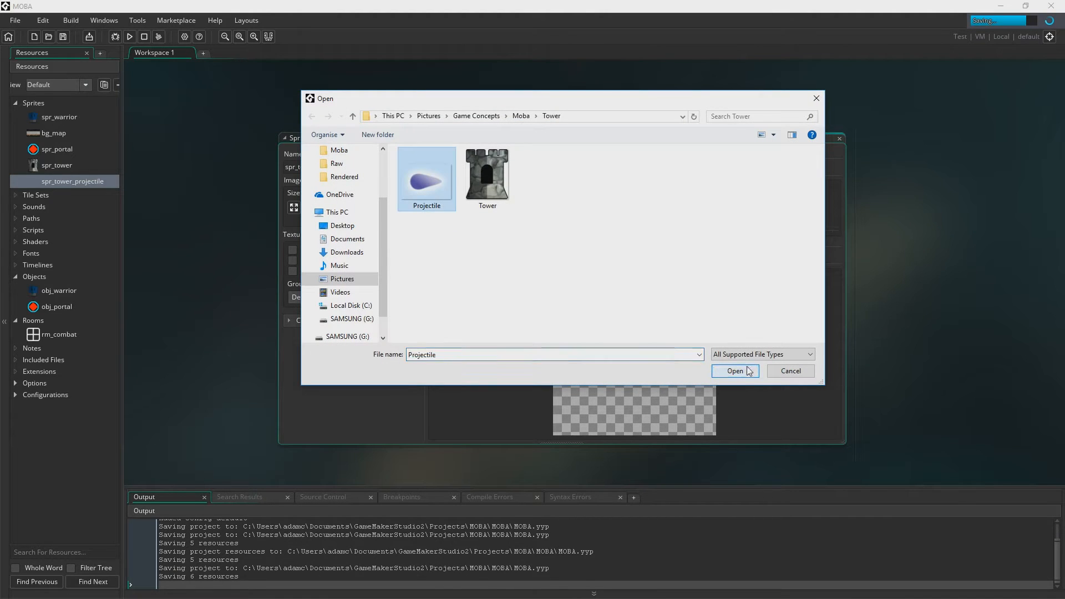
left_click(734, 371)
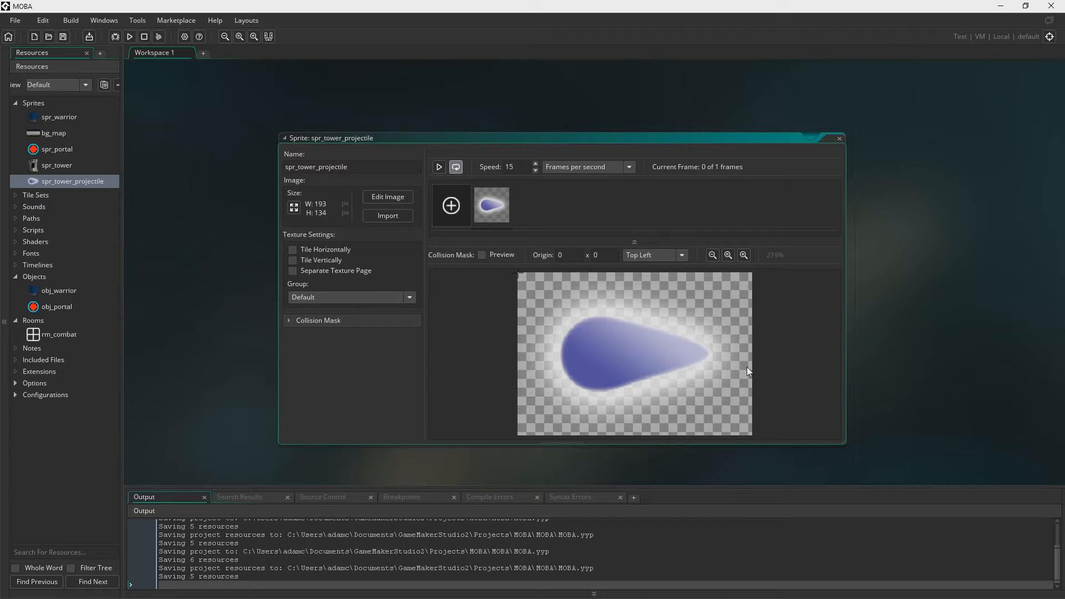
mouse_move(527, 264)
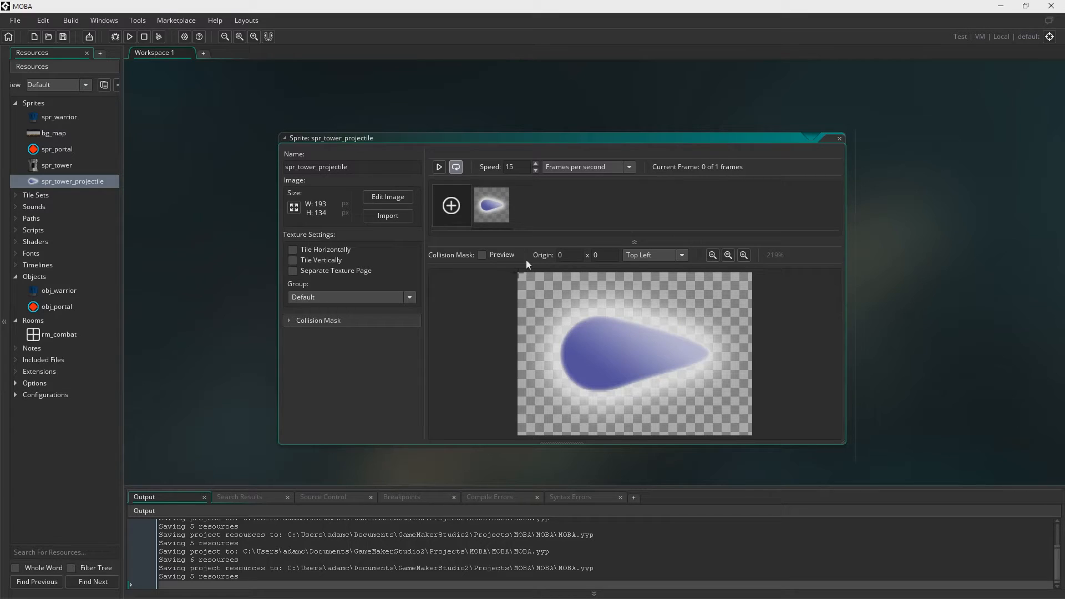
mouse_move(704, 346)
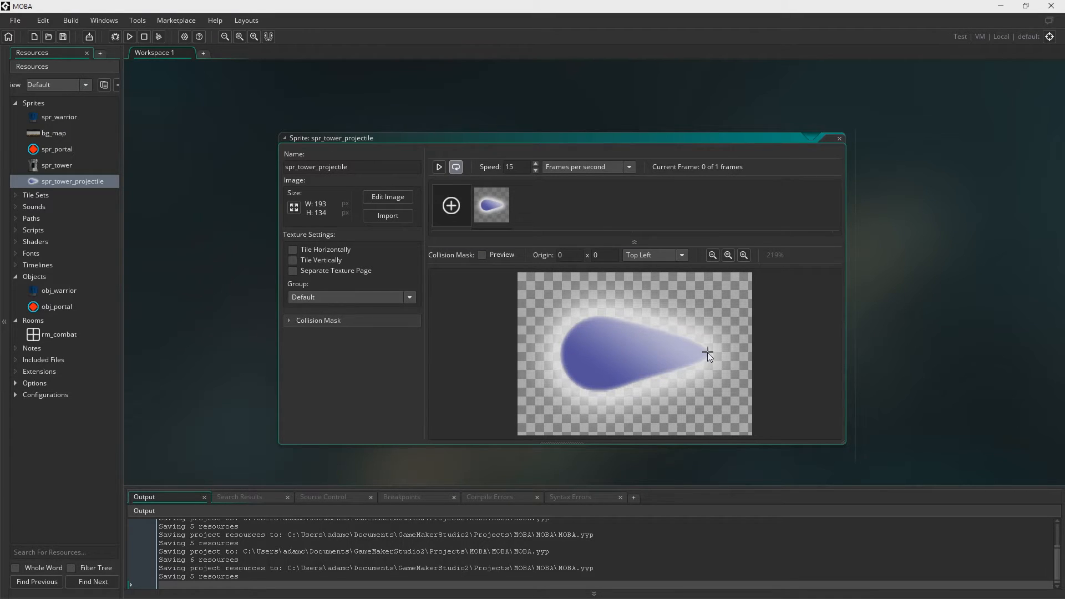
left_click(707, 353)
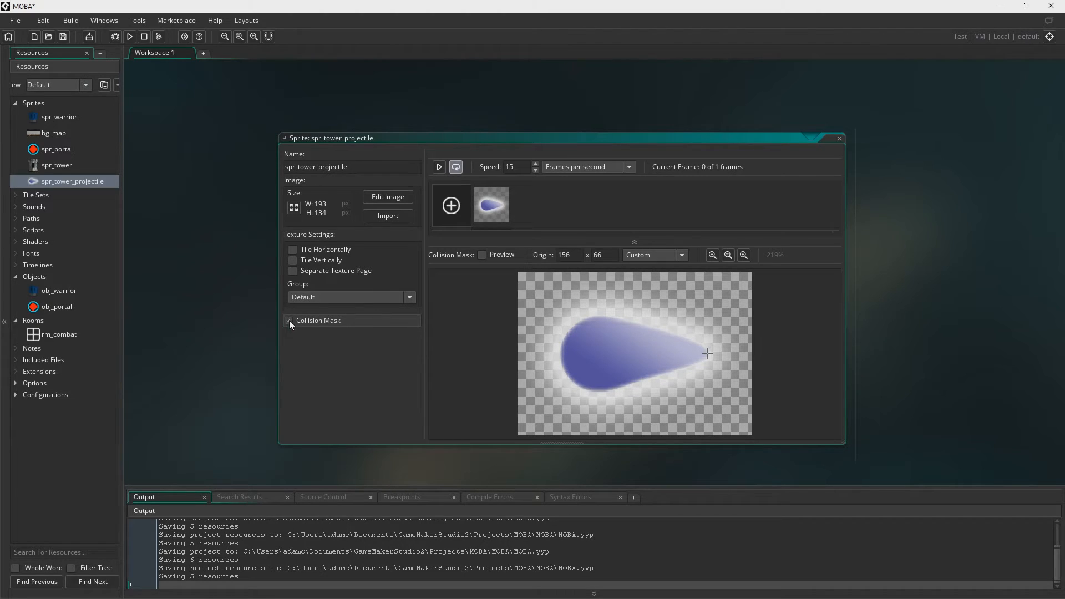
- Give the projectile a rectangle collision mask with raised tolerance, then close the editor
left_click(288, 320)
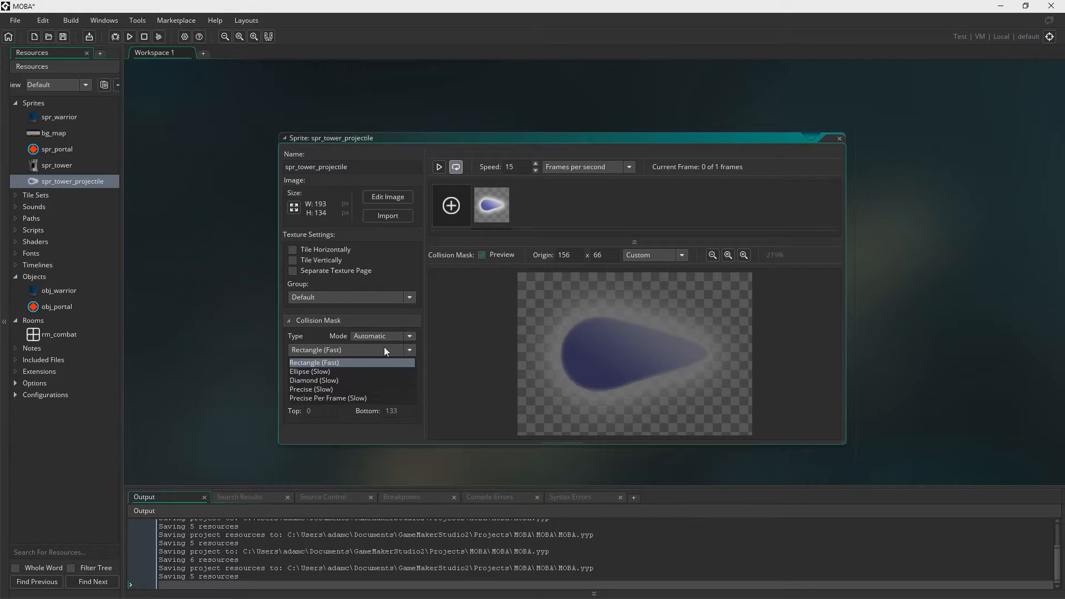
left_click(314, 362)
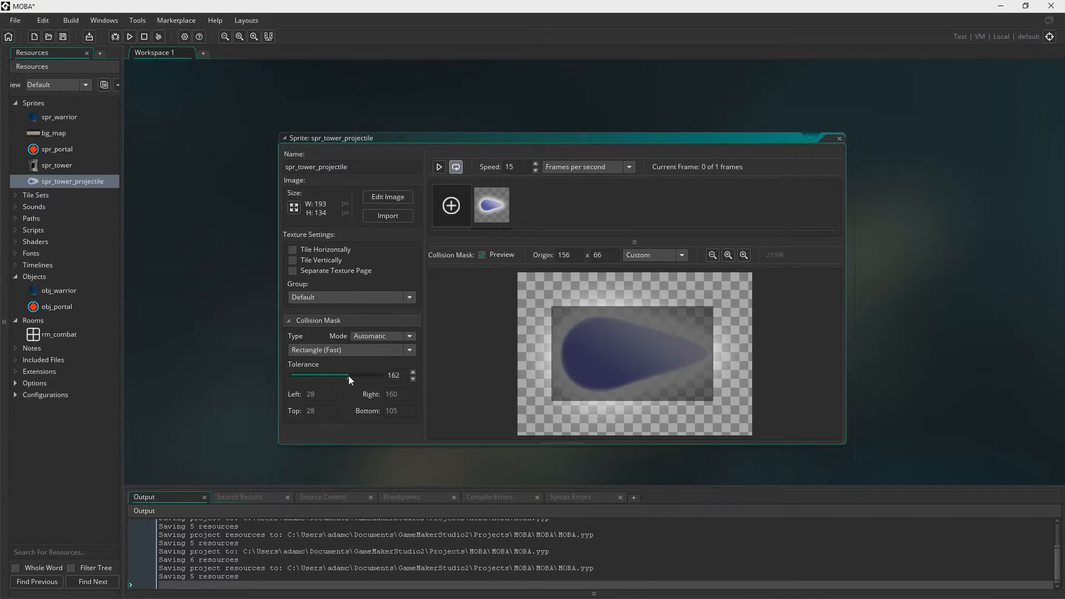
left_click_drag(348, 376, 356, 375)
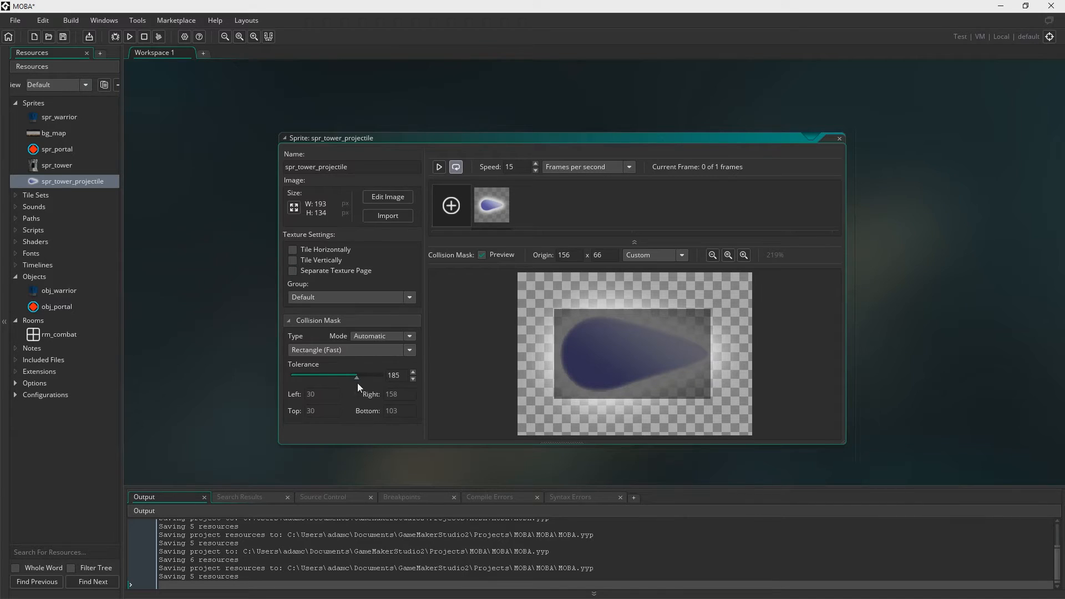
left_click_drag(355, 375, 359, 376)
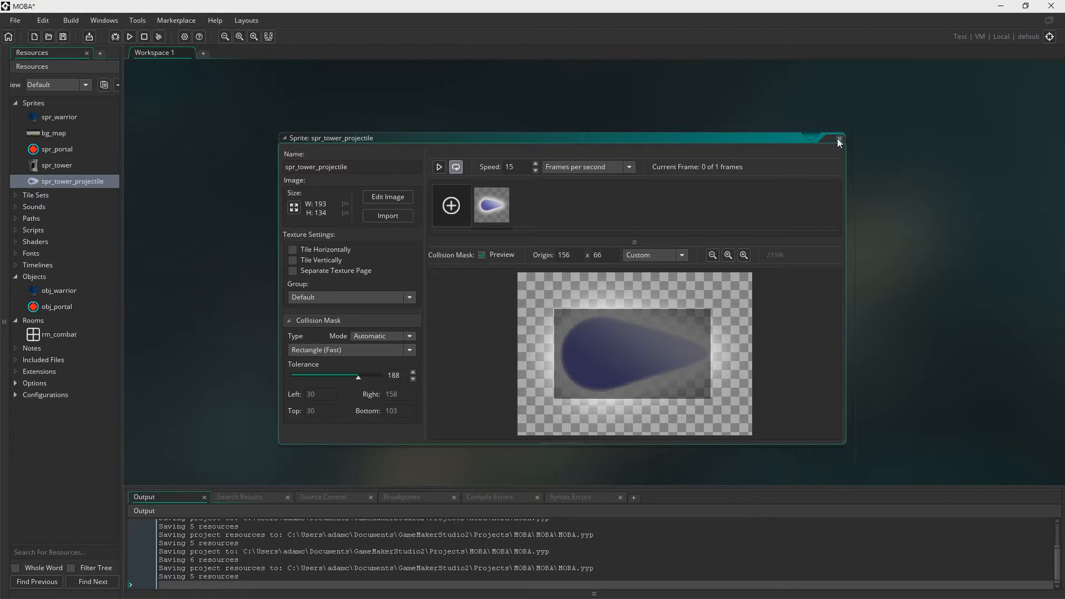
left_click(837, 141)
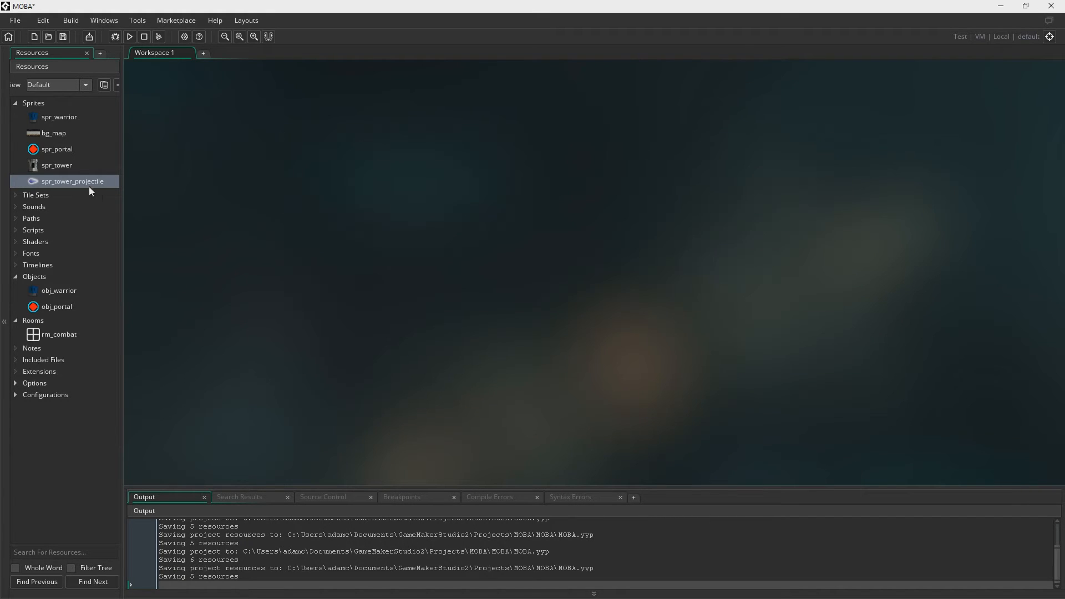
- Review spr_tower, then create a new object named obj_tower
double_click(58, 166)
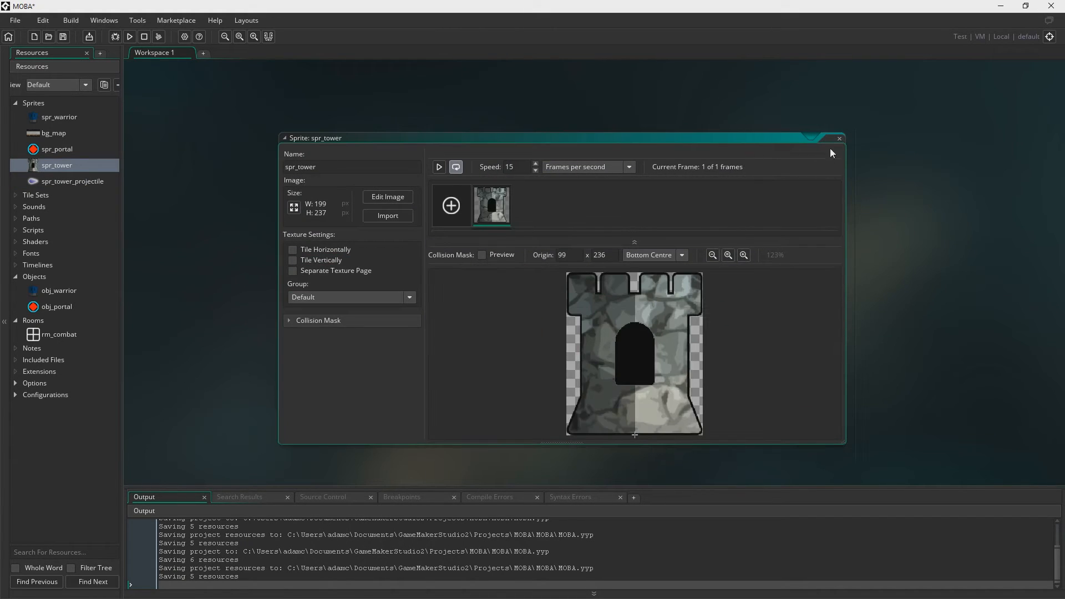
right_click(34, 276)
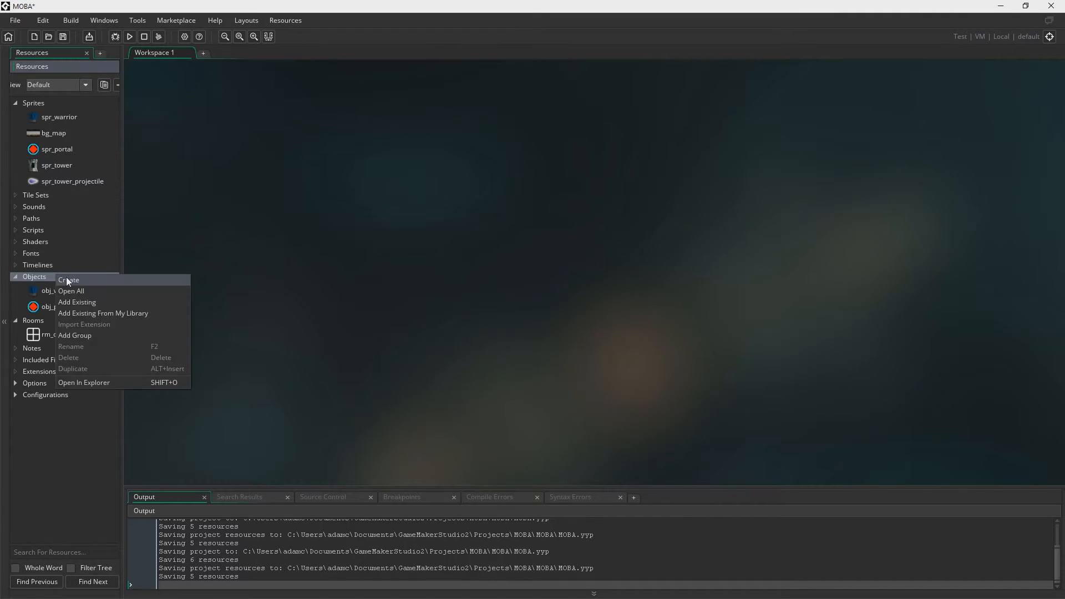
left_click(69, 279)
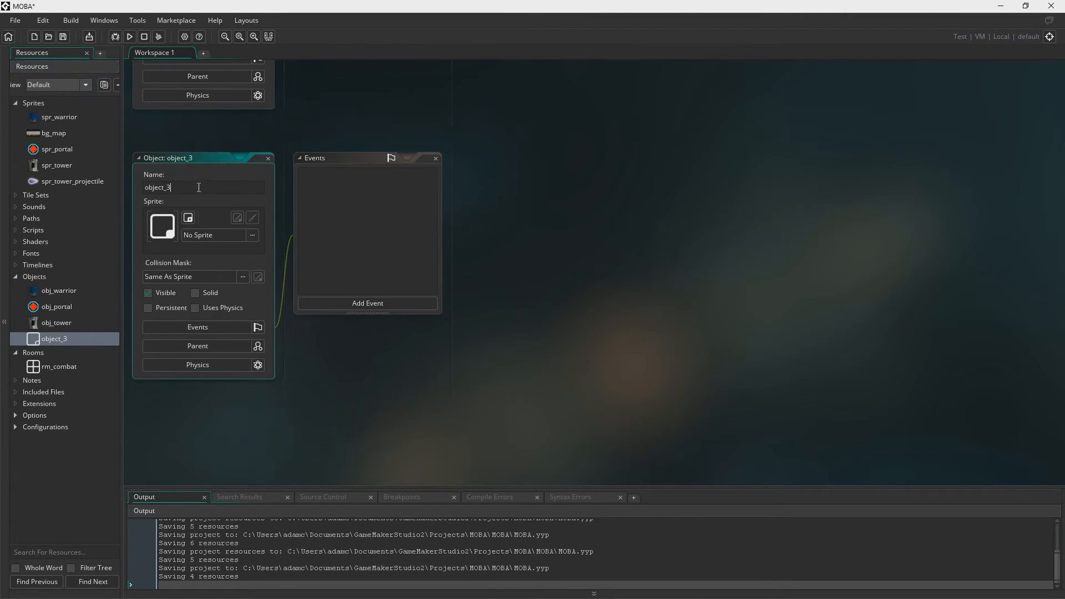
type("obj_")
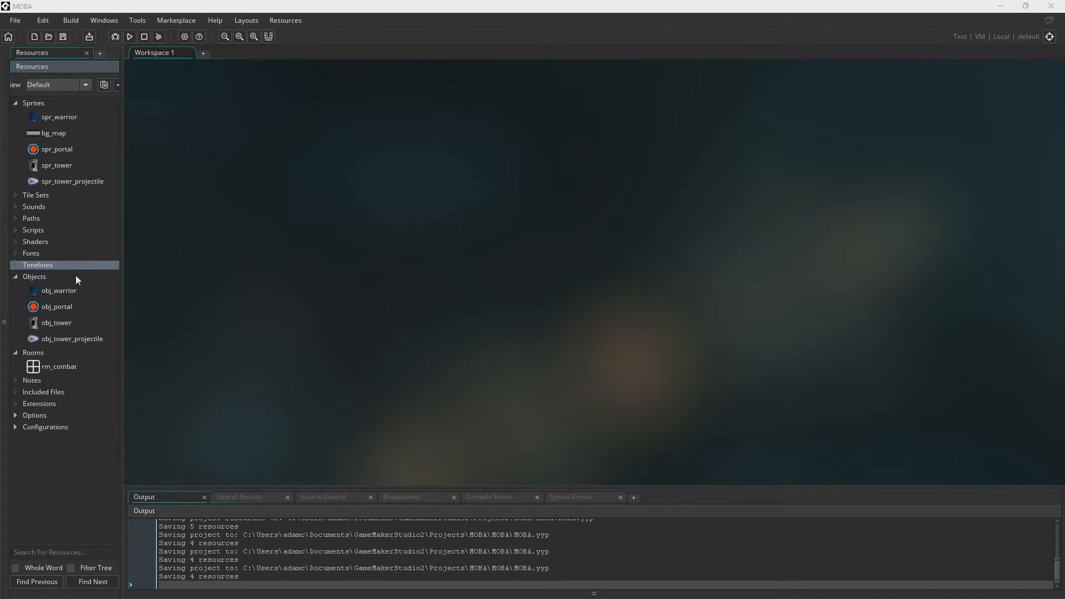
- Create a par_player object, then close obj_warrior's editing windows
right_click(34, 276)
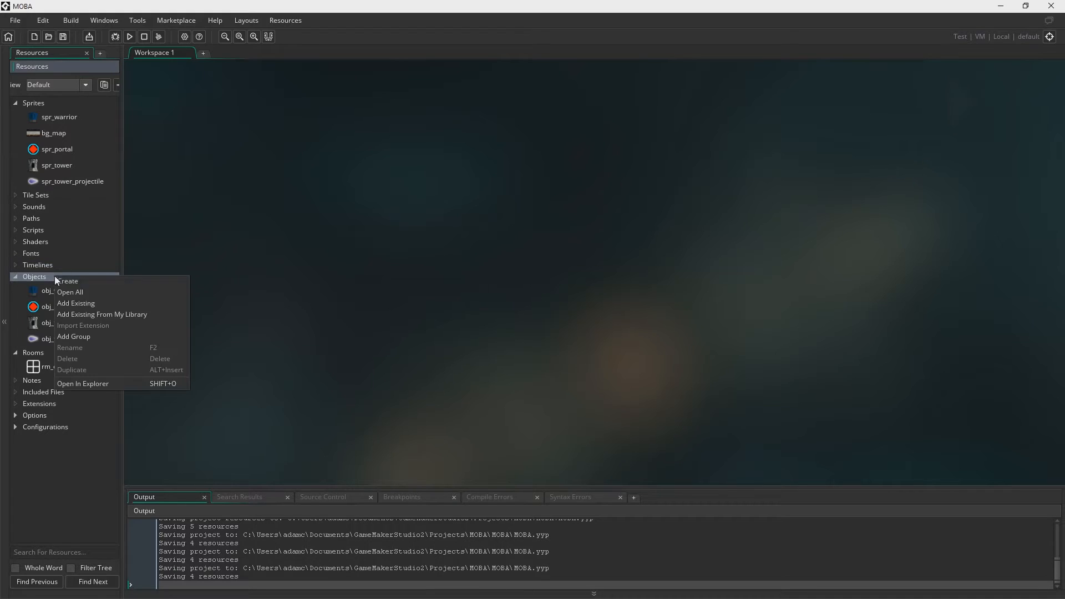
left_click(68, 281)
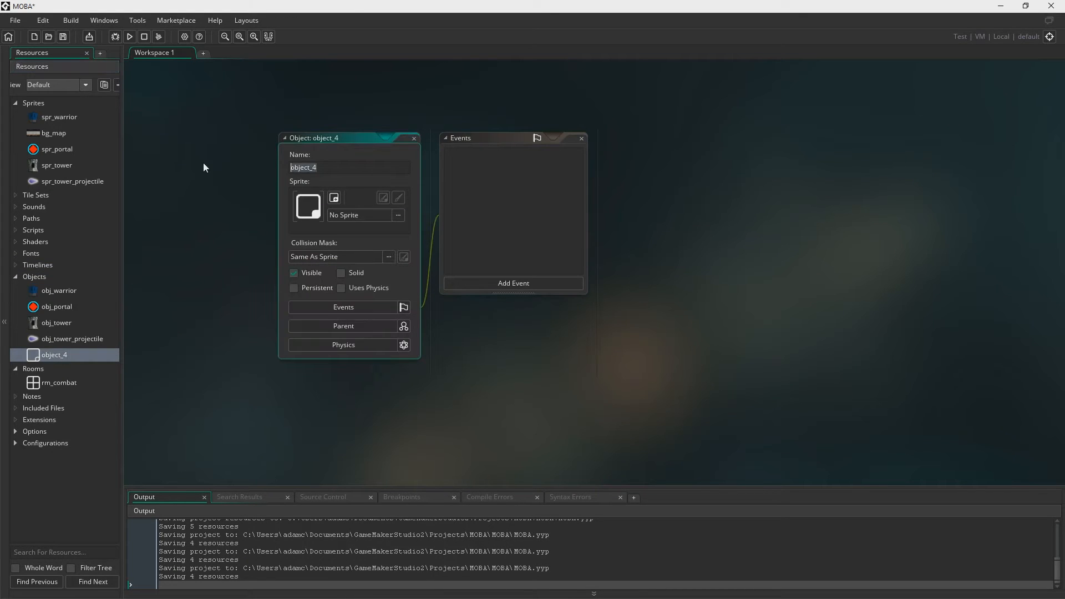
type("par_player")
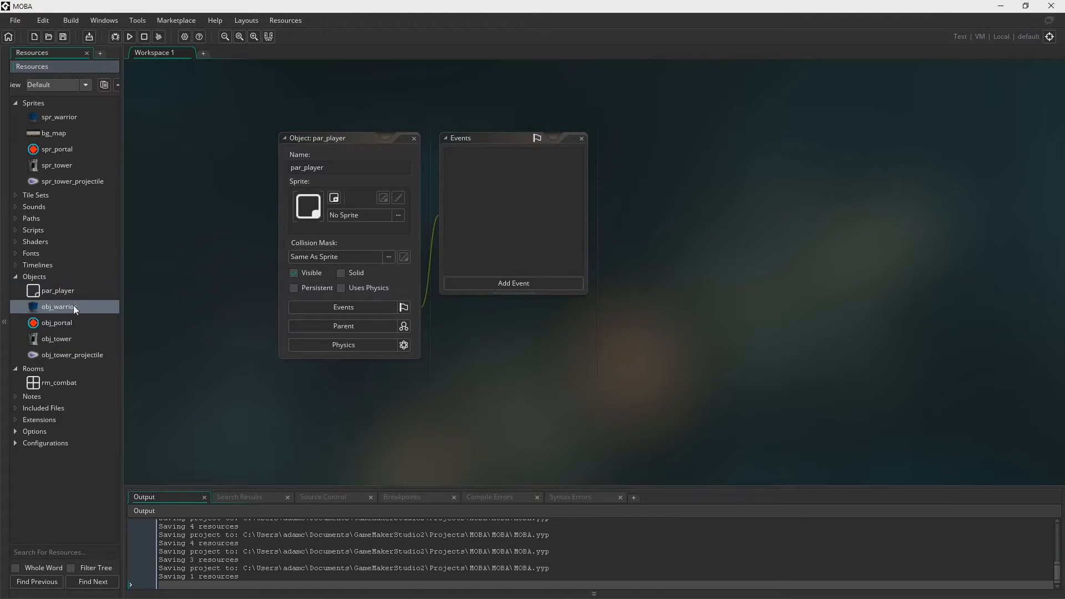
left_click(57, 322)
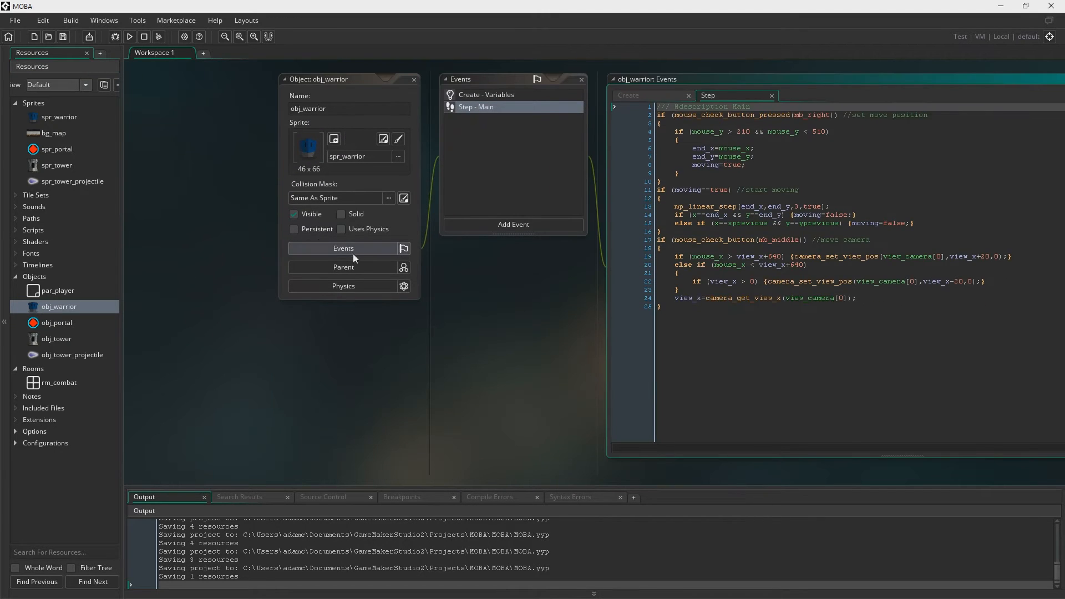
left_click(343, 267)
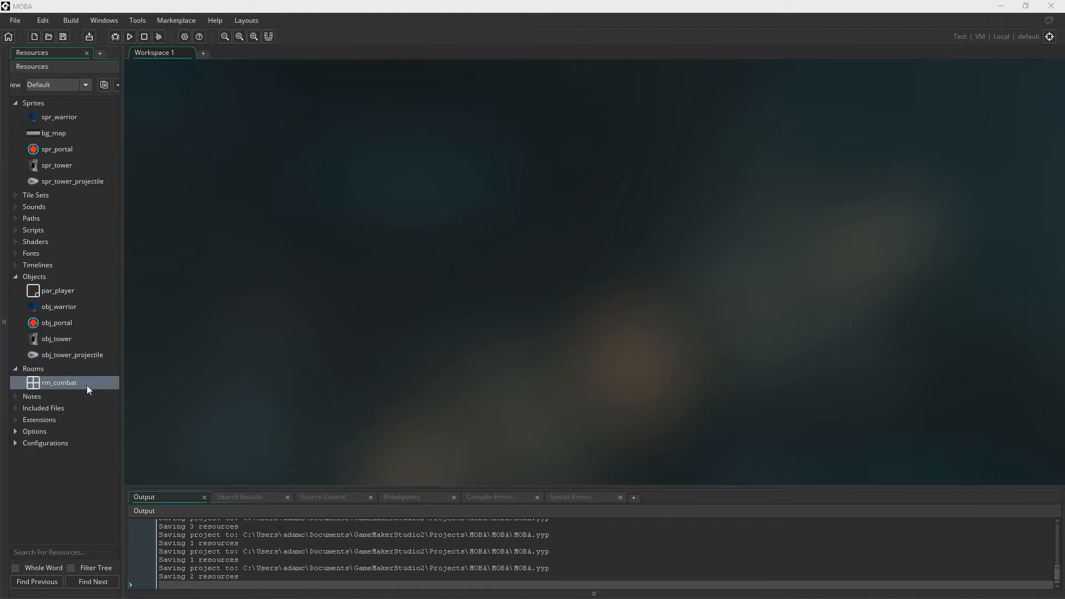
- Open rm_combat, zoom in on the room layout, and bring back the resources list
double_click(59, 382)
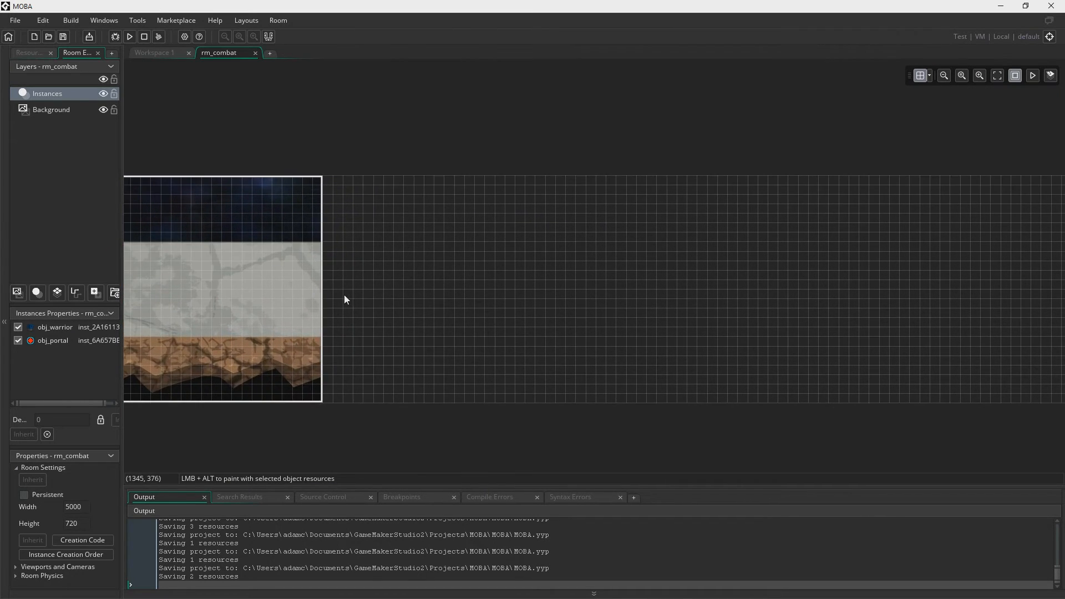
left_click(978, 76)
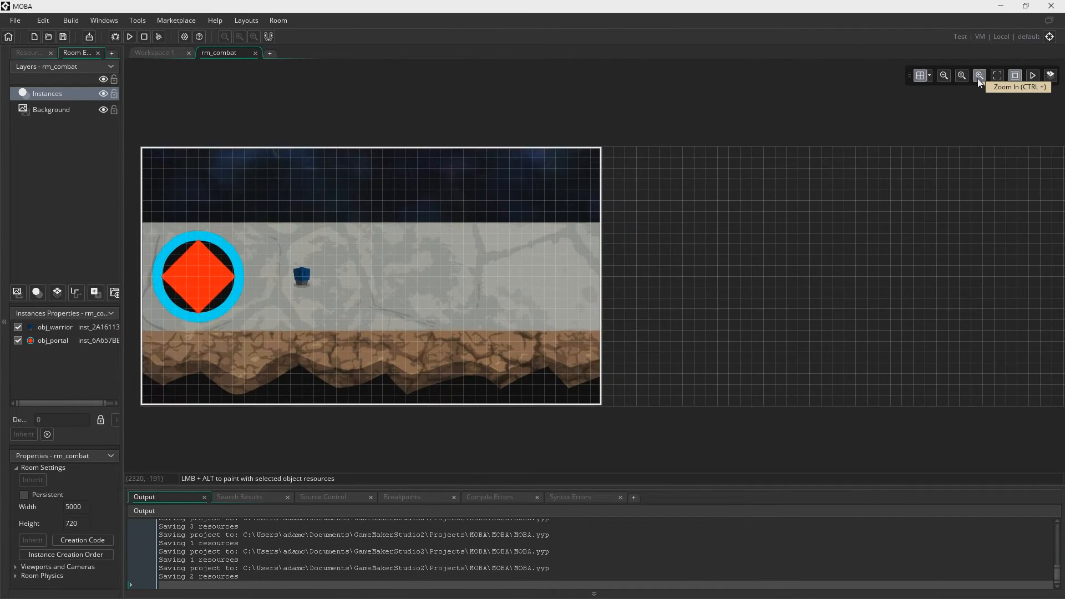
left_click(978, 75)
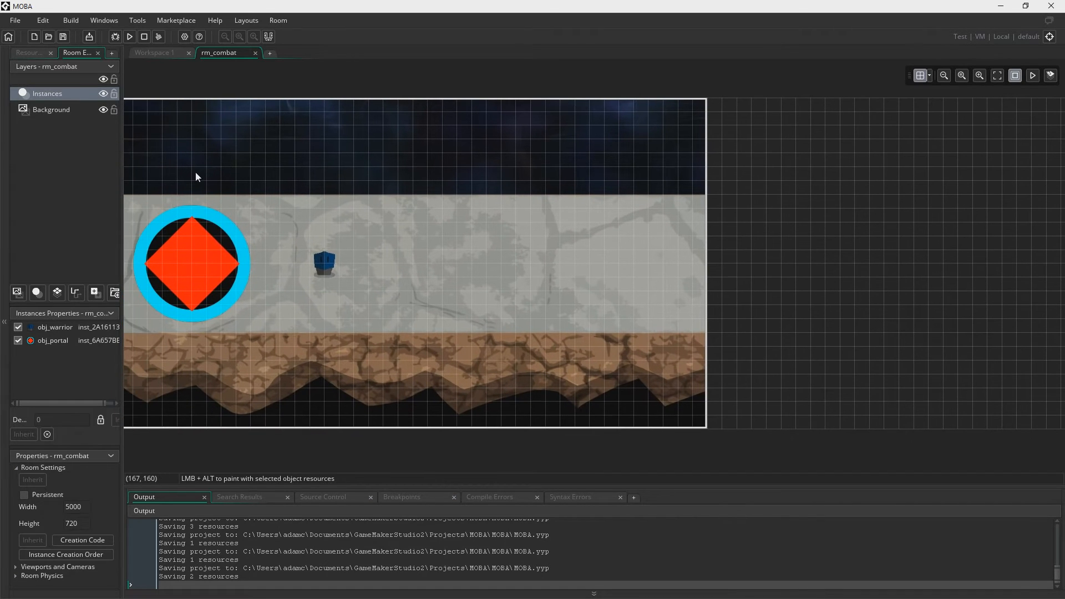
left_click(28, 52)
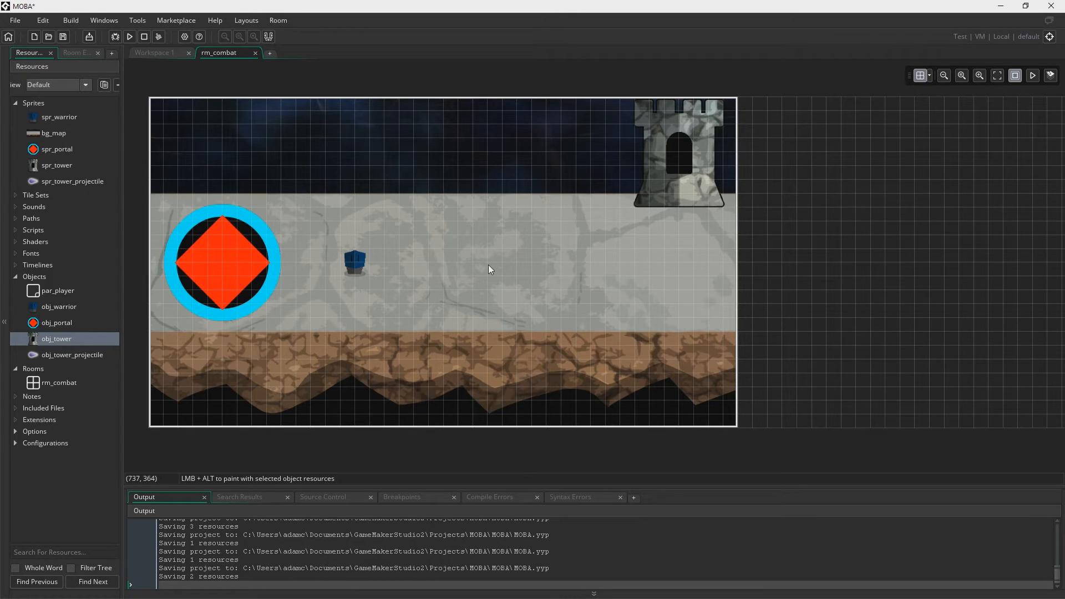
mouse_move(211, 66)
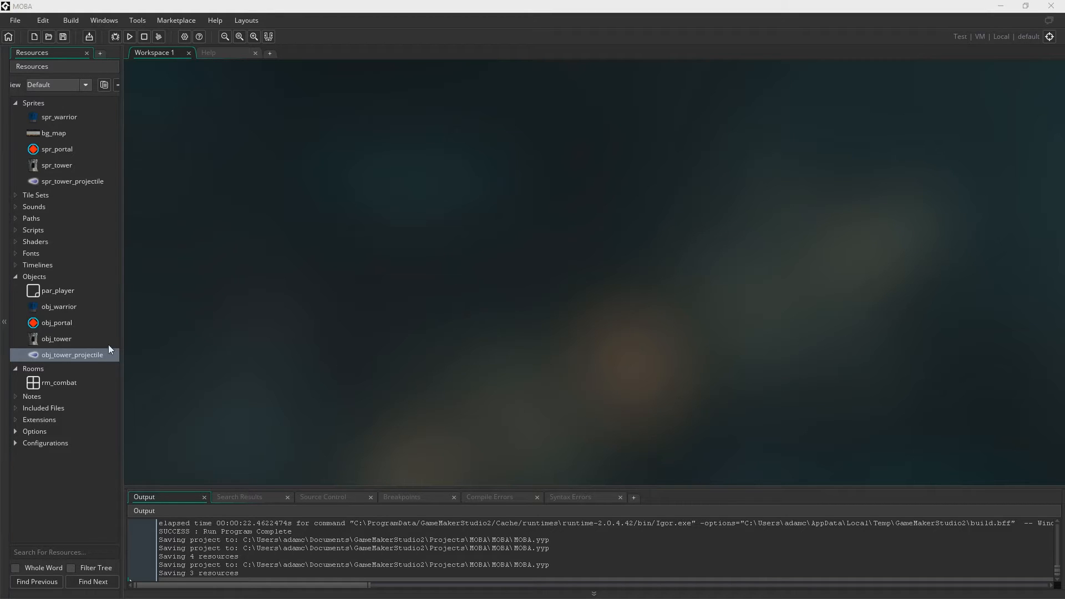
- In obj_tower's Create event, declare my_target=noone; fire=false;
double_click(57, 339)
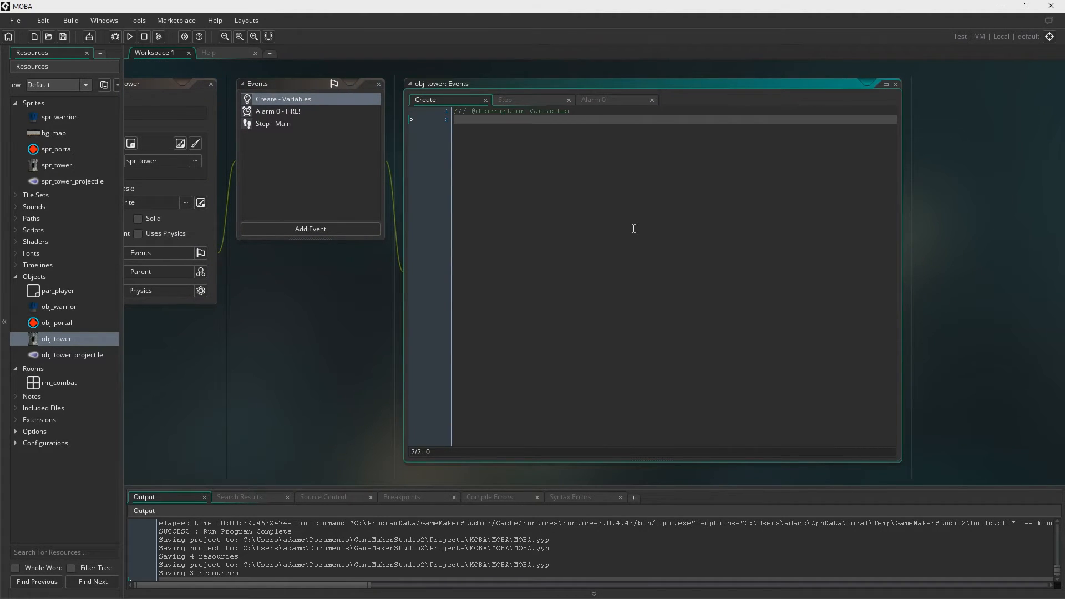
type("my_ta")
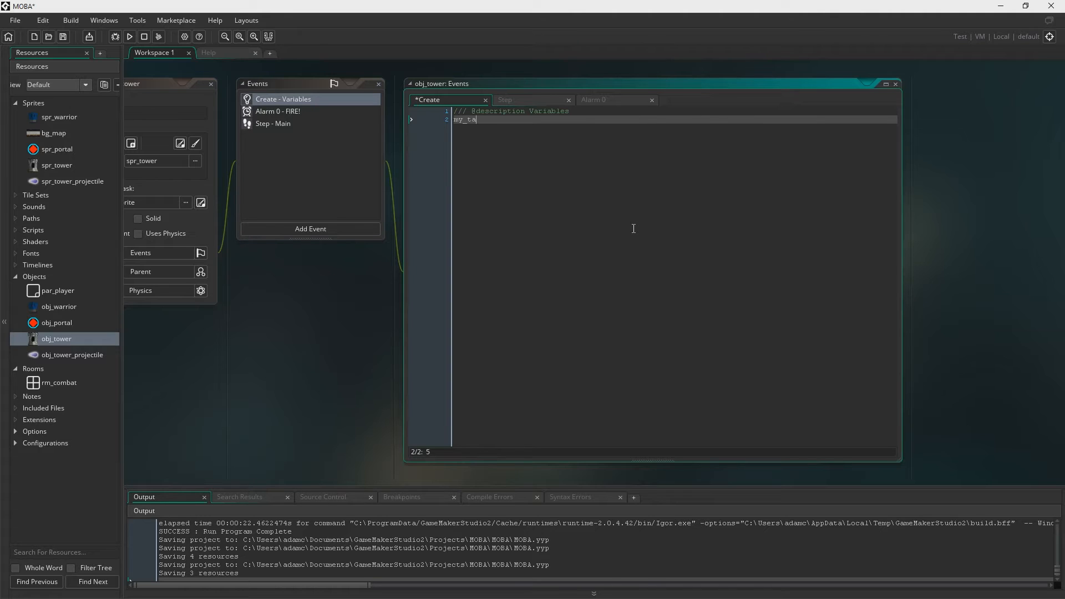
type("rget=noone;")
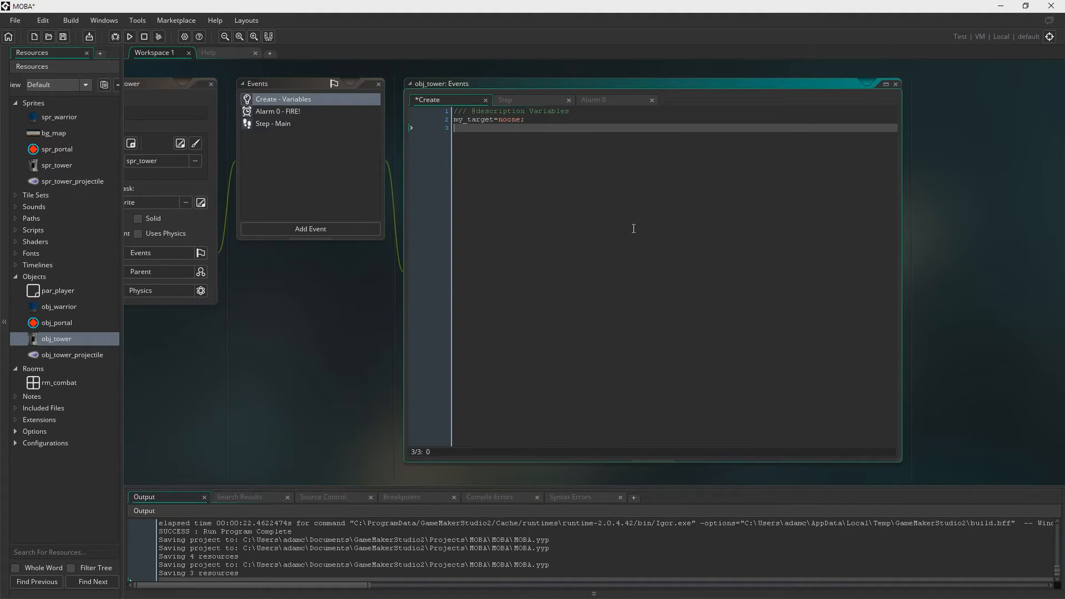
type("fire=fal")
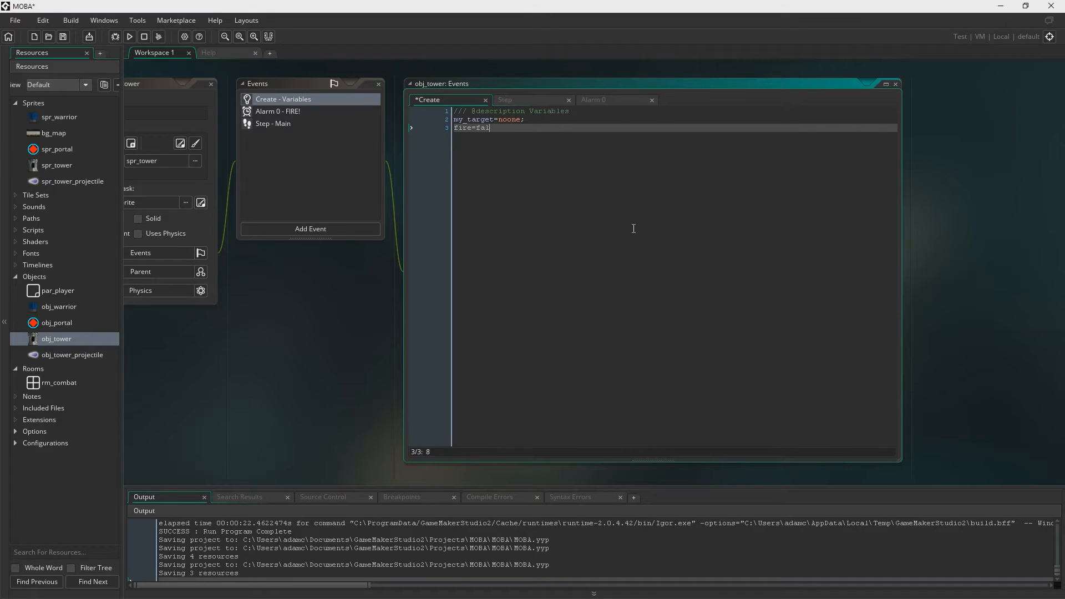
type("se;")
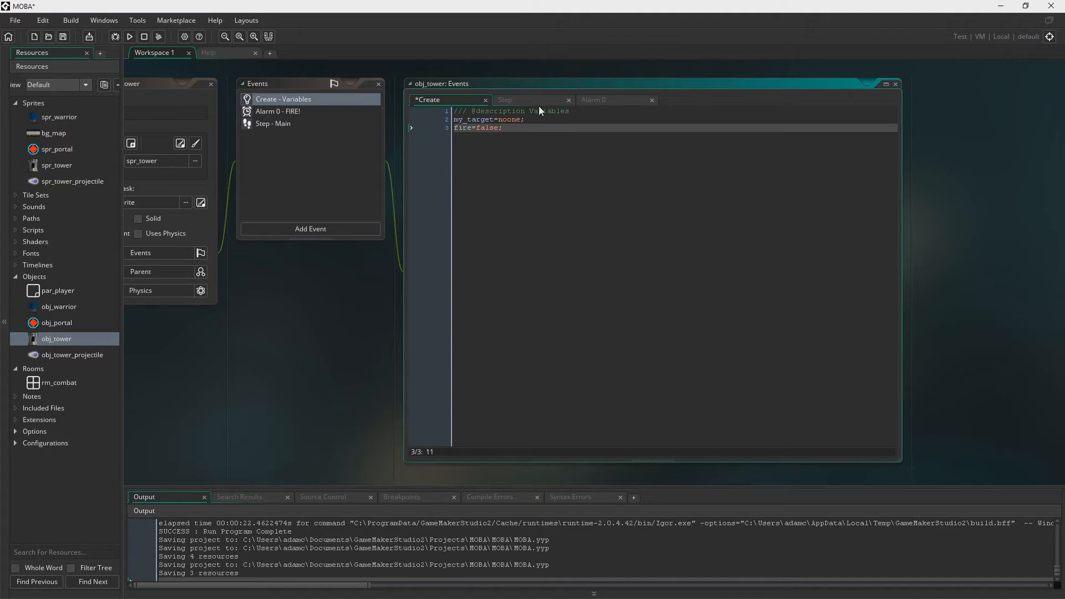
left_click(272, 124)
type("if (m")
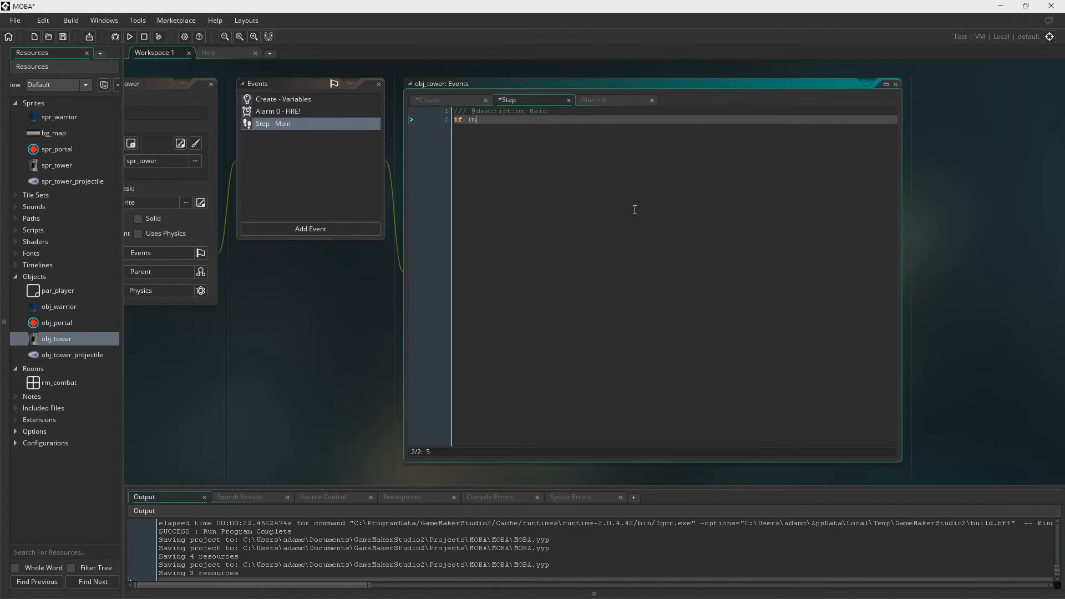
- Add the checks my_target==noone and distance_to_object(par_player) <= 200
type("y_target")
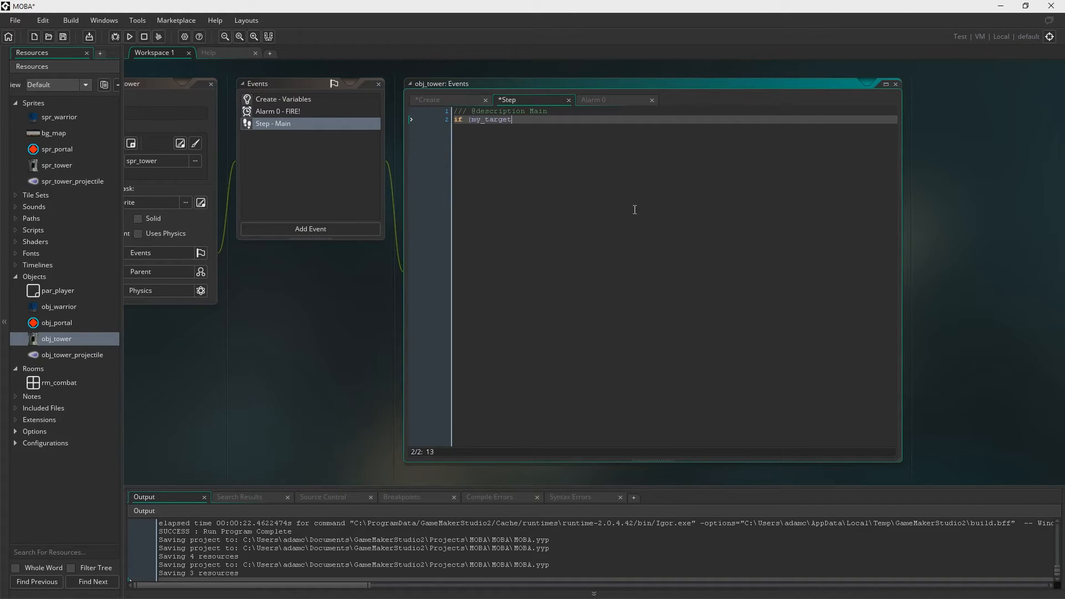
type("==noone)")
type("{")
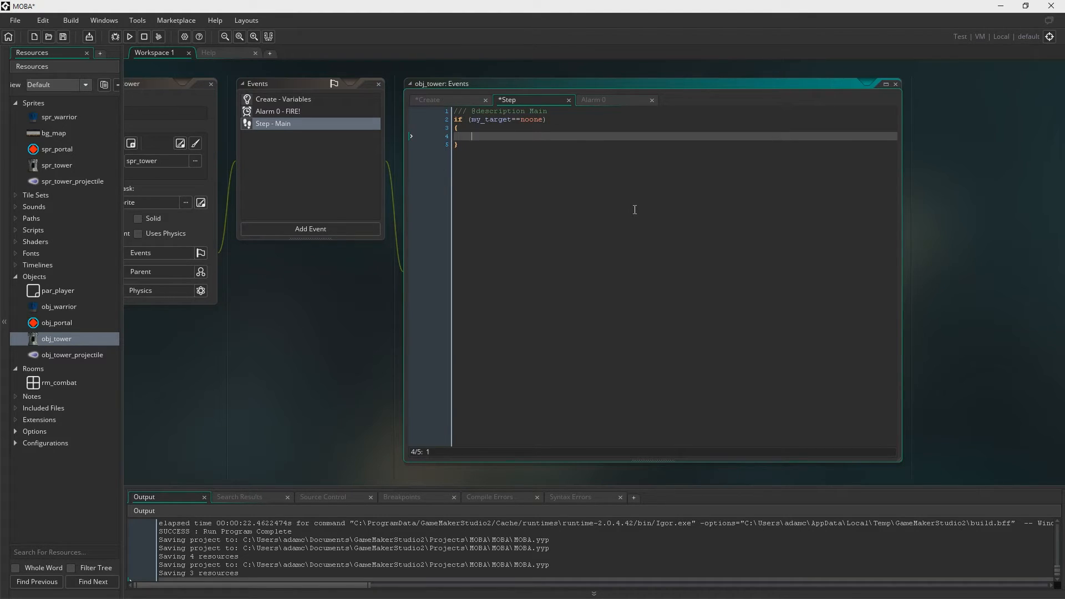
type("if (")
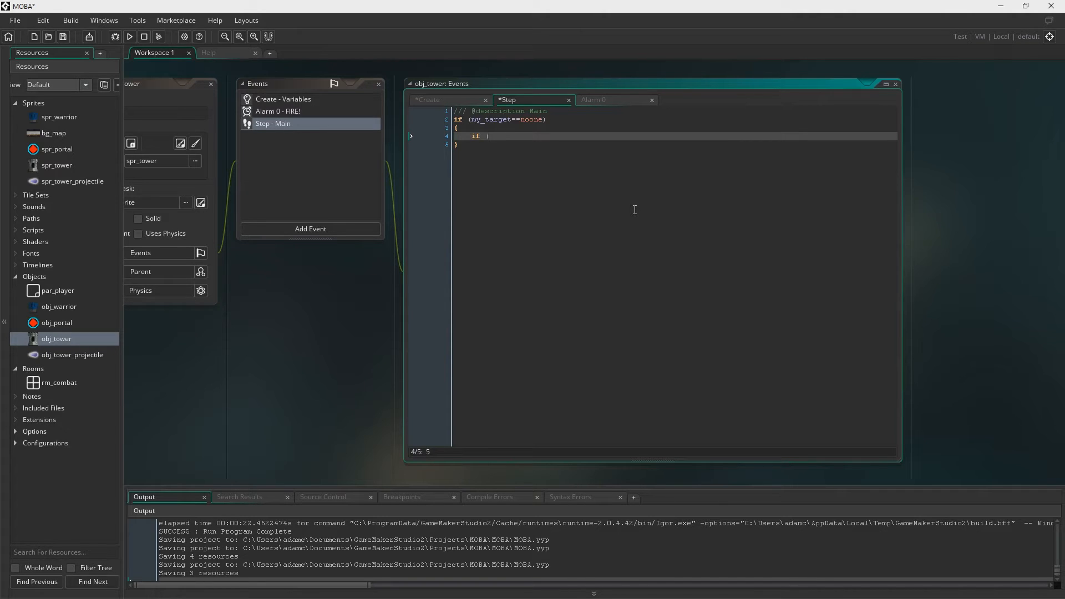
type("distance_to")
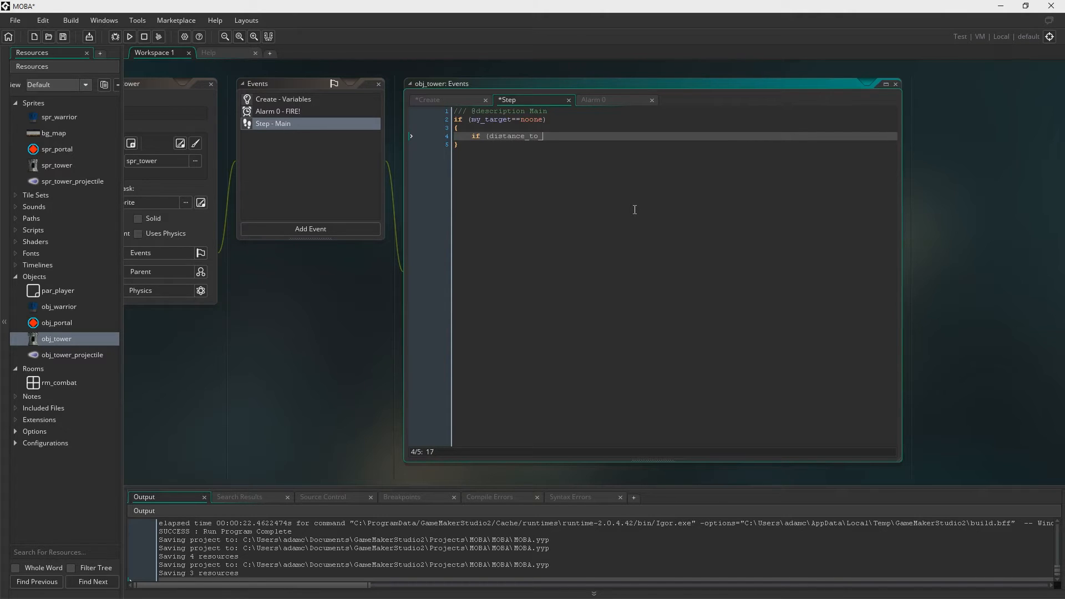
type("_object")
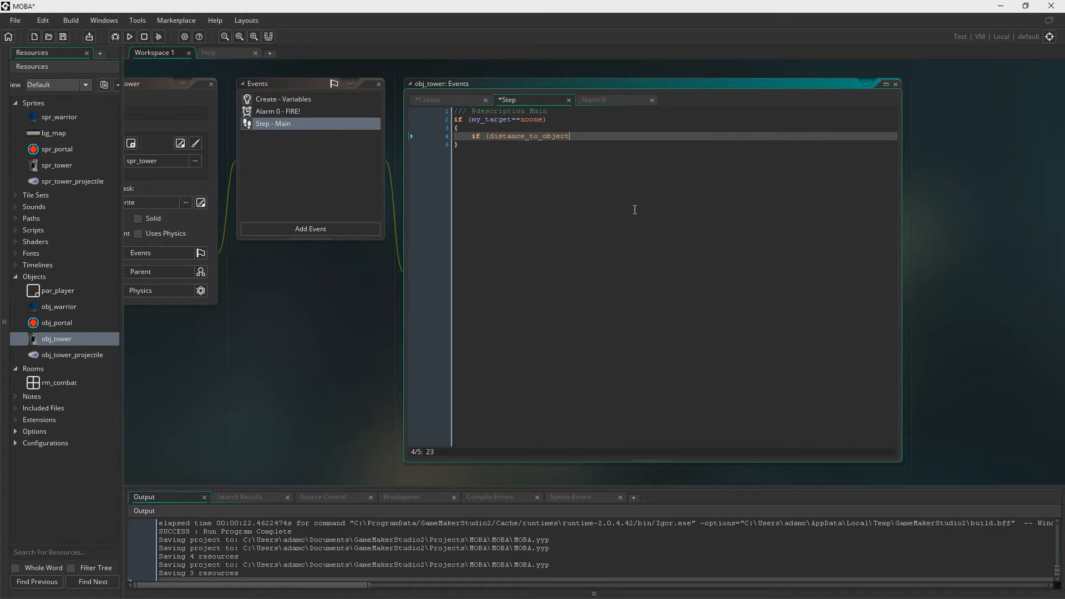
type("(par_player")
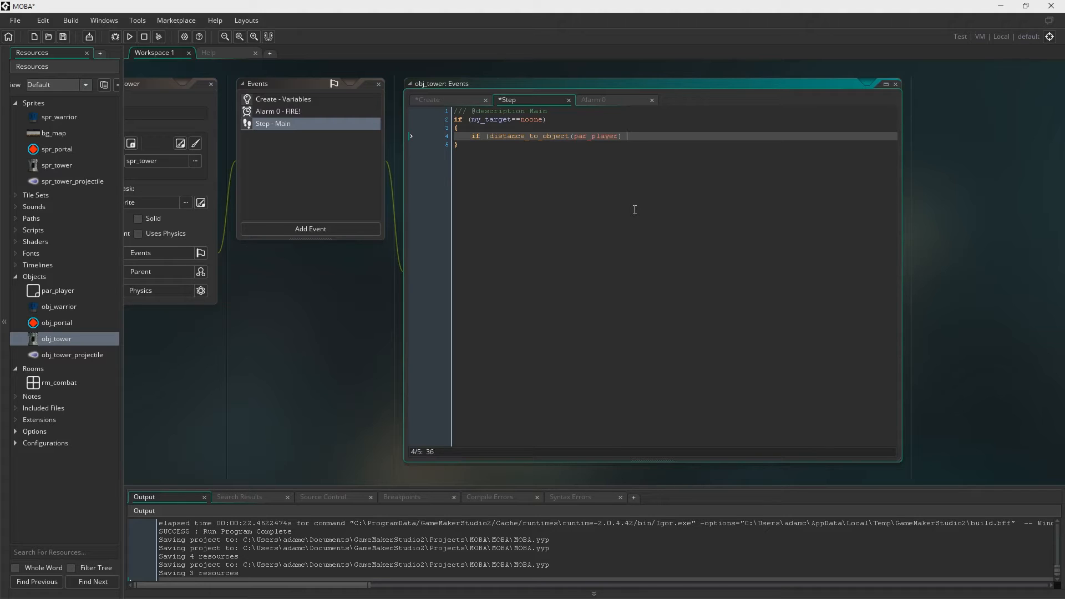
type("<=")
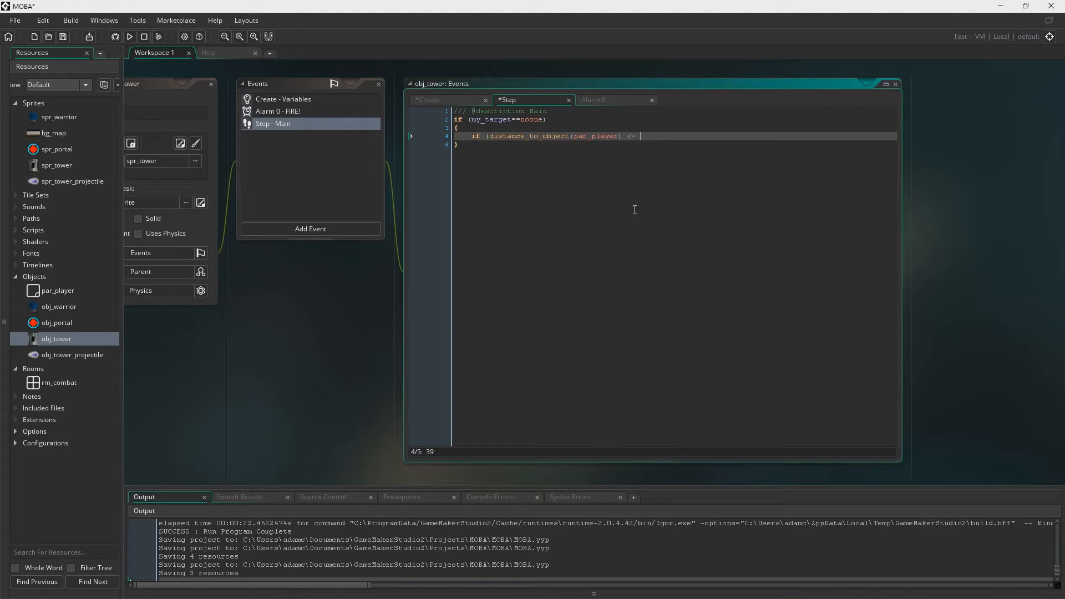
type("200){")
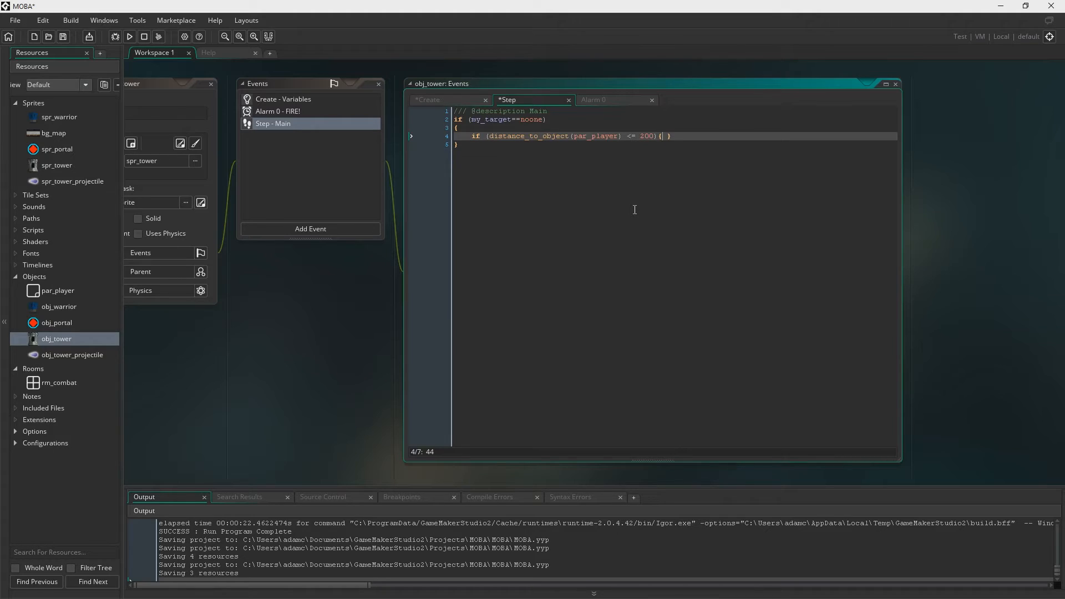
- Inside those checks, set my_target=instance_nearest(x,y,par_player)
type("my_target=i")
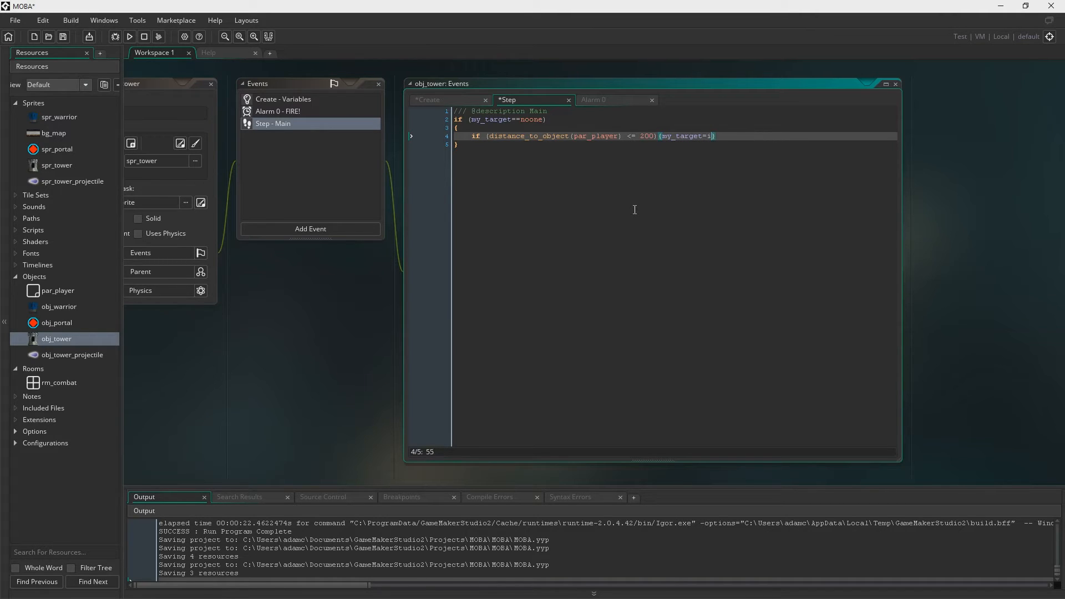
type("nstance_nearest")
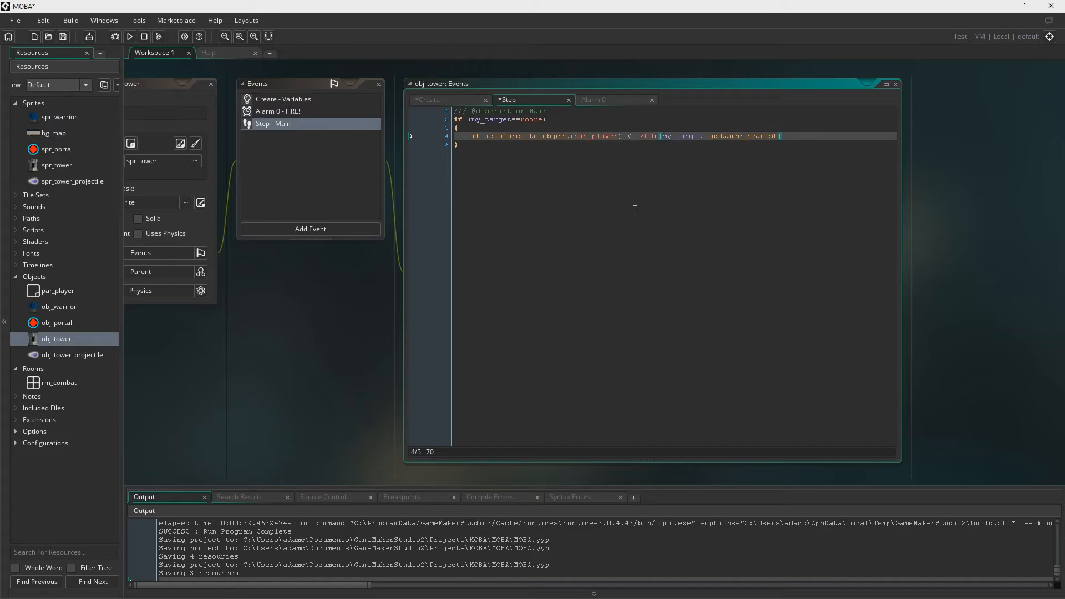
type("(x,y,par_")
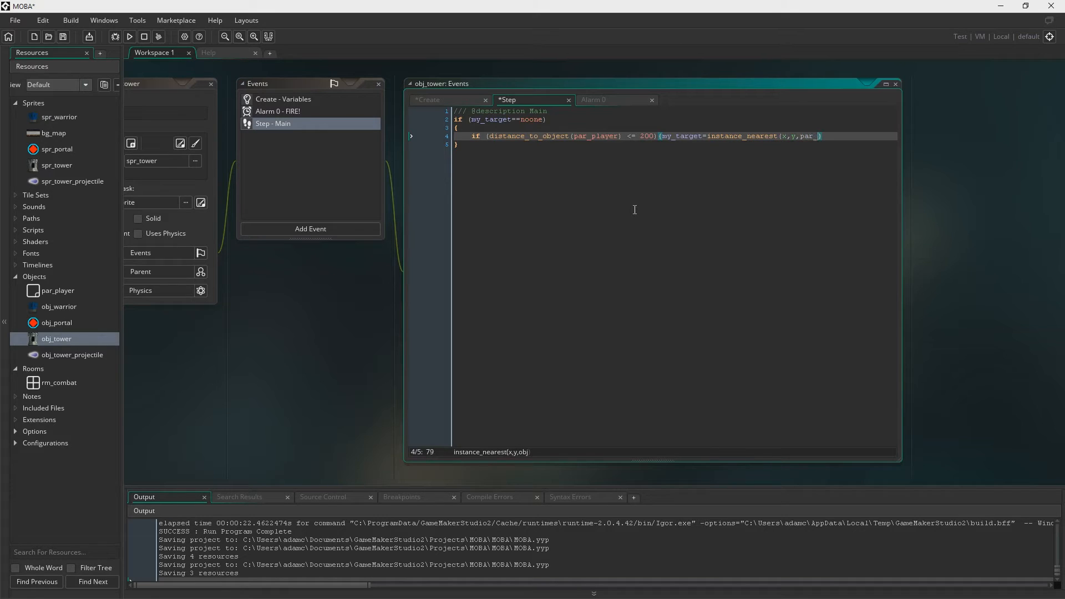
type("player);")
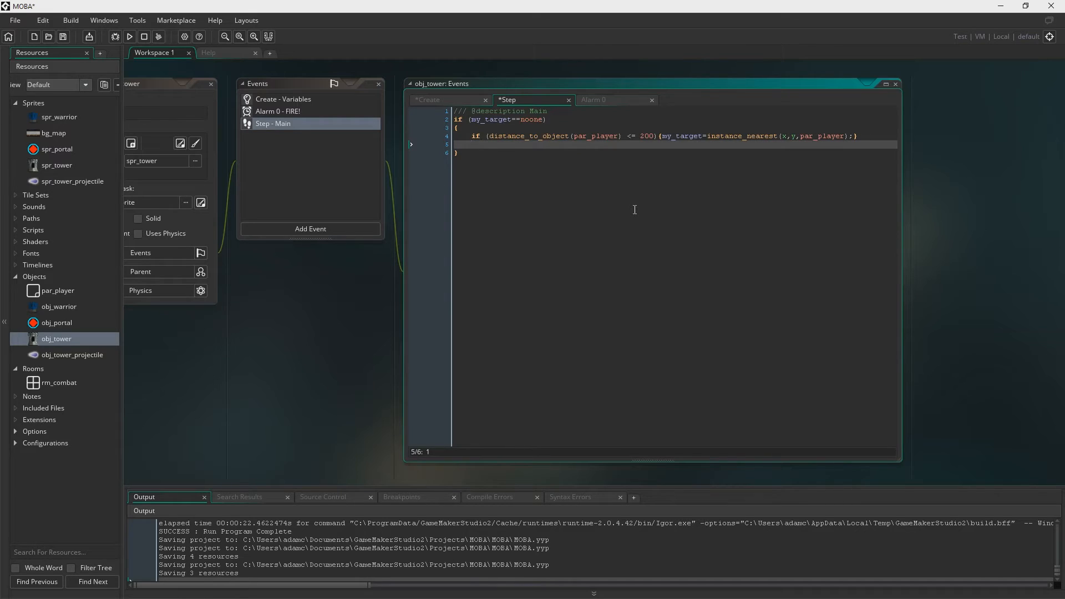
type("if (in")
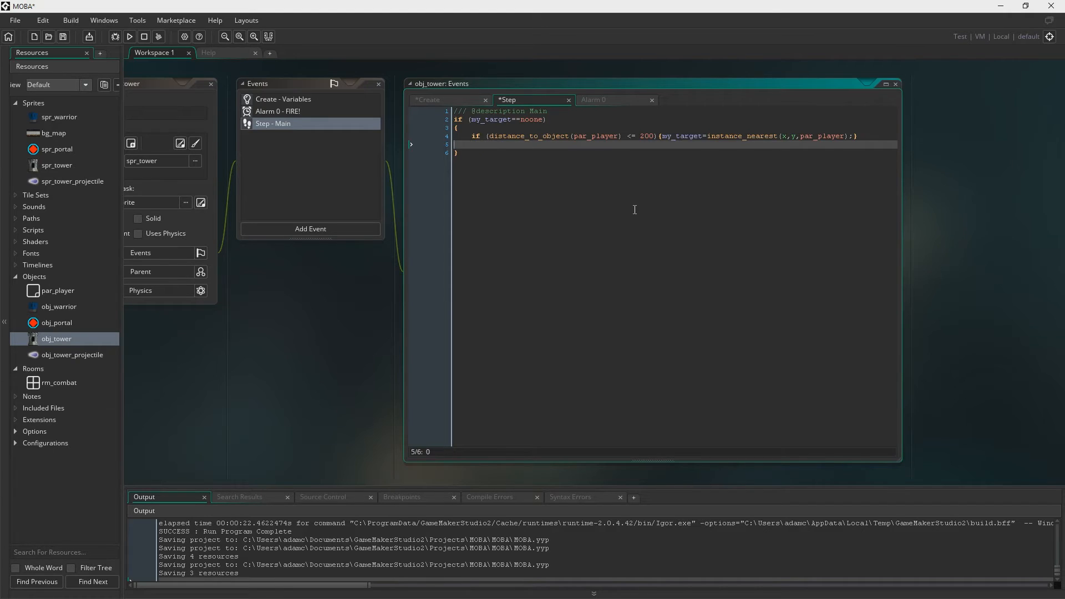
key("Backspace")
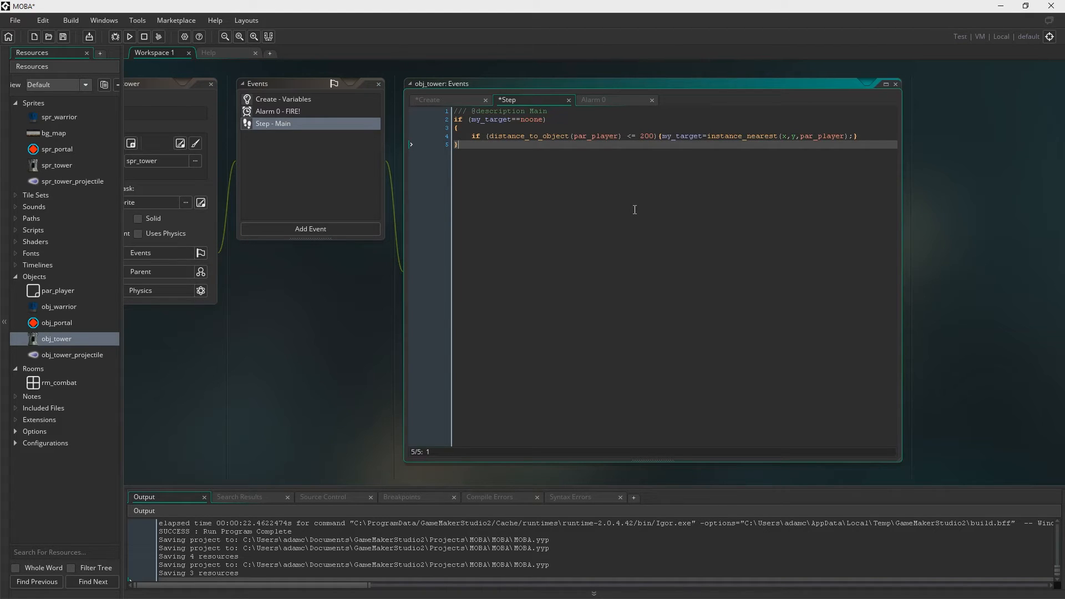
- If instance_exists(my_target), drop targets beyond distance 200 while fire==false
type("if (i")
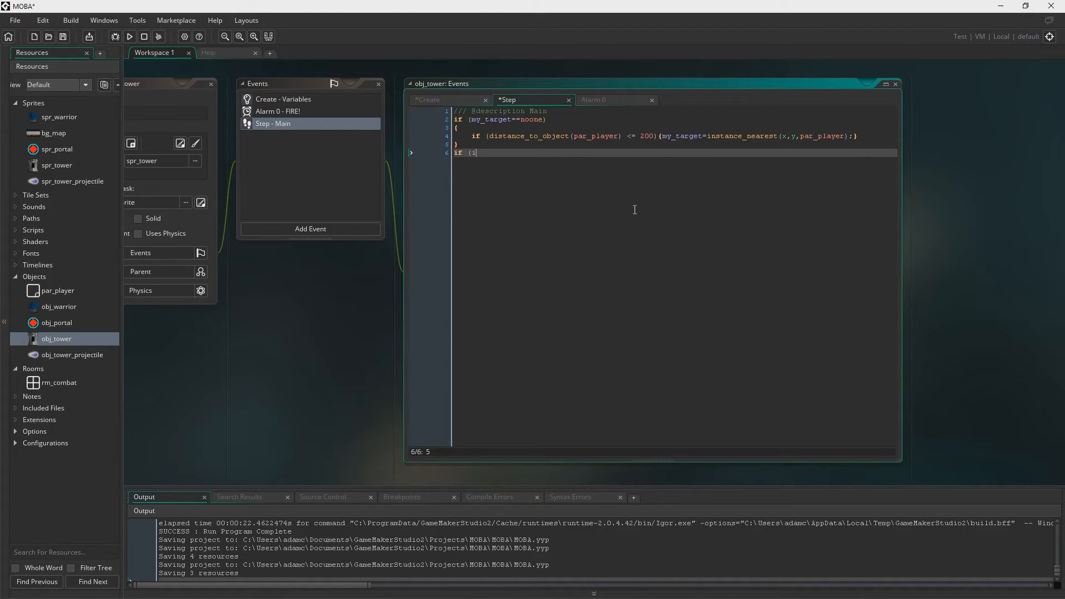
type("nstance_exist")
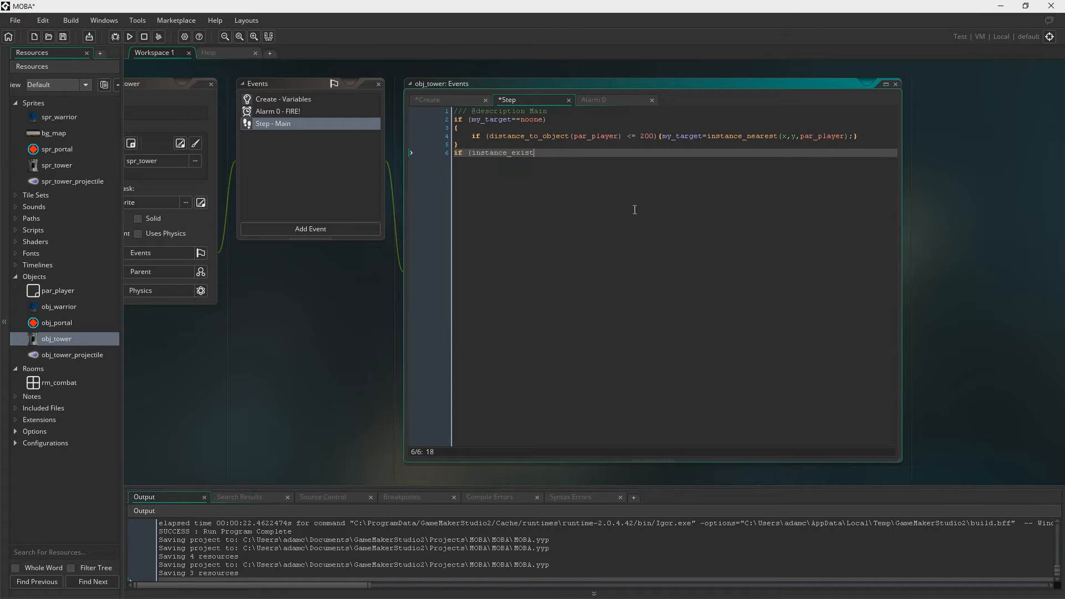
type("s(my_target")
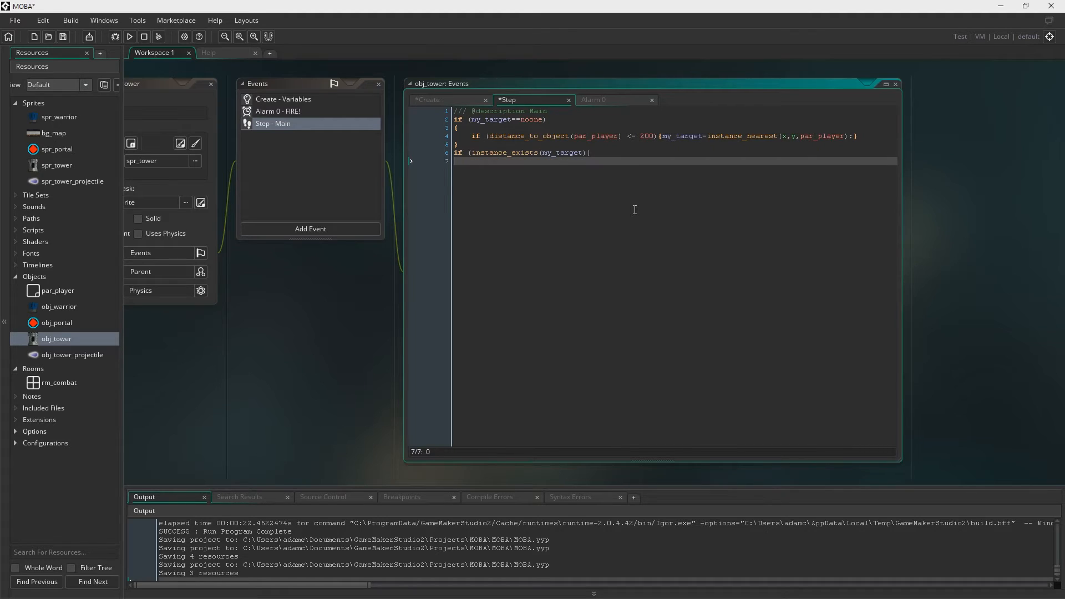
type("{")
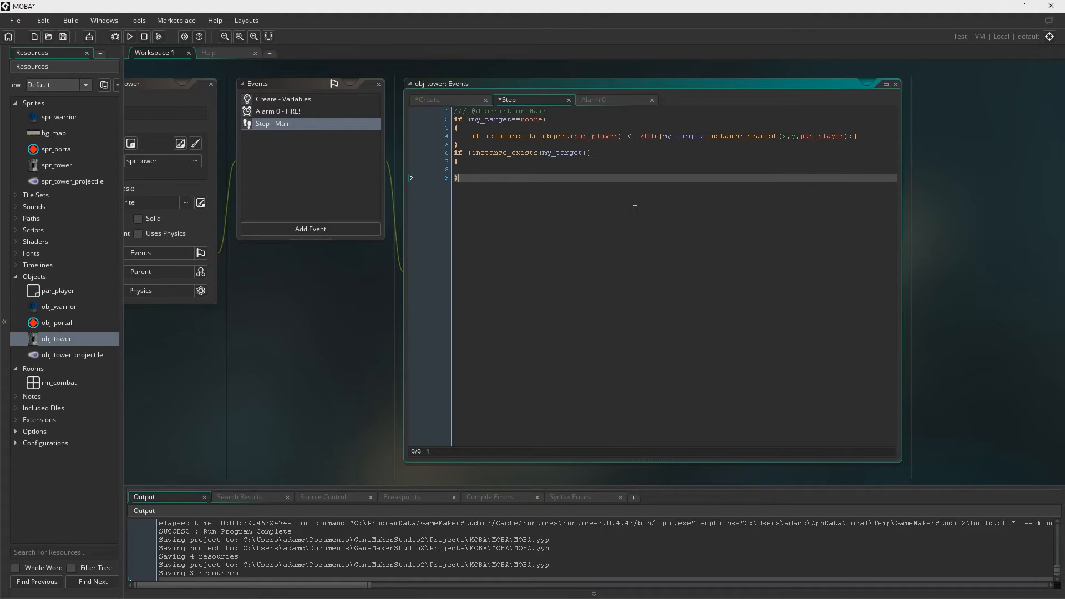
type("if (")
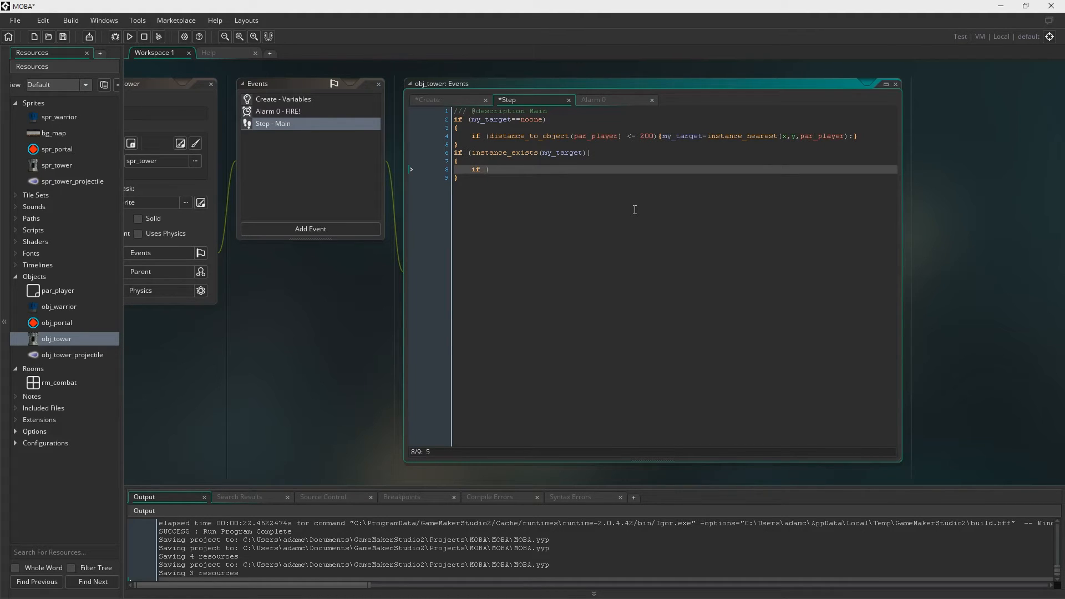
type("distance_to_objec")
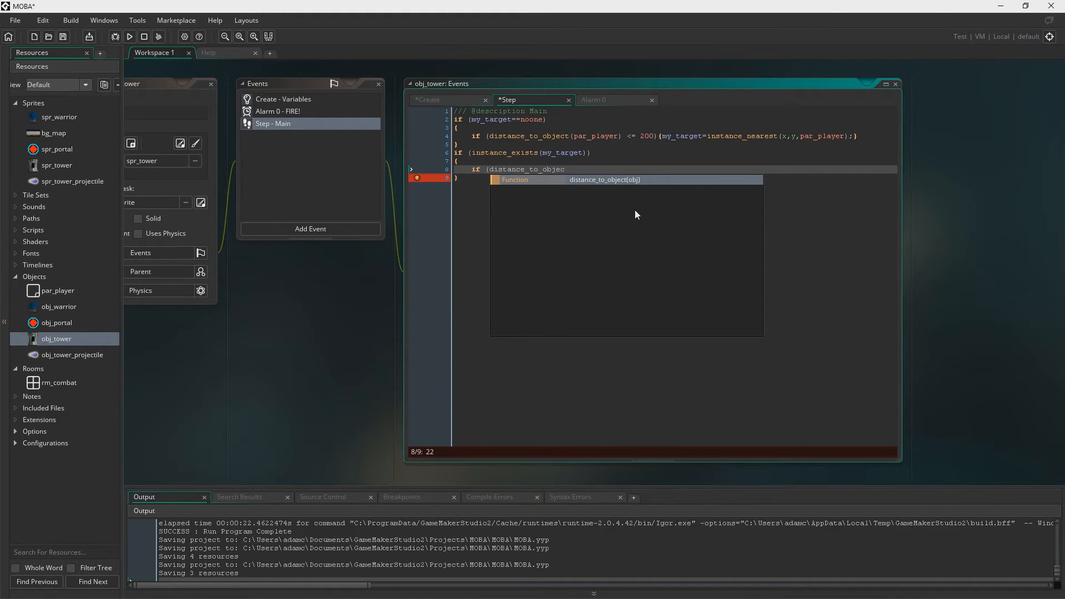
type("my_target) >")
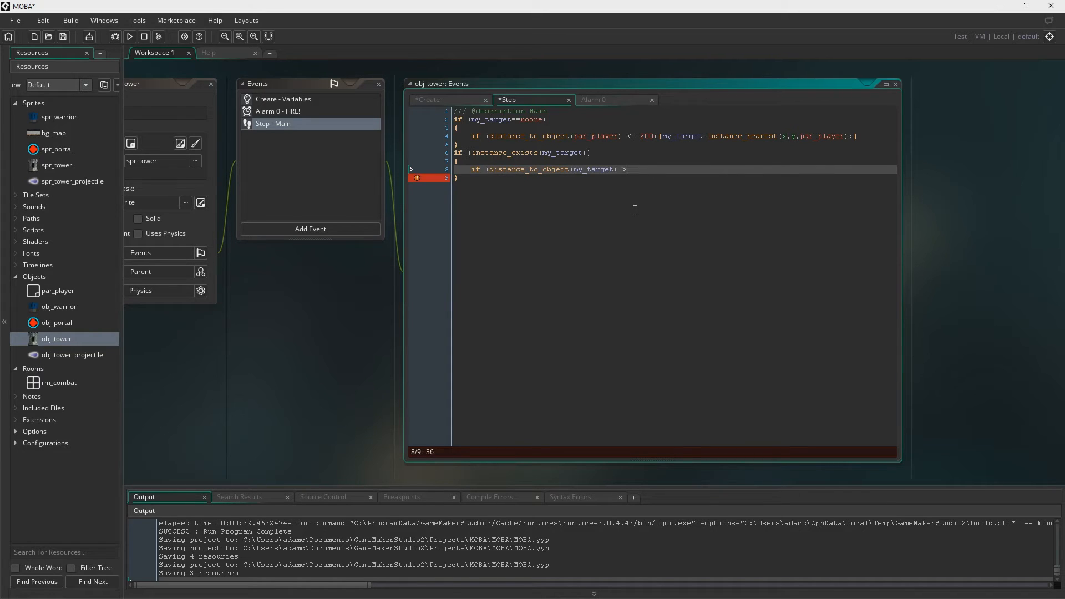
type("200")
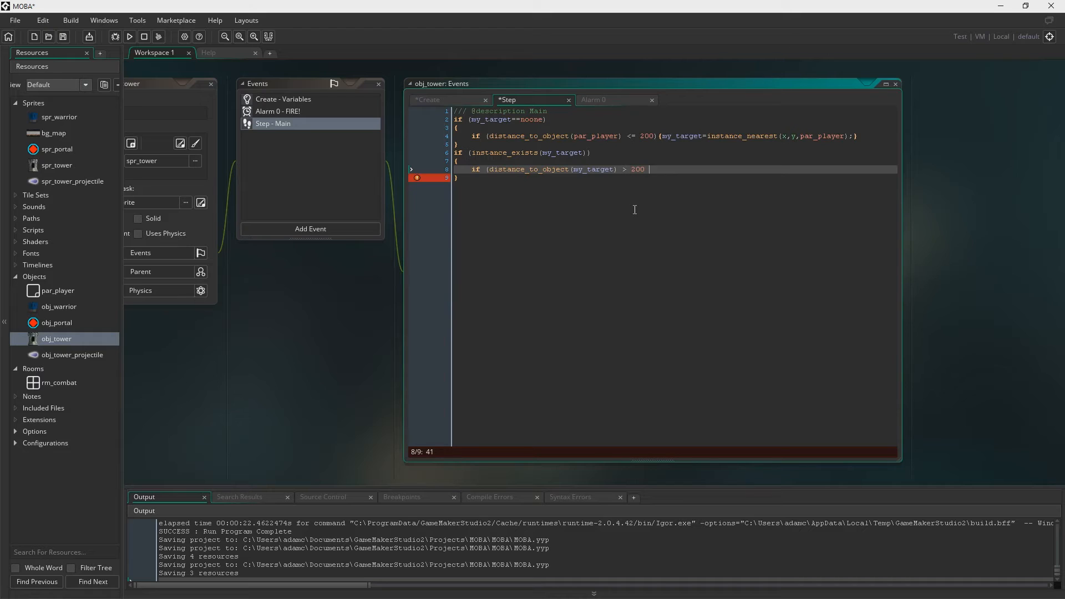
type("&& fire")
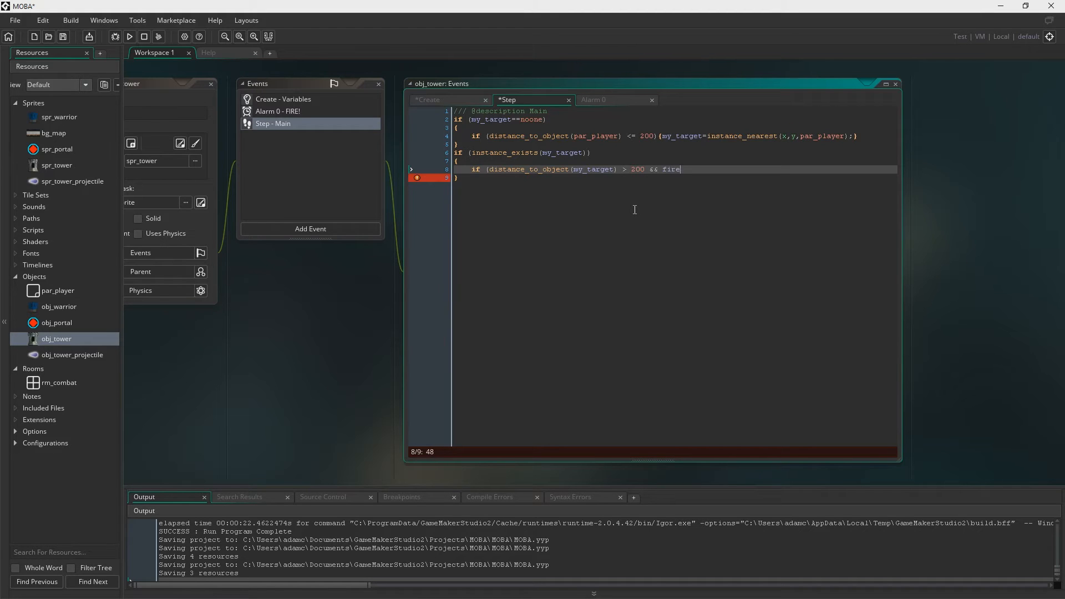
type("==false) {my")
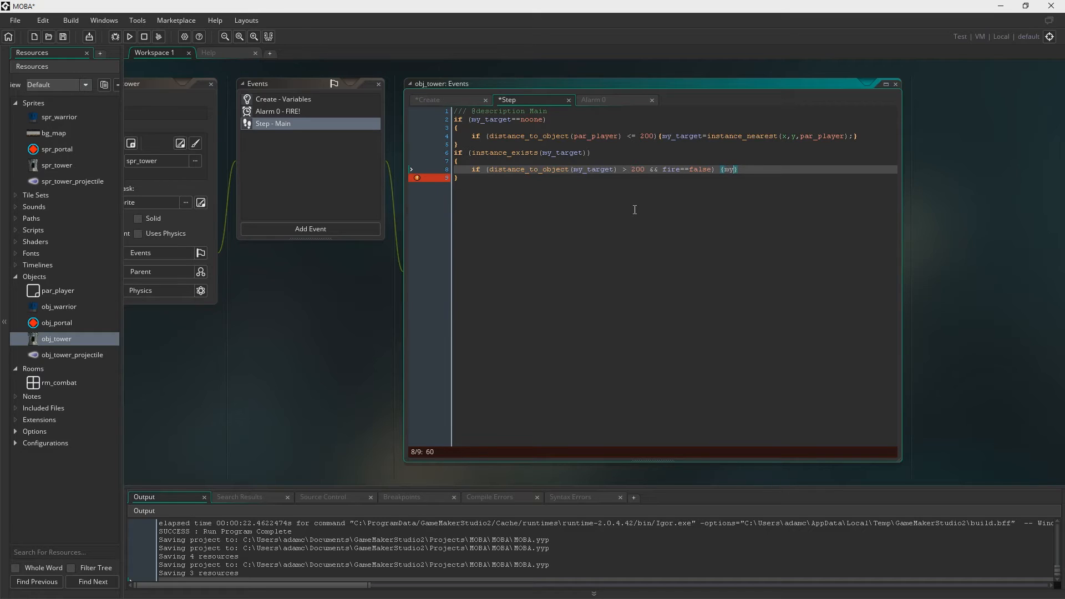
type("_target=noone;")
type("else")
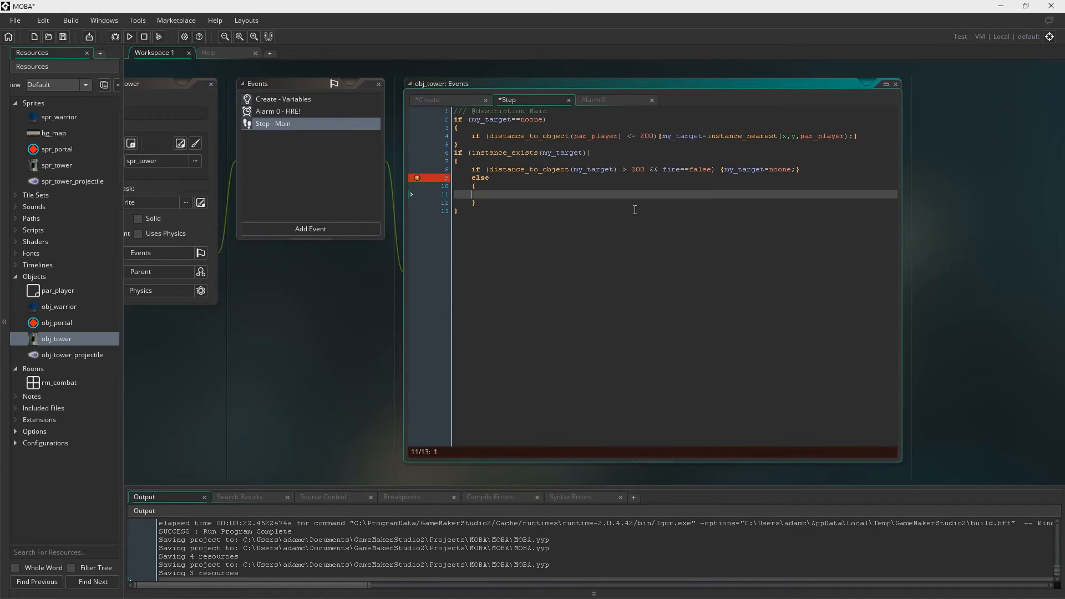
- Otherwise, when fire==false, set alarm[0]=100 and fire=true
type("if (fi")
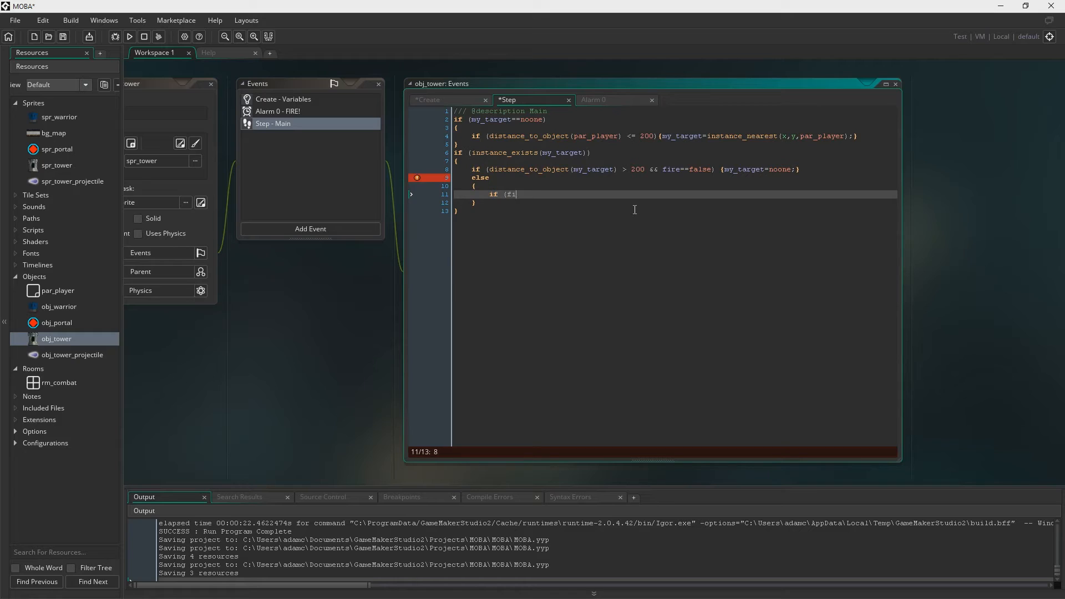
type("re==false)")
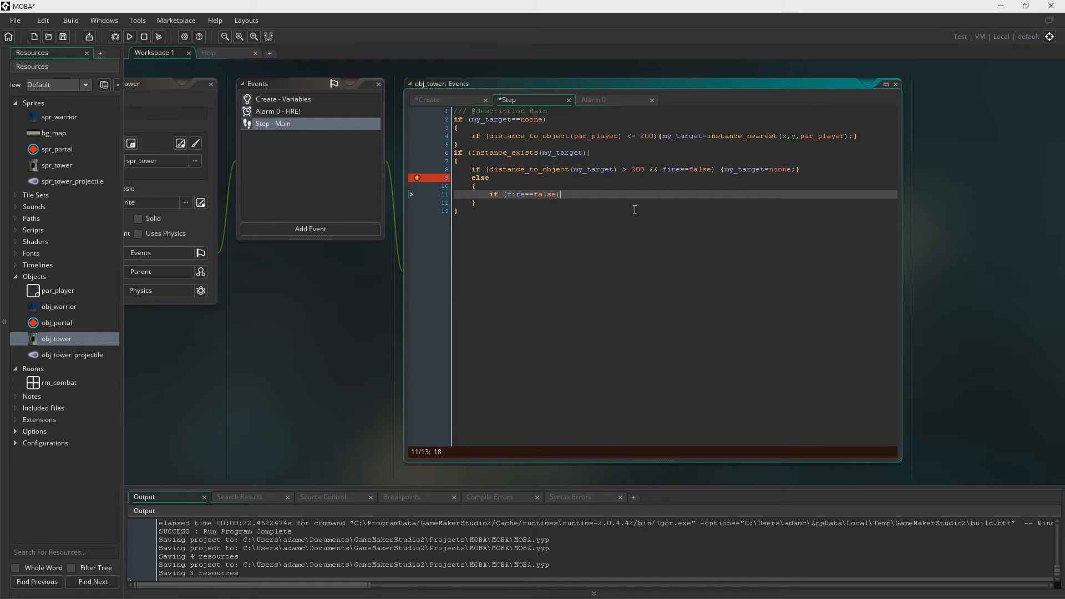
key("enter")
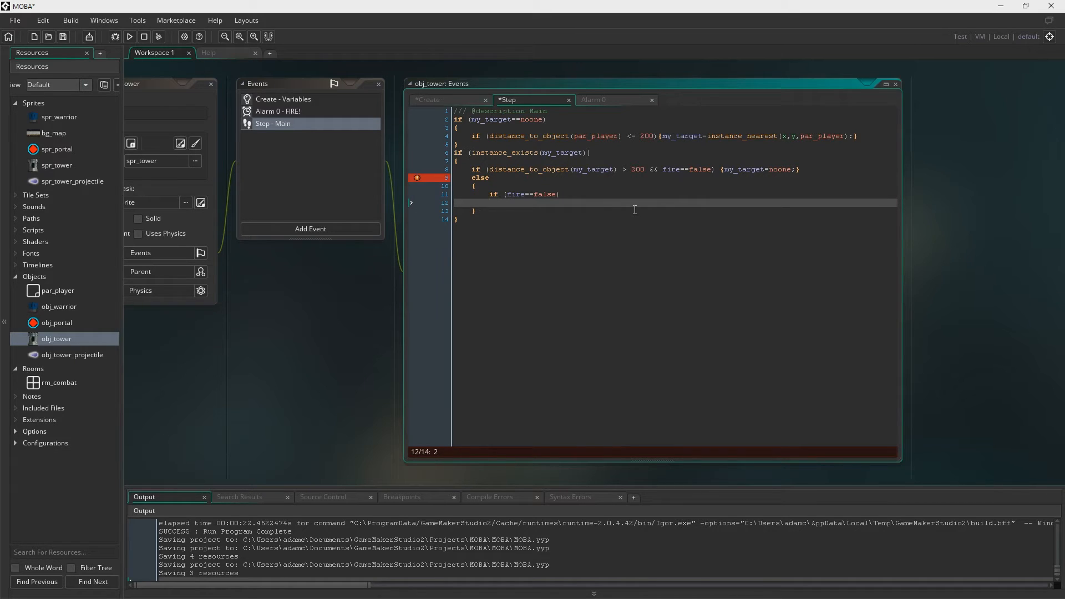
type("ai")
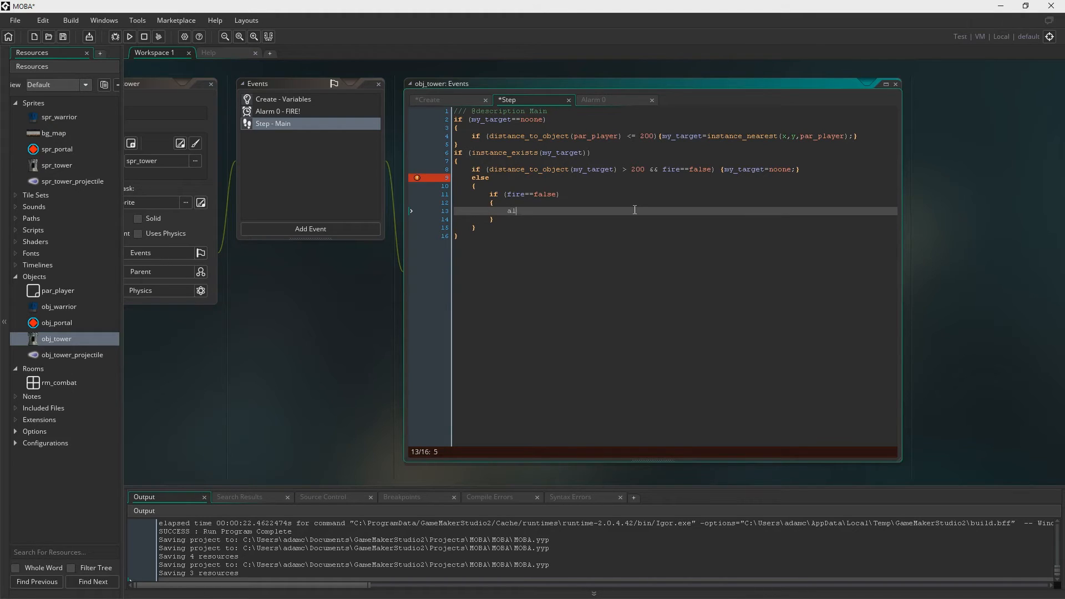
type("larm[")
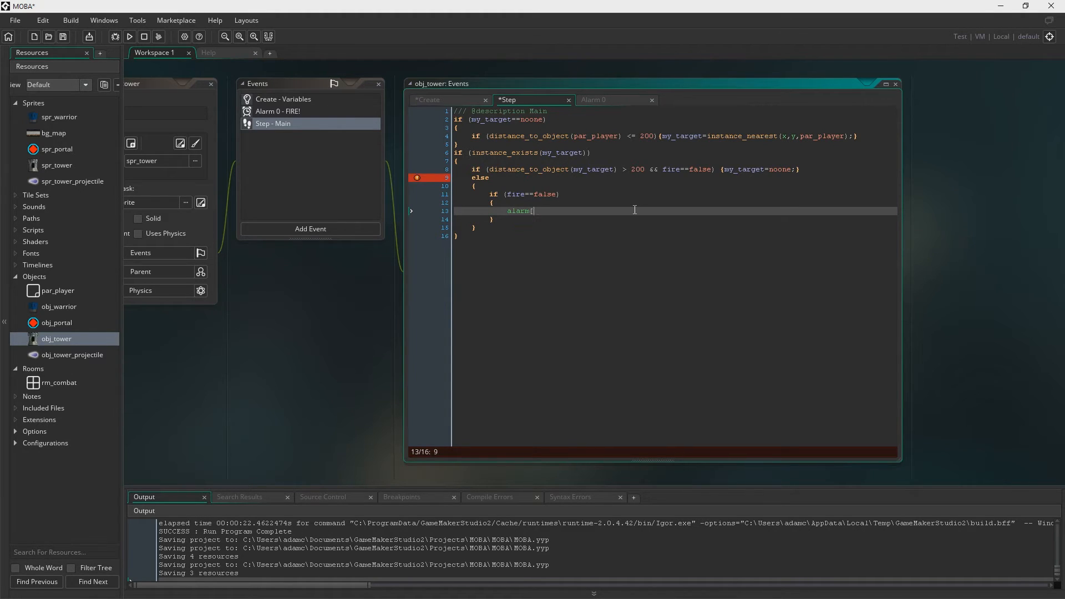
type("0]=100;")
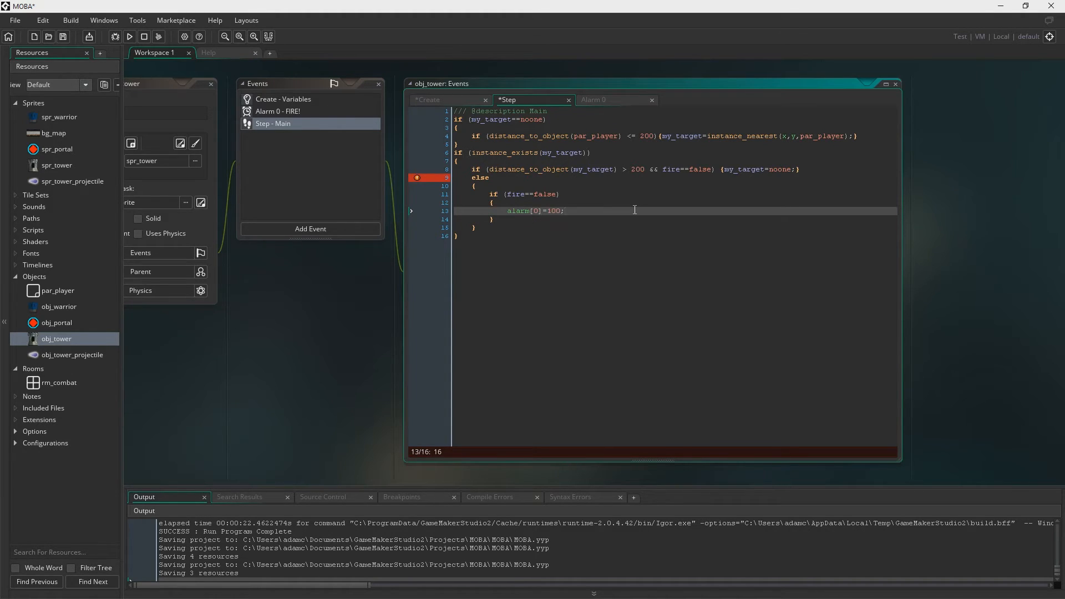
type("fire=true;")
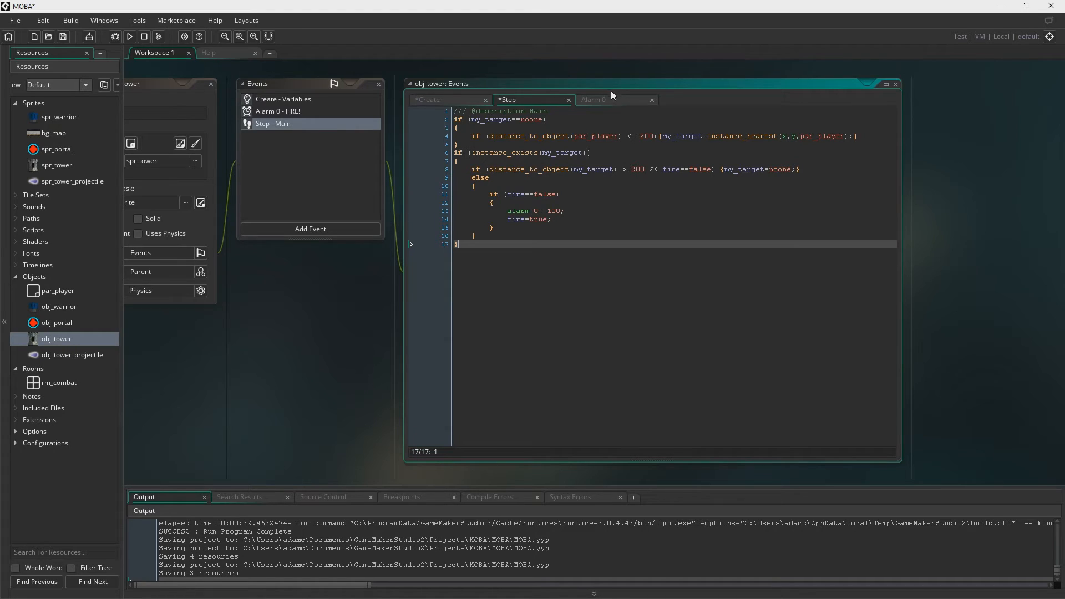
- In Alarm 0, call instance_create_layer(x,y,"Instances",obj_tower_projectile) and set fire=false
left_click(611, 99)
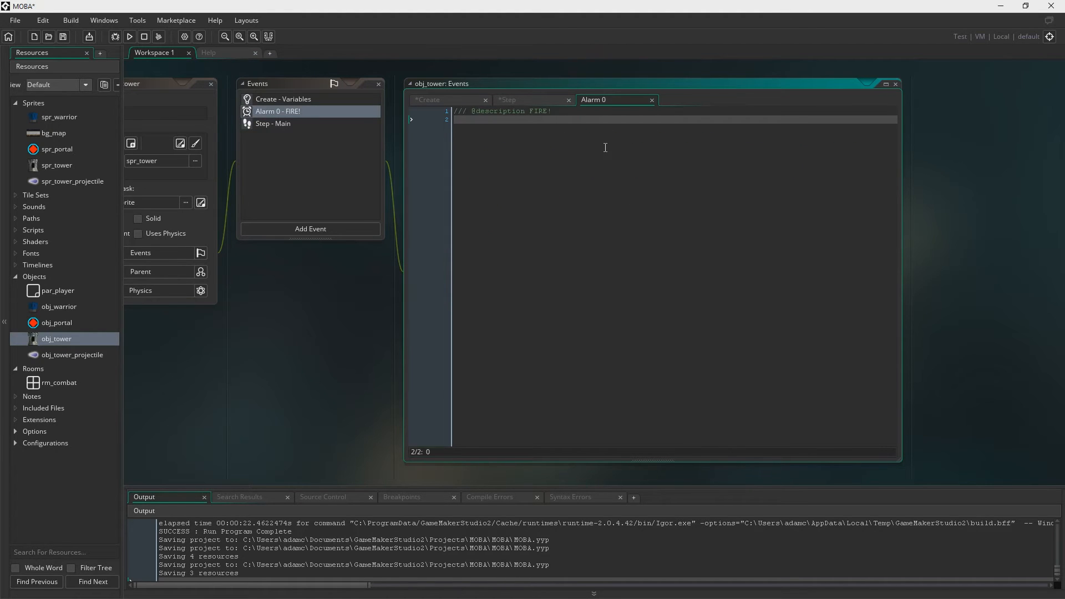
type("instance_create_layer(x,")
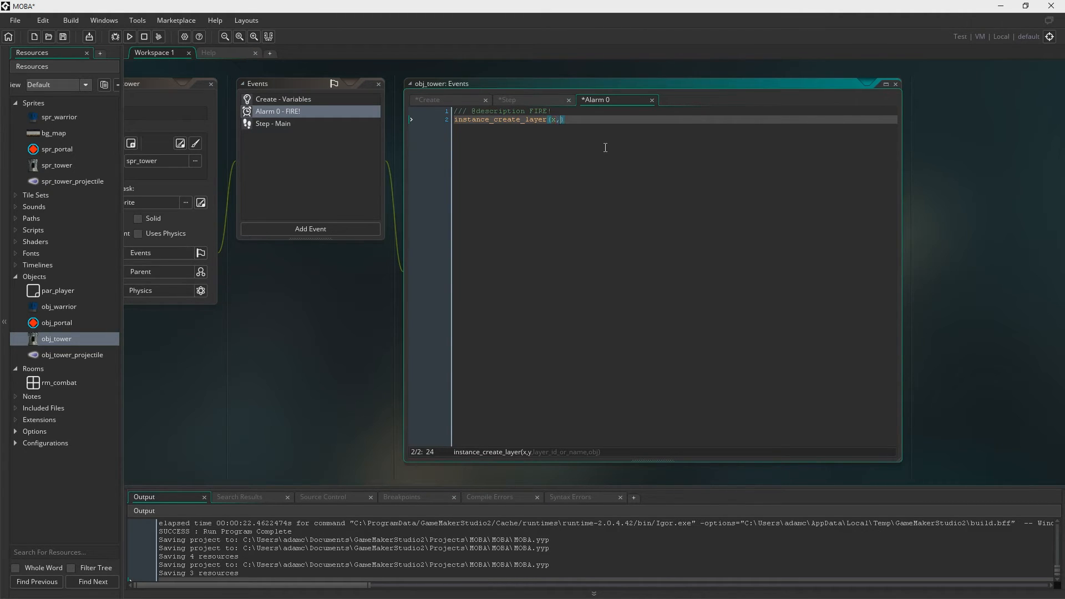
type("y,\"Instances\",obj_tower_projectile")
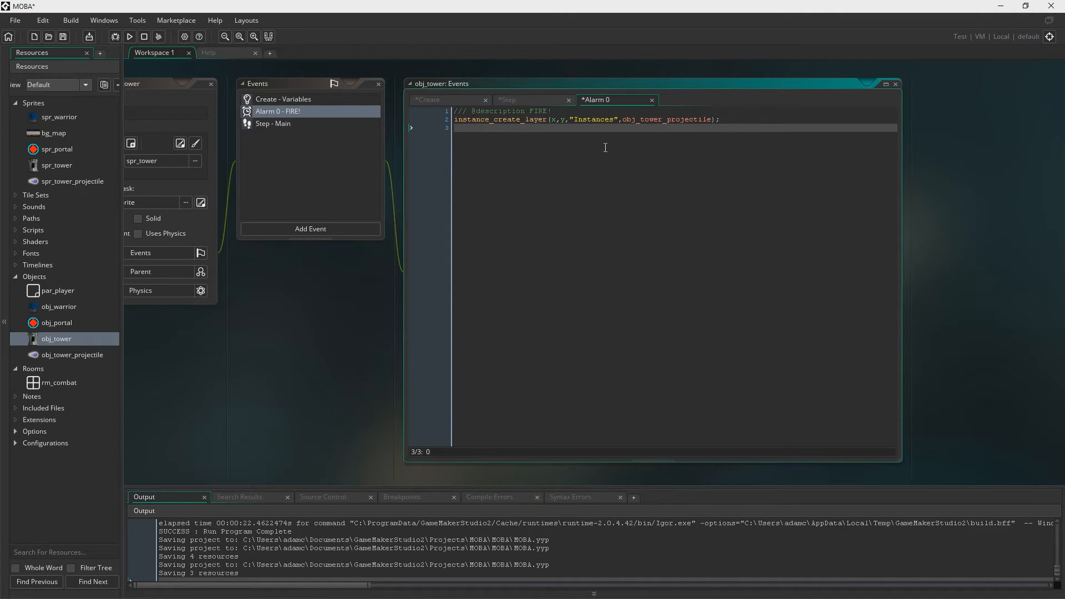
type("fire")
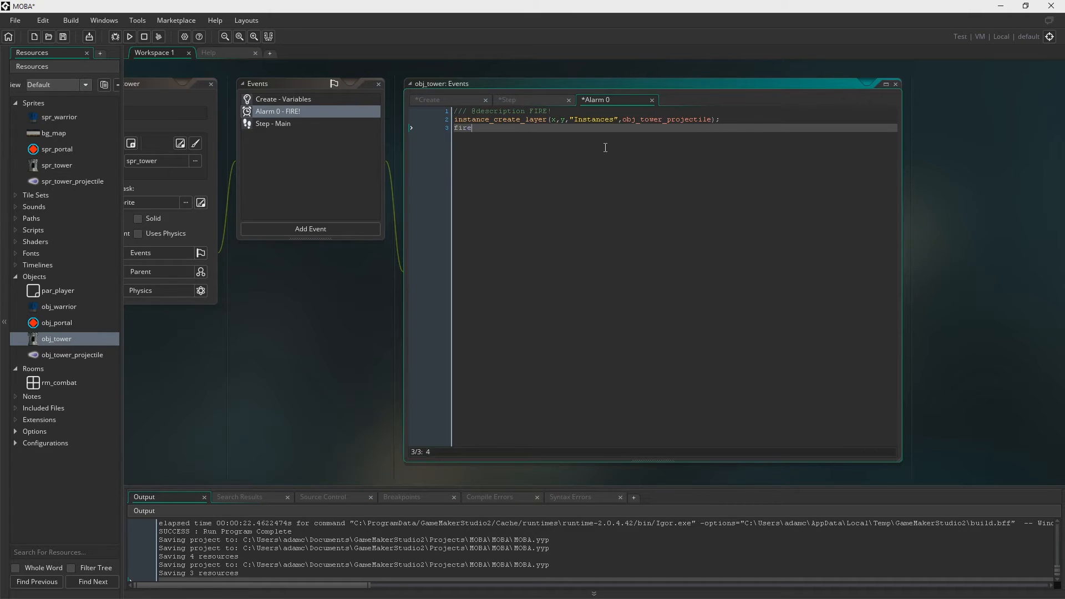
type("=false;")
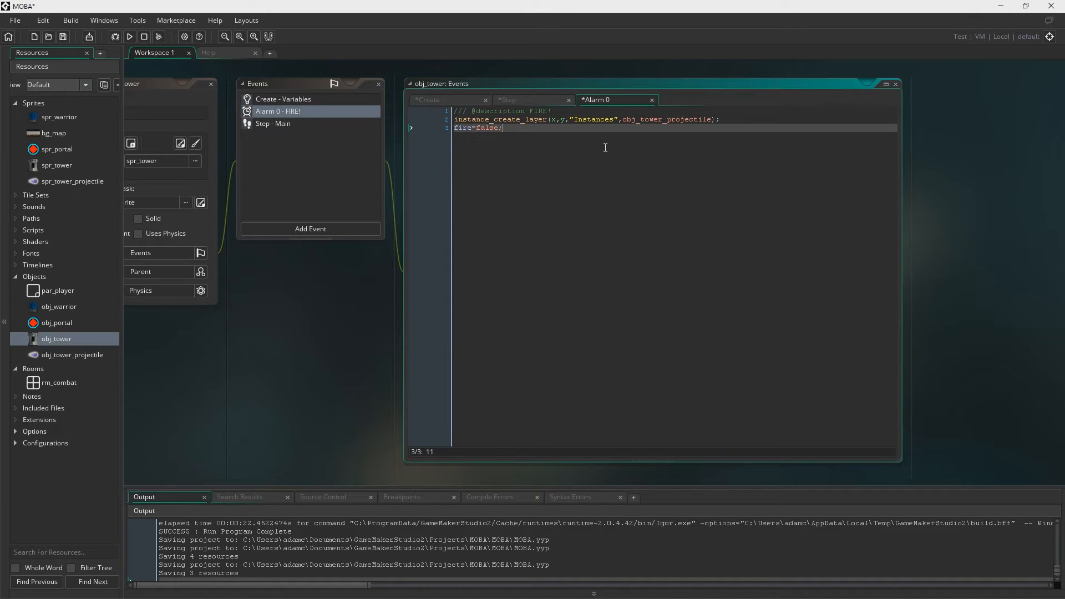
mouse_move(43, 20)
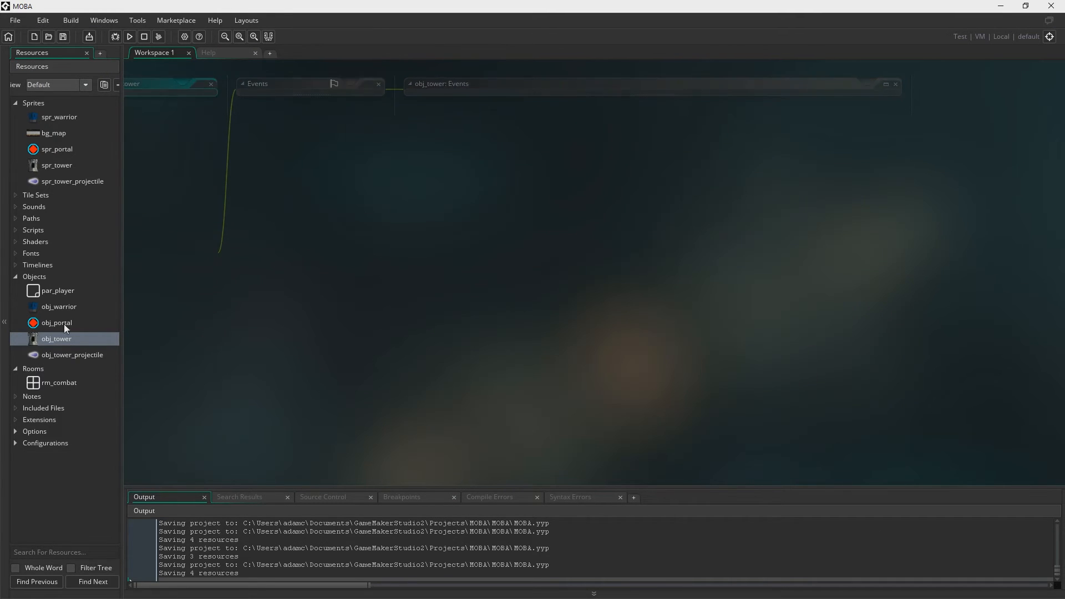
- In obj_tower_projectile's Create event, set my_tower=instance_position(x,y,obj...) and my_target=my_tower.my_target
left_click(72, 354)
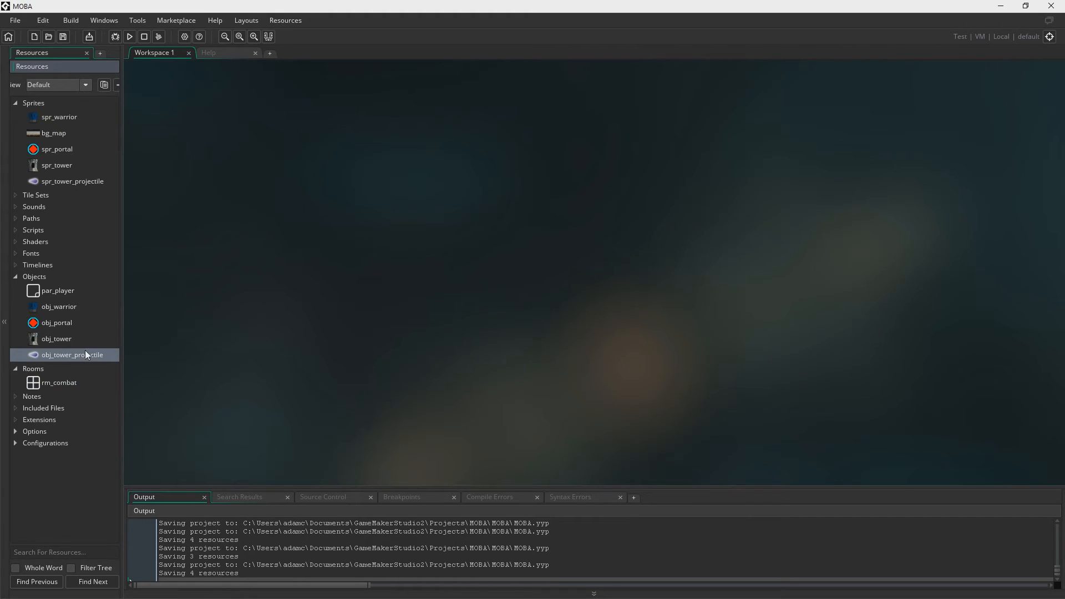
double_click(68, 354)
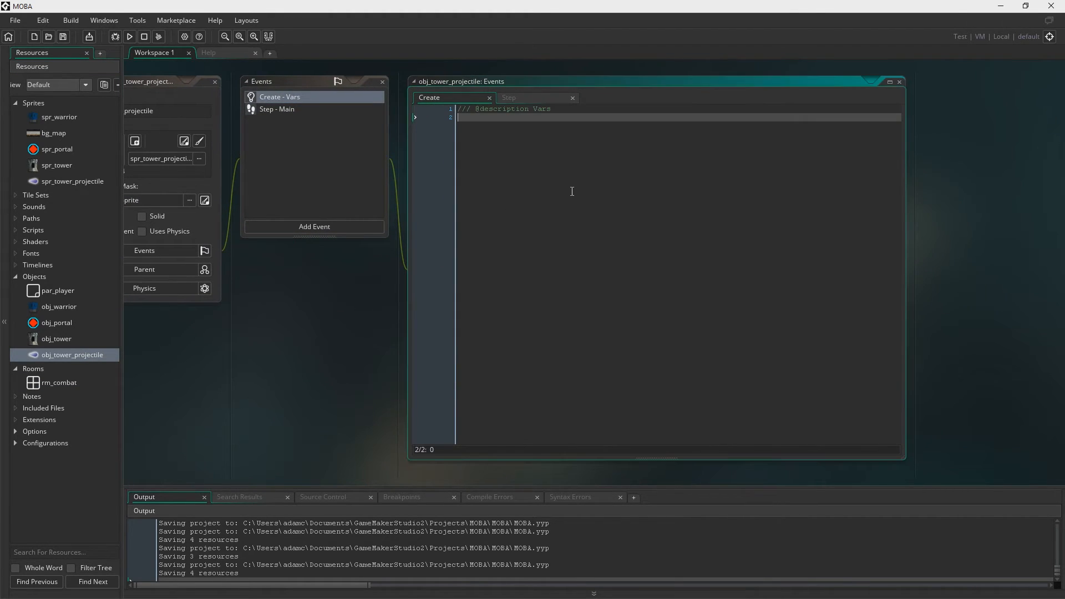
mouse_move(692, 200)
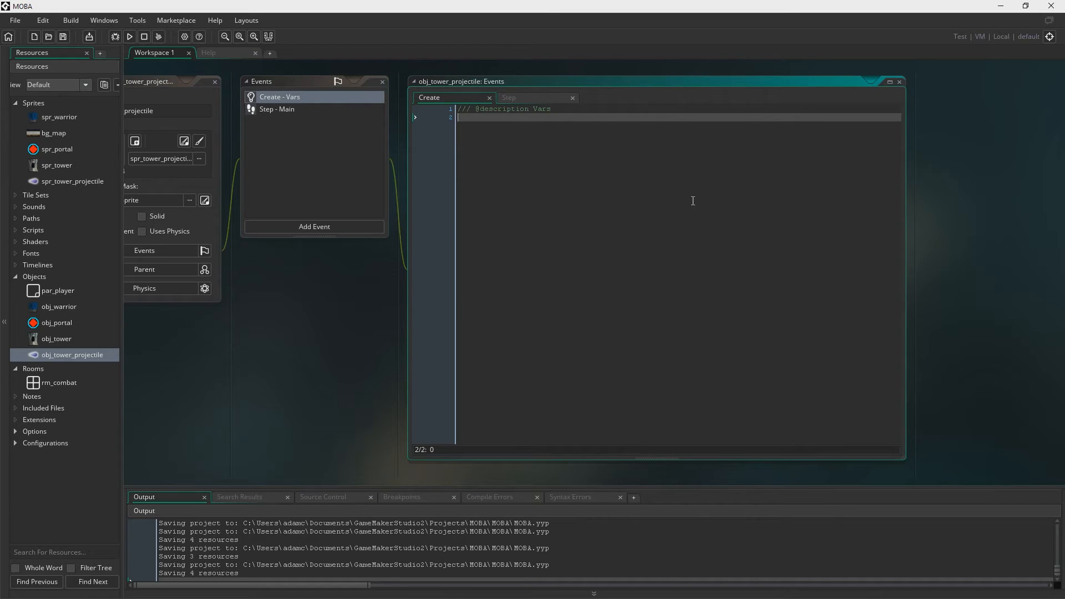
type("my_tower=inst")
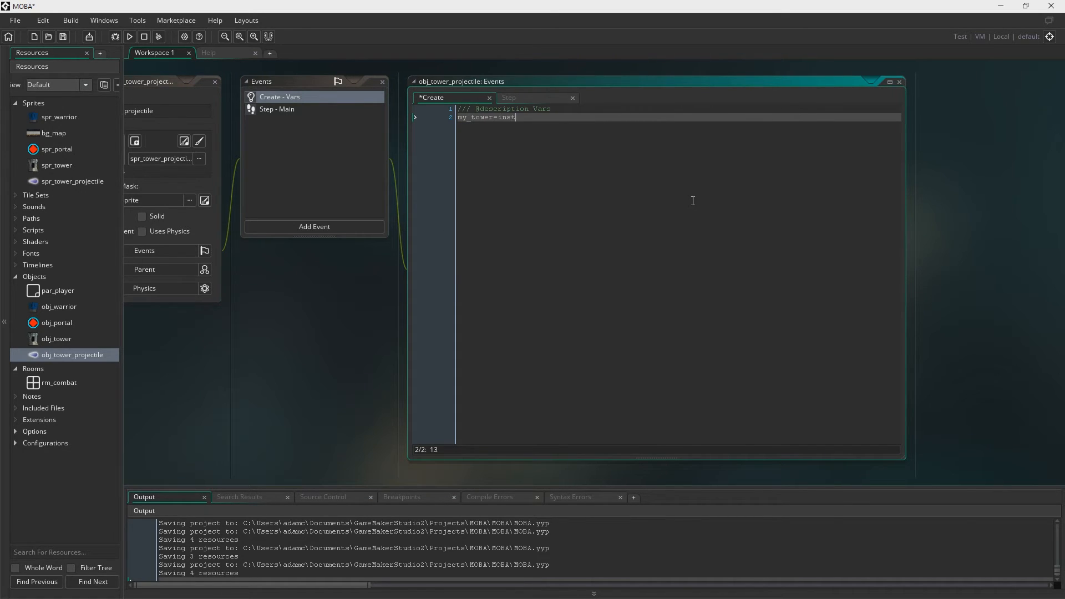
type("ance_position")
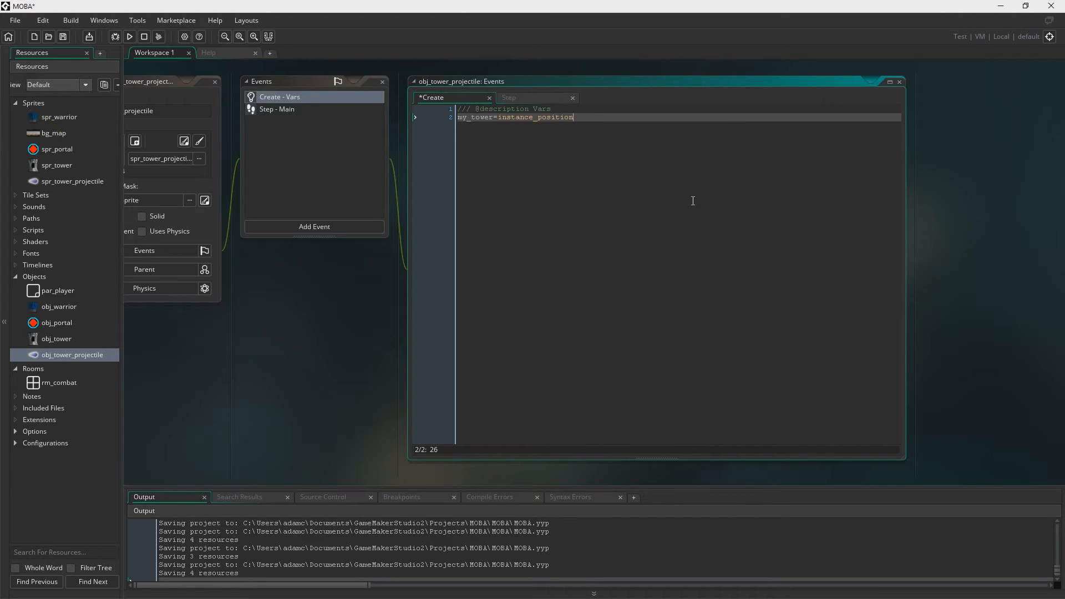
type("(x,y")
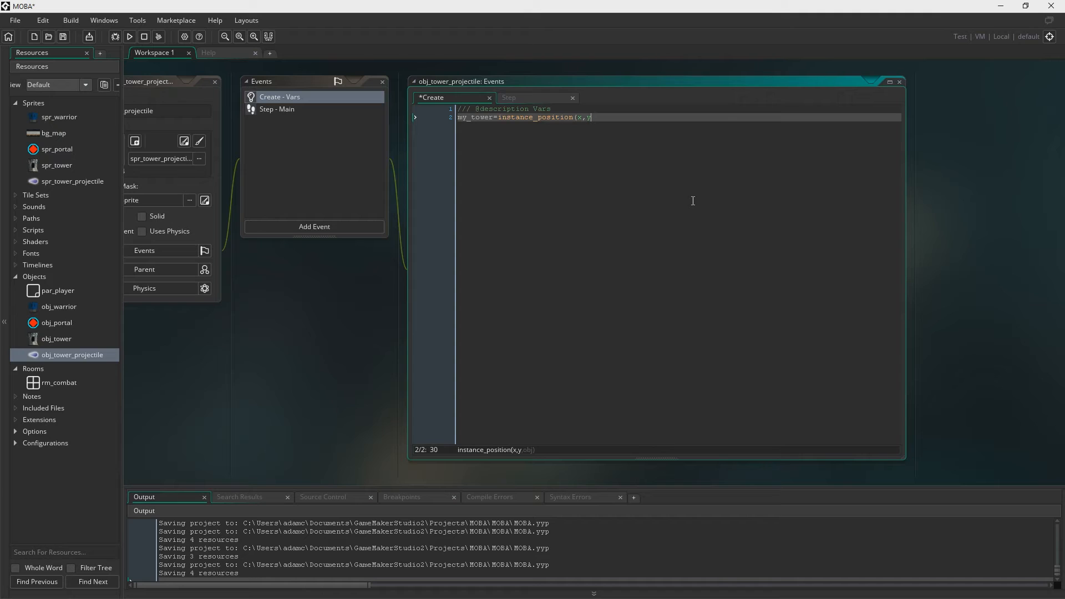
type("obj_tower);")
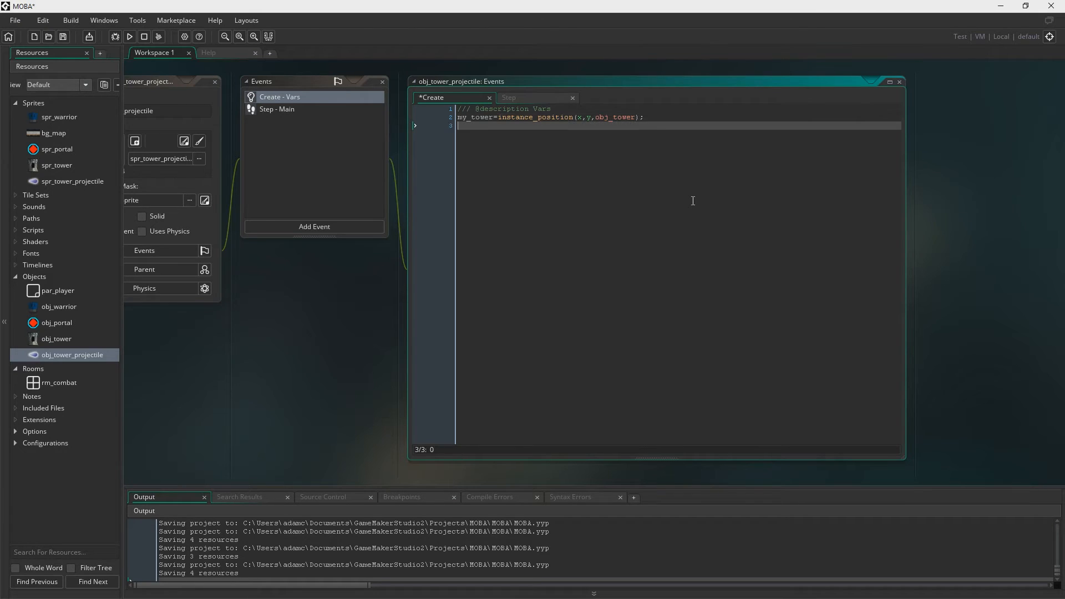
type("my_targ")
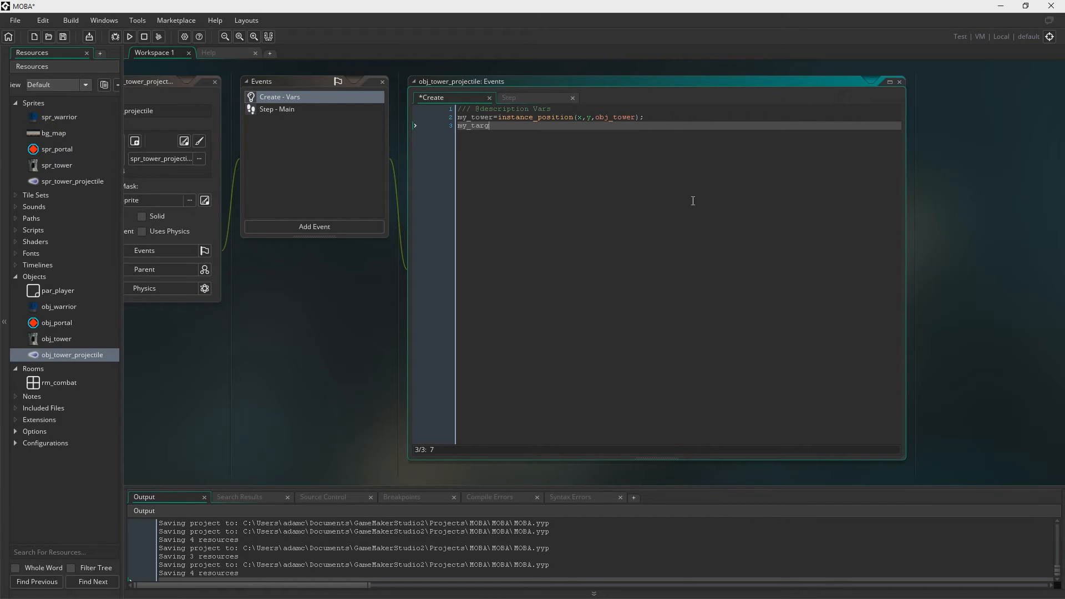
type("et=my_tower.my_target;")
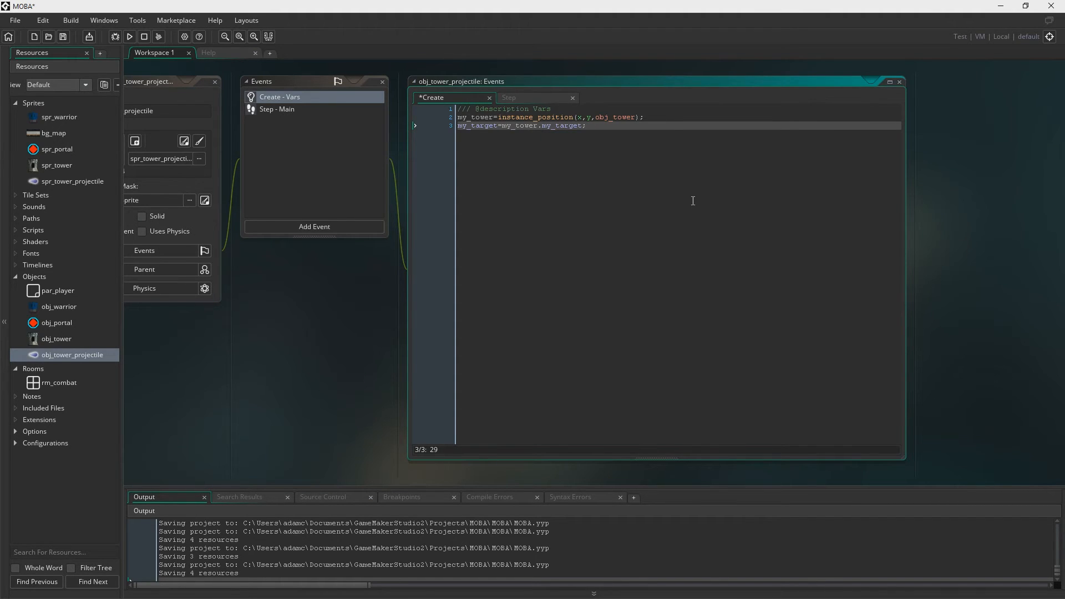
- Set direction=point_direction(x,y,my_target.x,my_target.y) and image_angle=direction
type("direction")
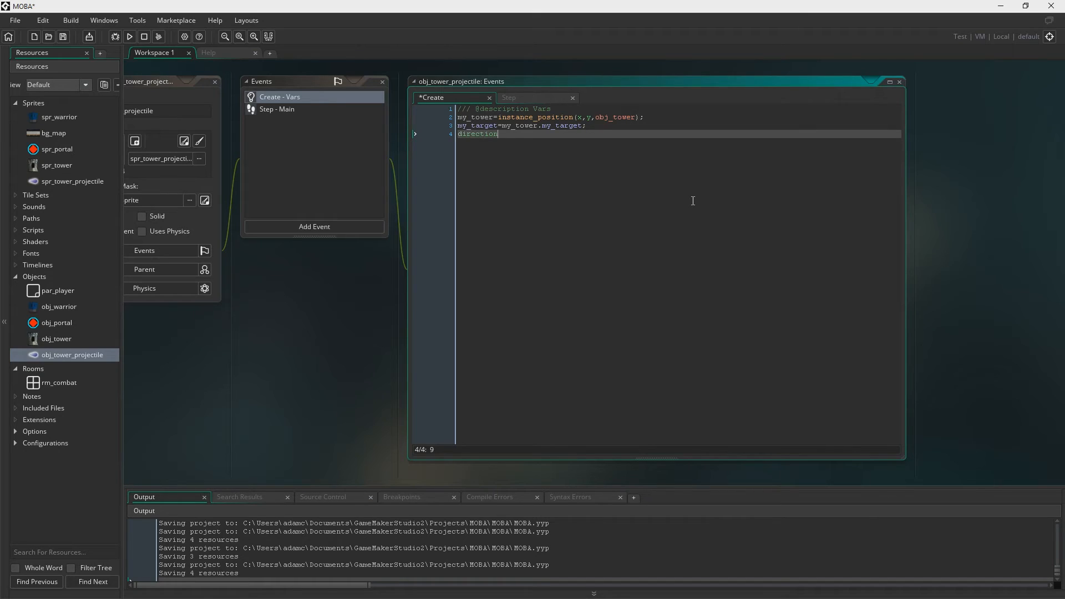
type("=p")
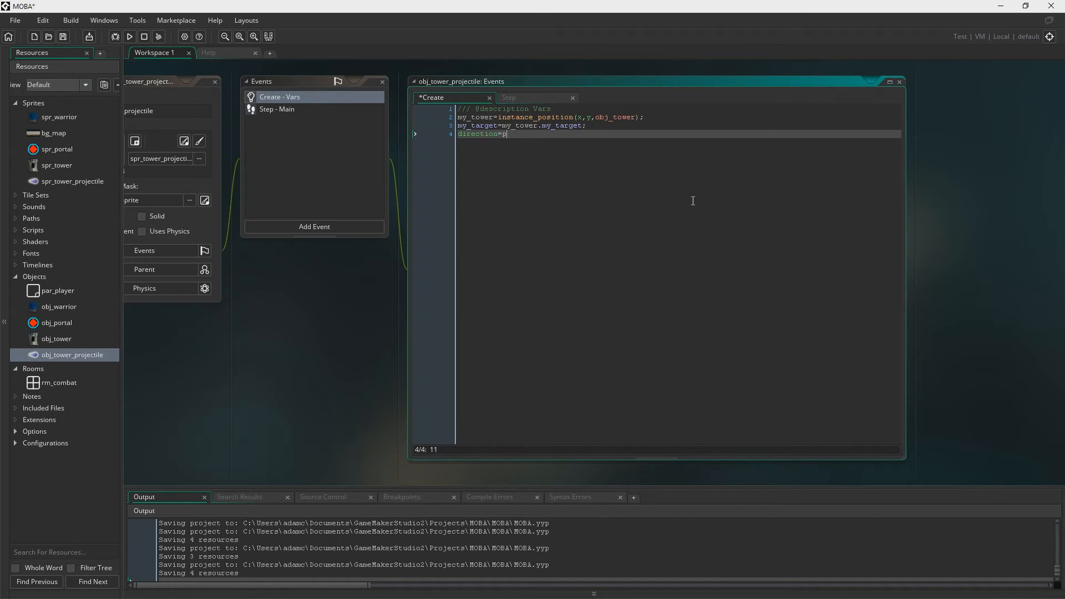
type("oint_directio")
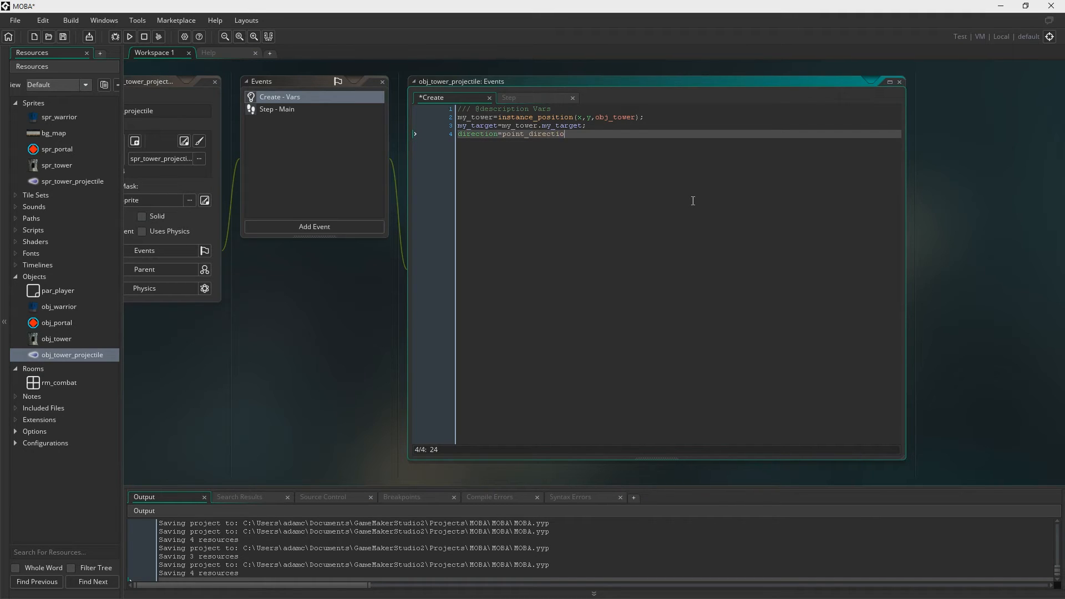
type("n(x,y,my")
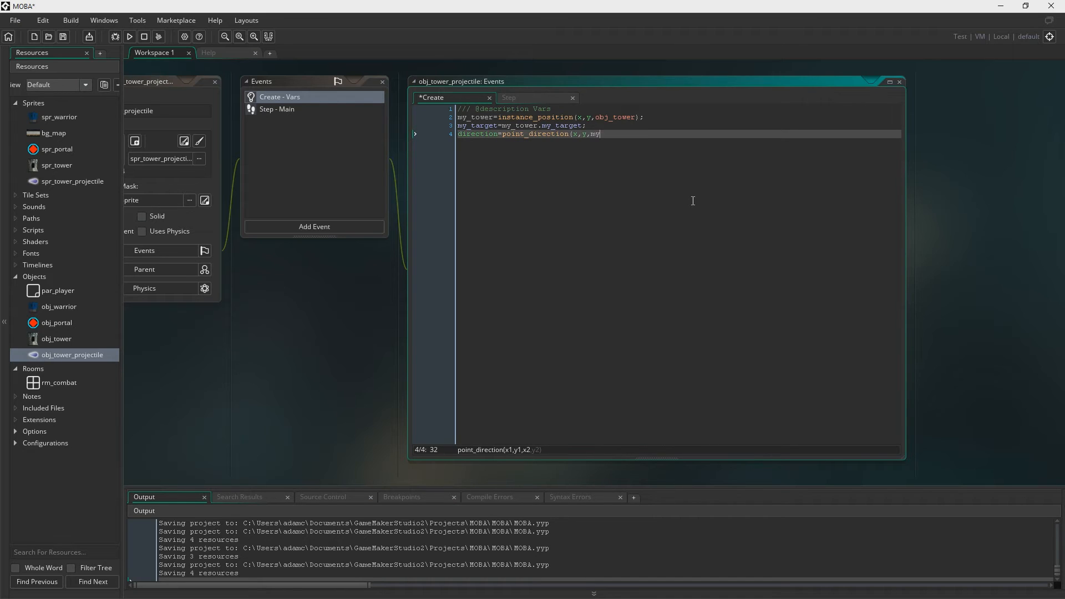
type("_target.x")
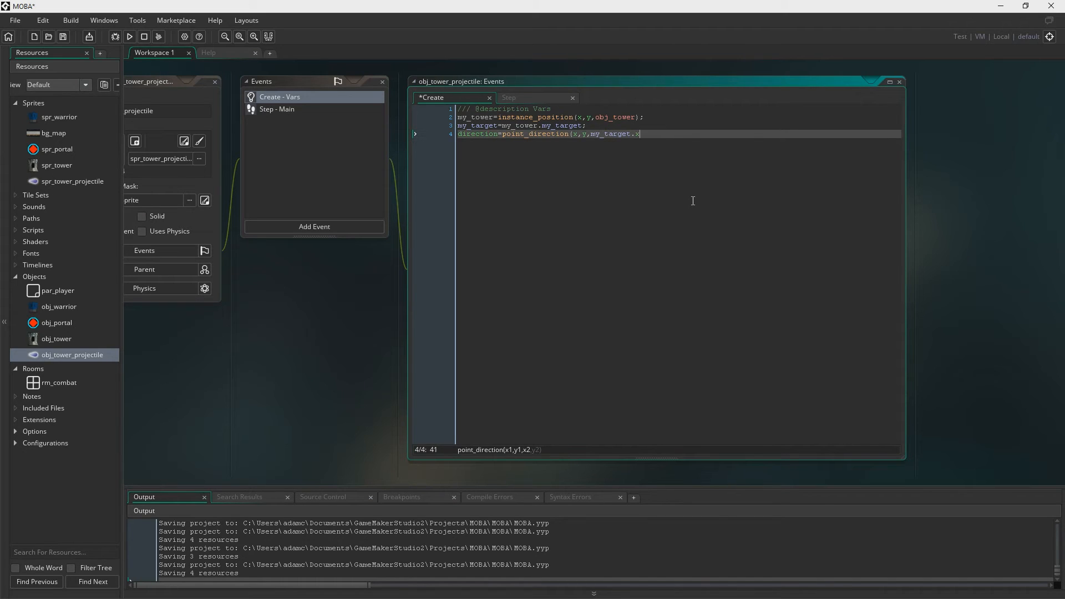
type(",my_target.y);")
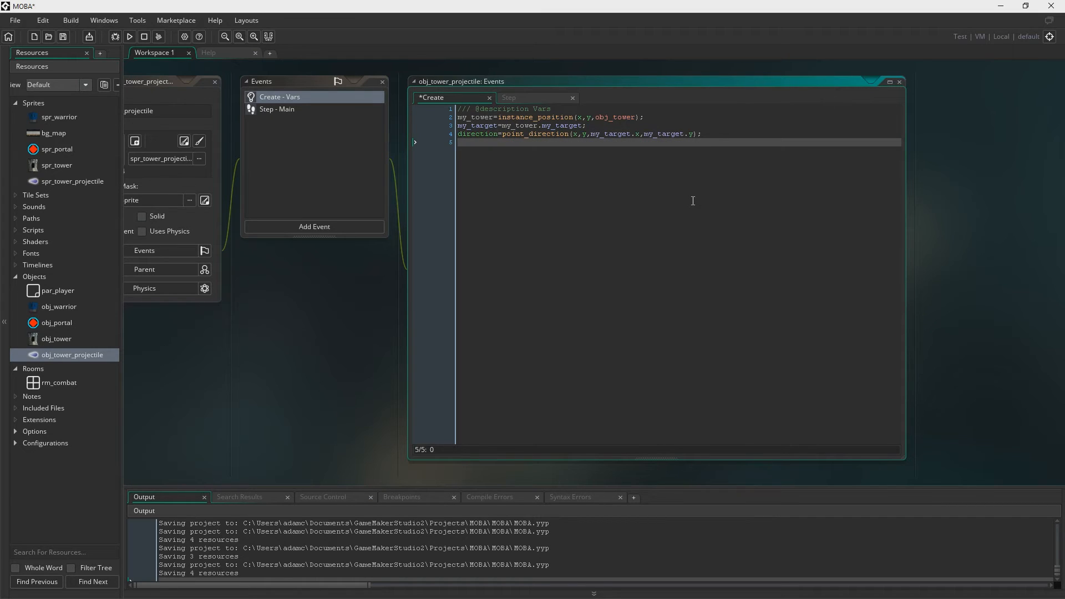
type("image_angle=")
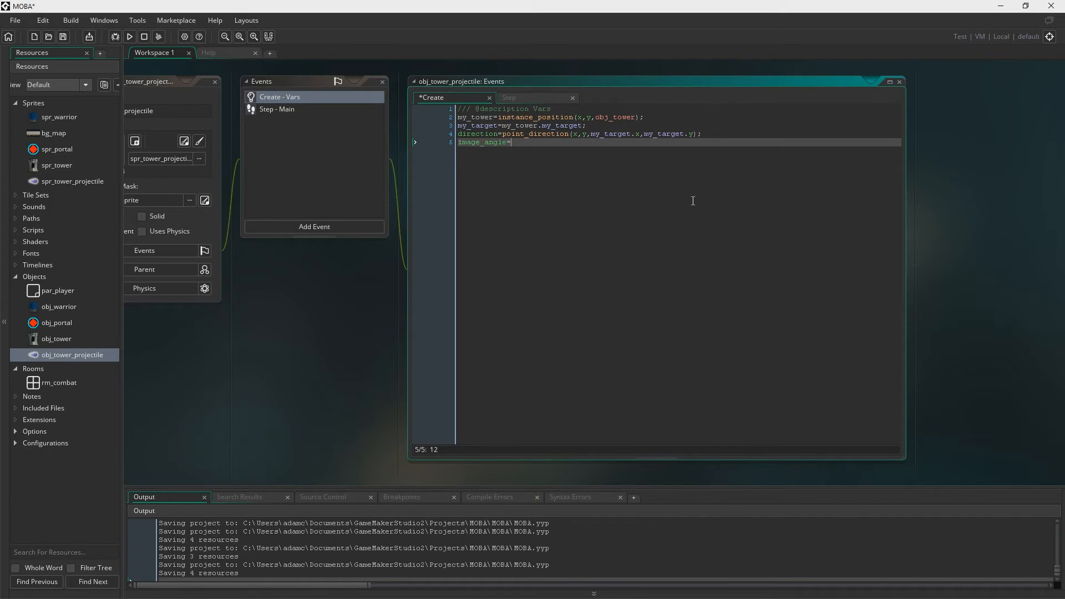
type("direction")
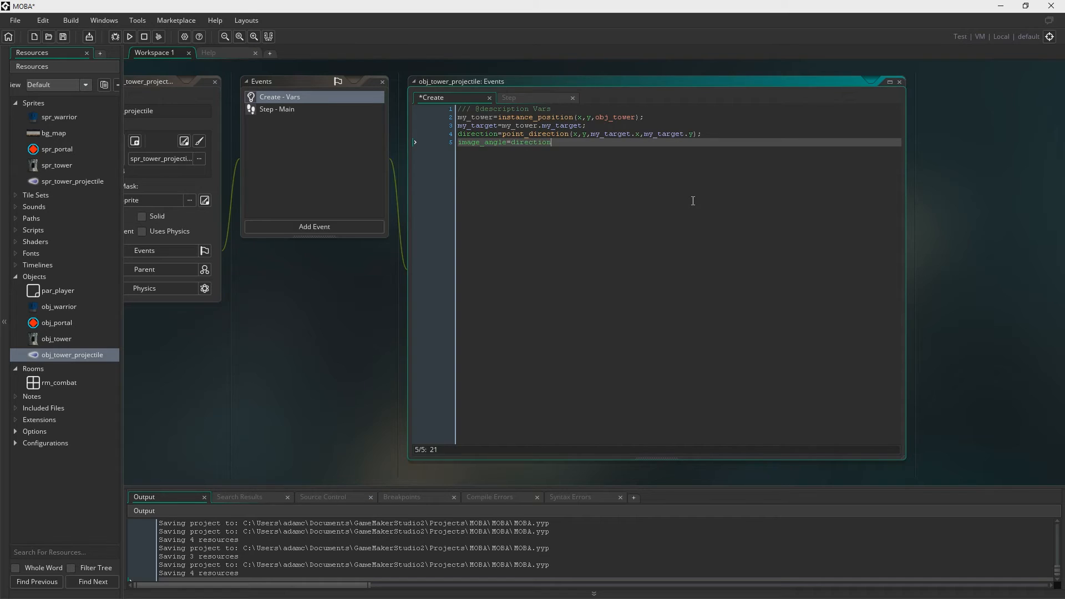
type(";")
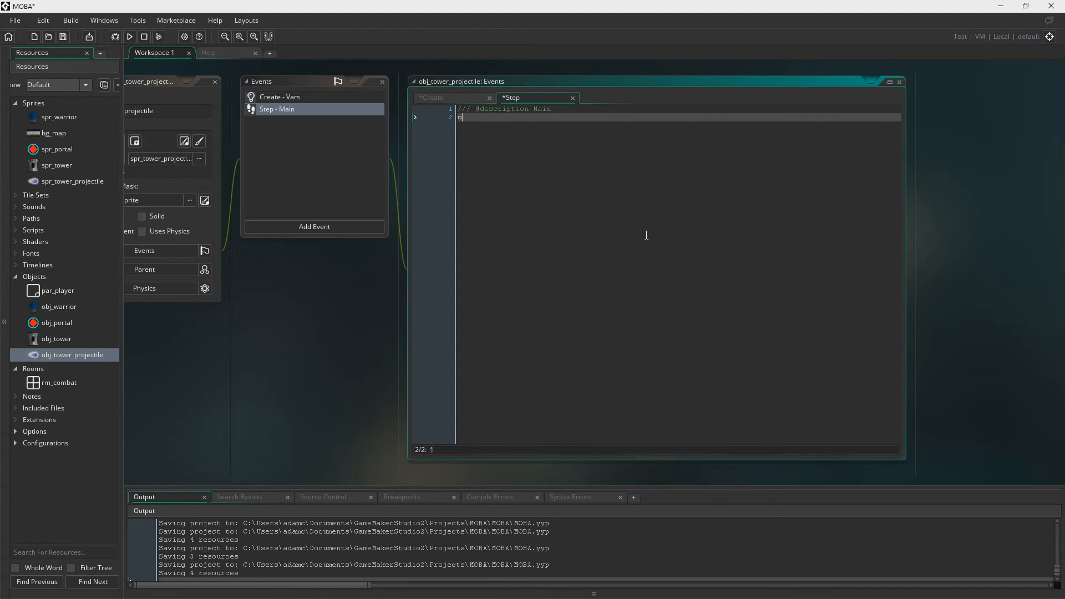
- Move the projectile toward my_target with mp_linear_step and check place_meeting with the target
type("mp_linear_step(my_target.x,my_target.y,5")
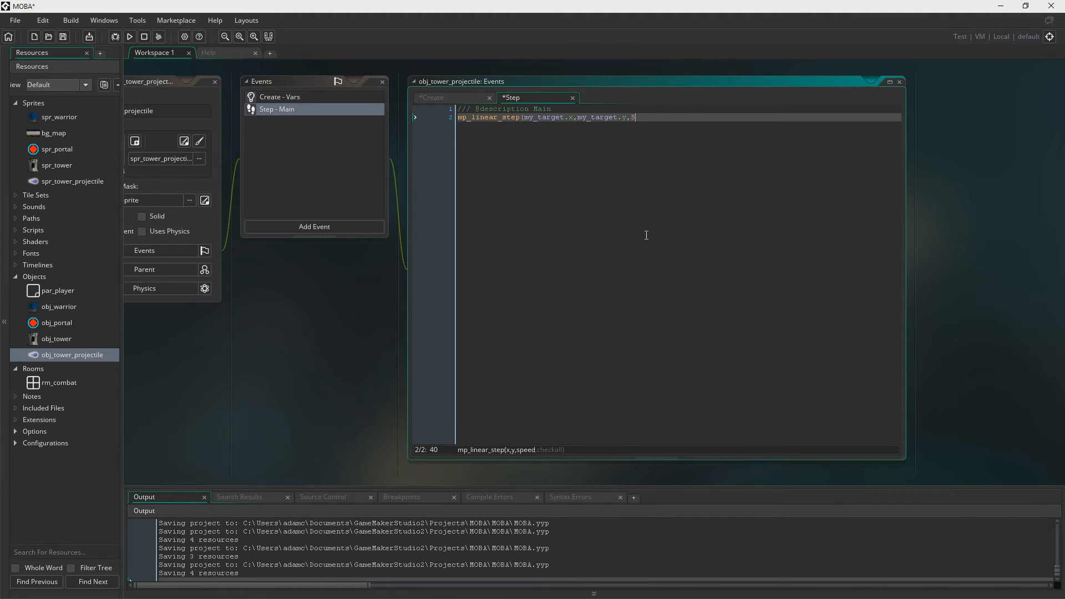
type("false);")
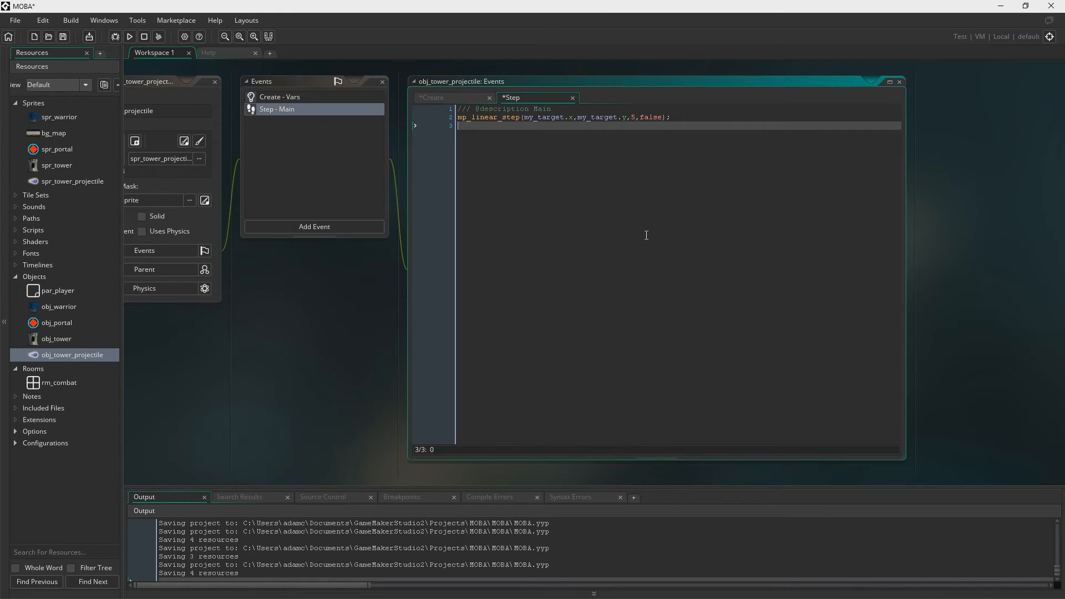
type("if (")
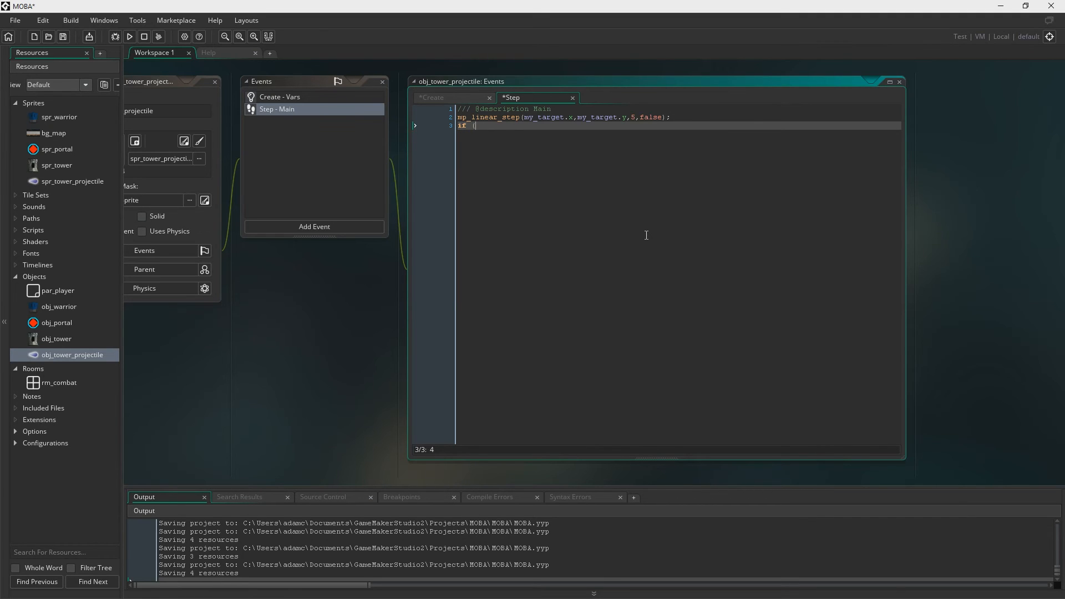
type("place_mee")
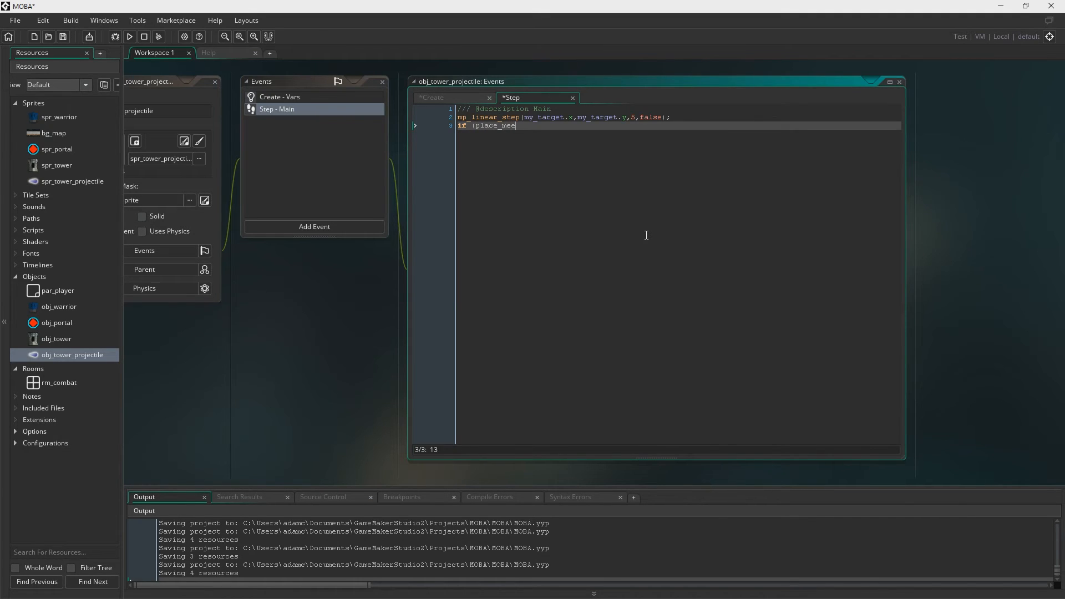
type("t")
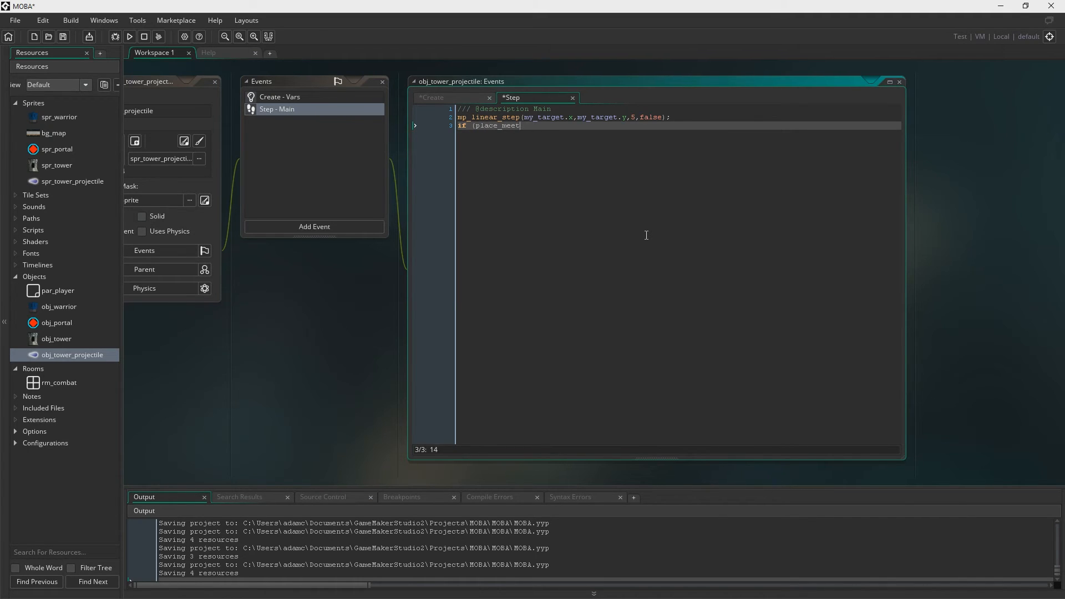
type("ing(x,y,my_target")
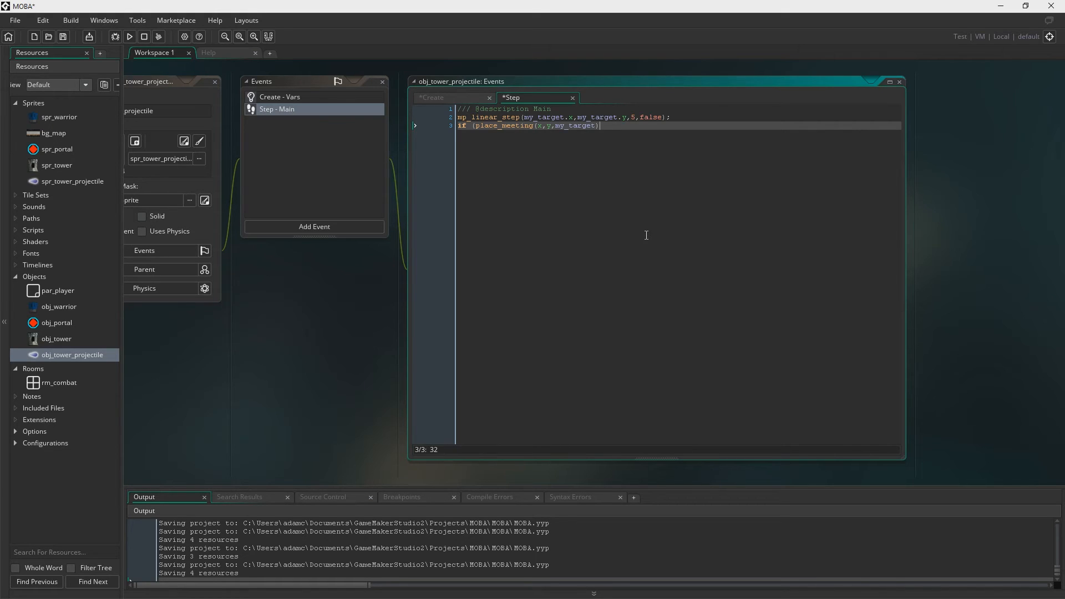
- Destroy the projectile on contact, add a ///DAMAGE comment, and point it toward my_target
type("{}")
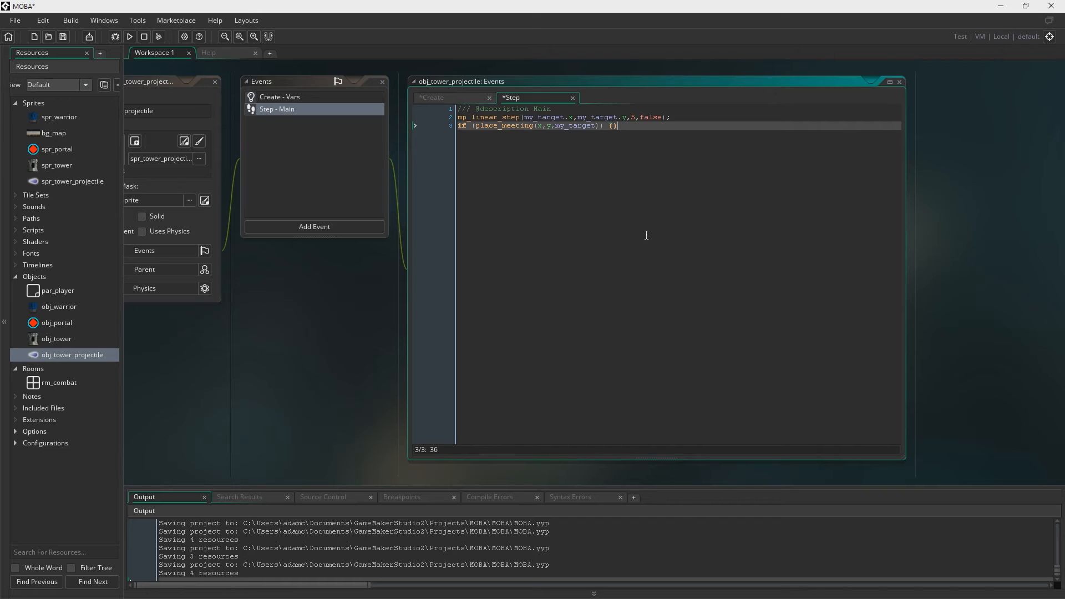
type("instance_d")
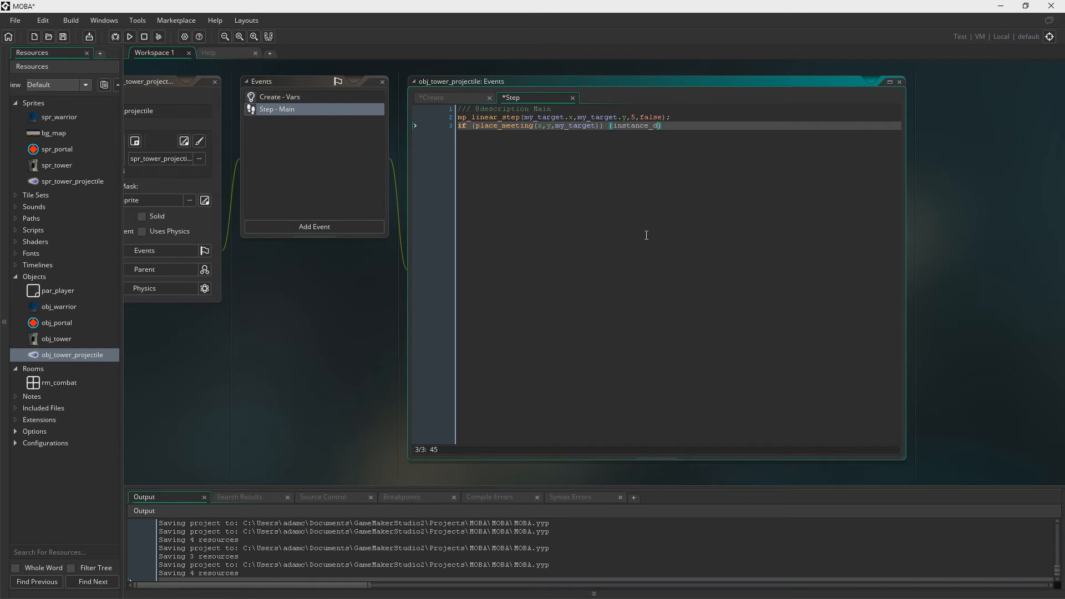
type("estroy();")
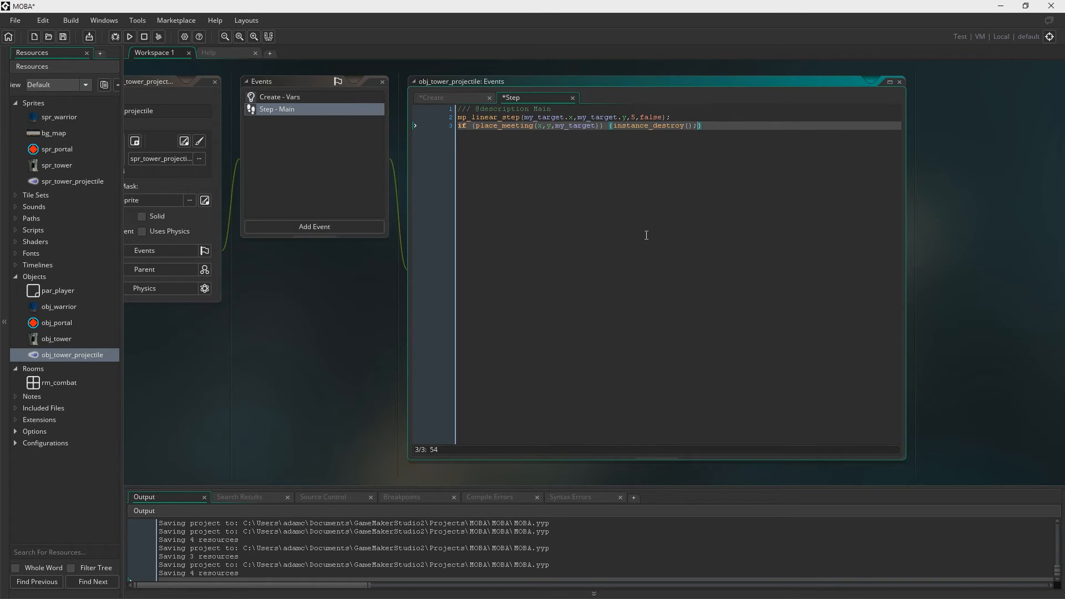
type("///")
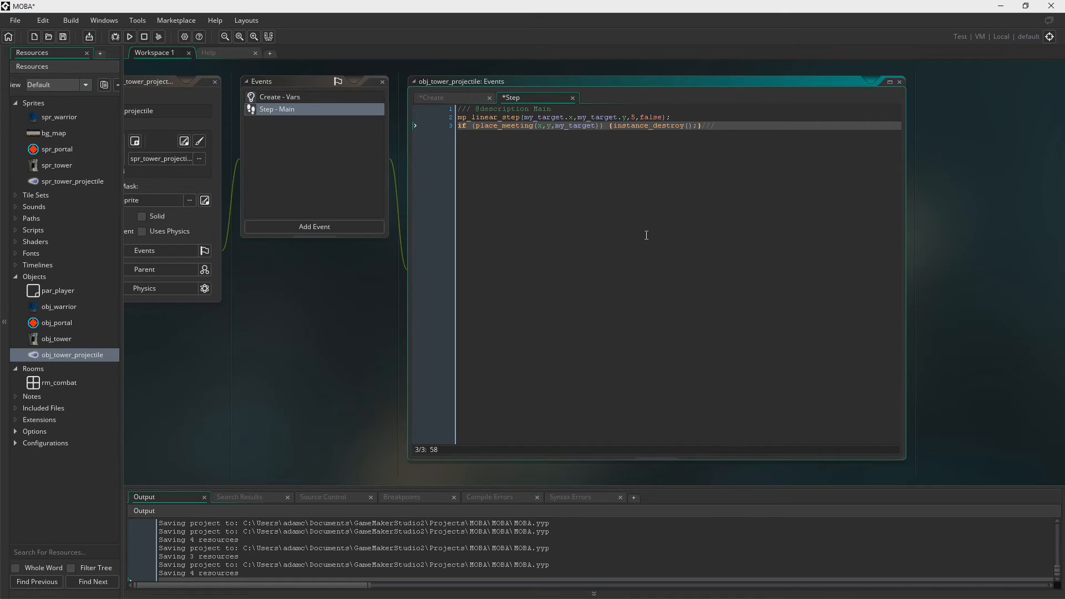
type("DAMAGE HERE")
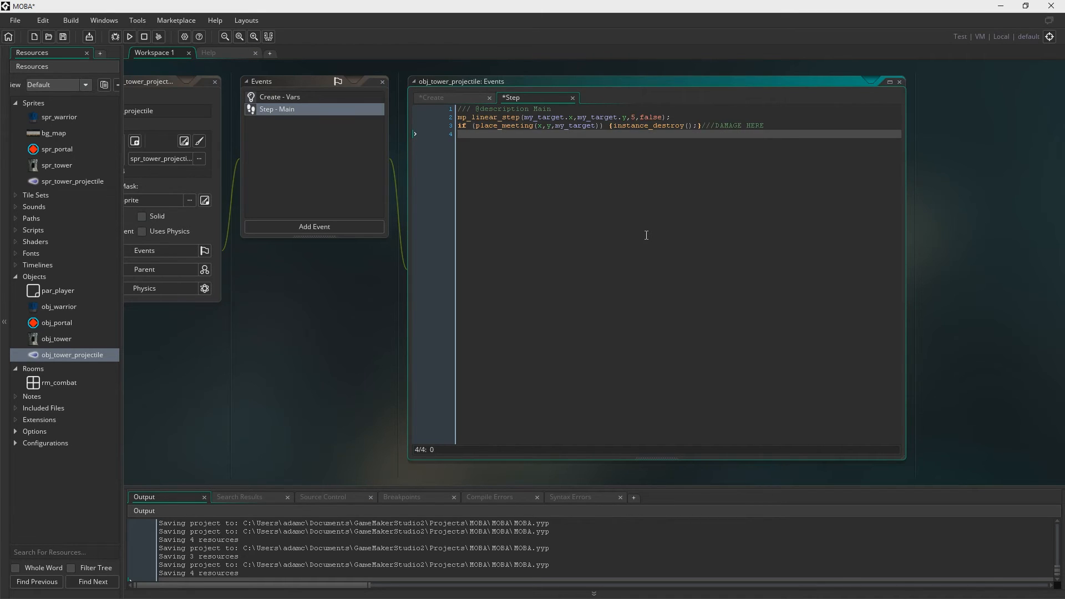
type("direction=point_direction(x,y,my_target.x,my_target.y);")
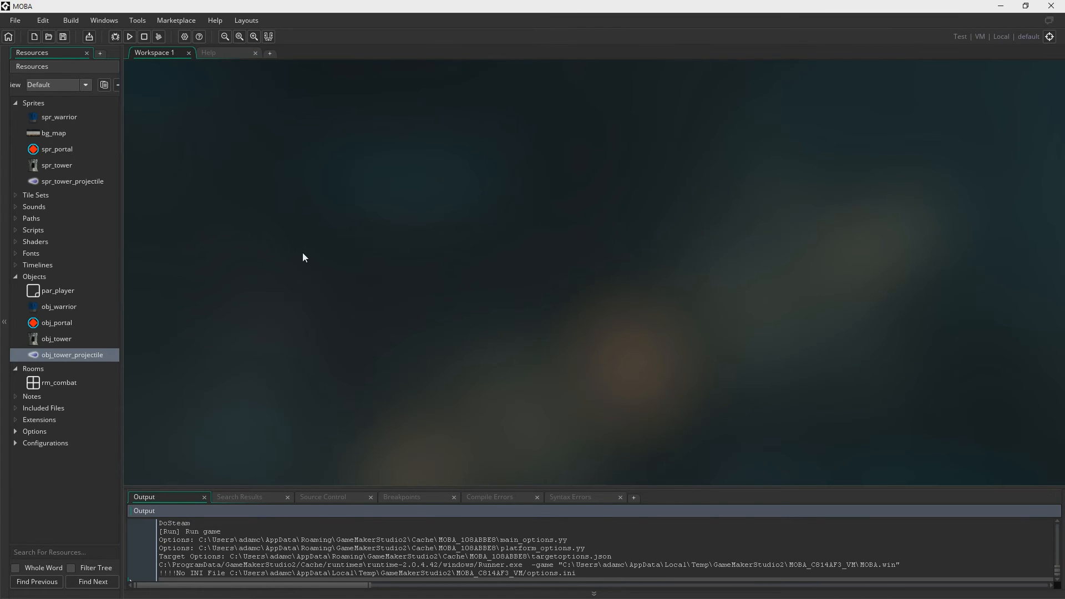
- Run the game from the toolbar to test the projectile behaviour
left_click(130, 37)
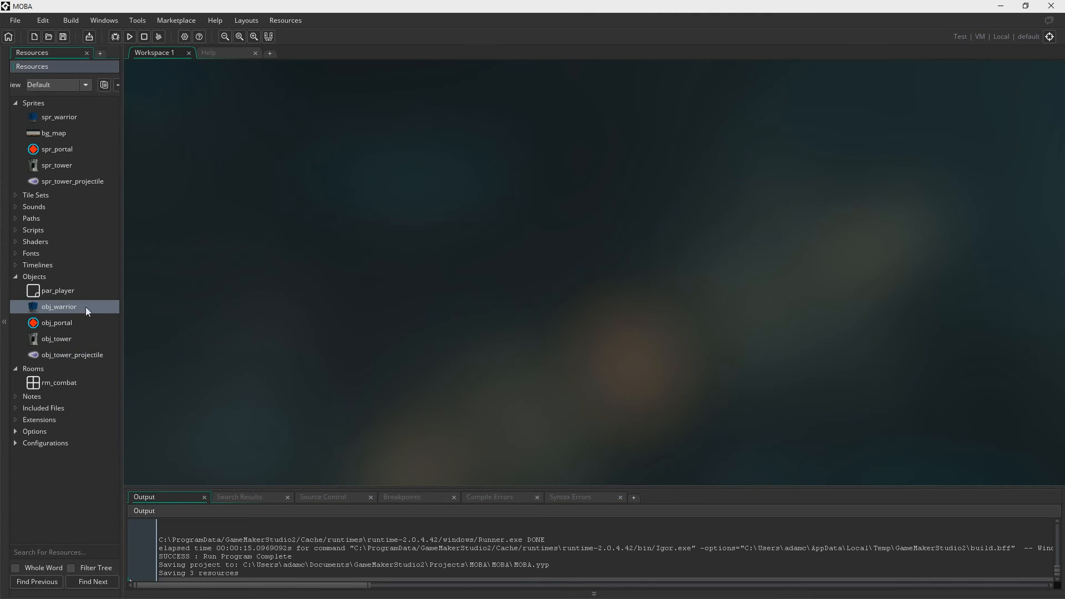
- In obj_warrior, set hp=10 and draw the sprite with draw_self()
double_click(59, 306)
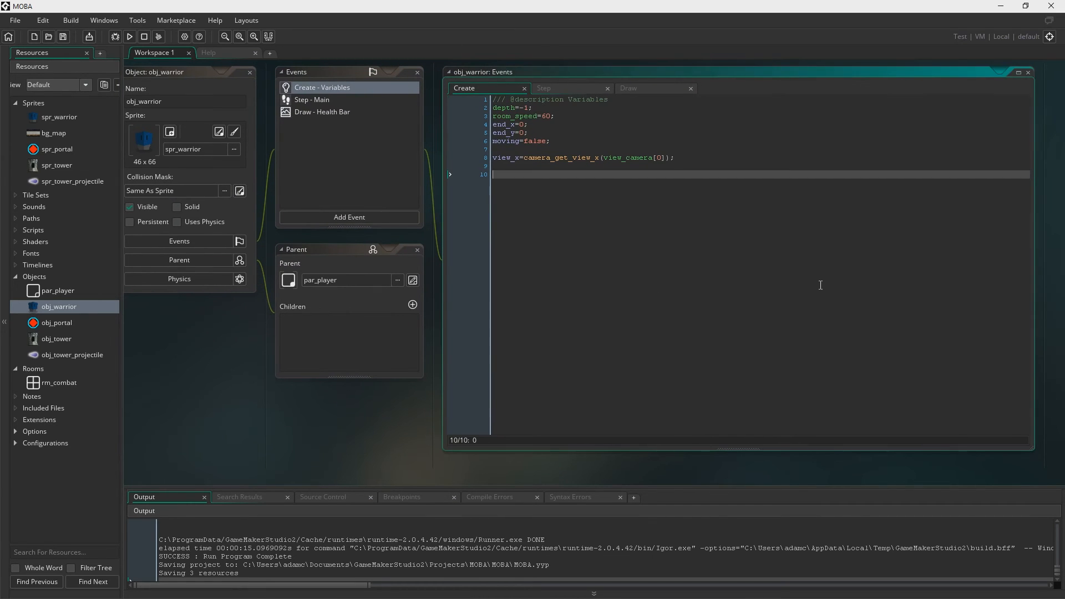
type("hp=10")
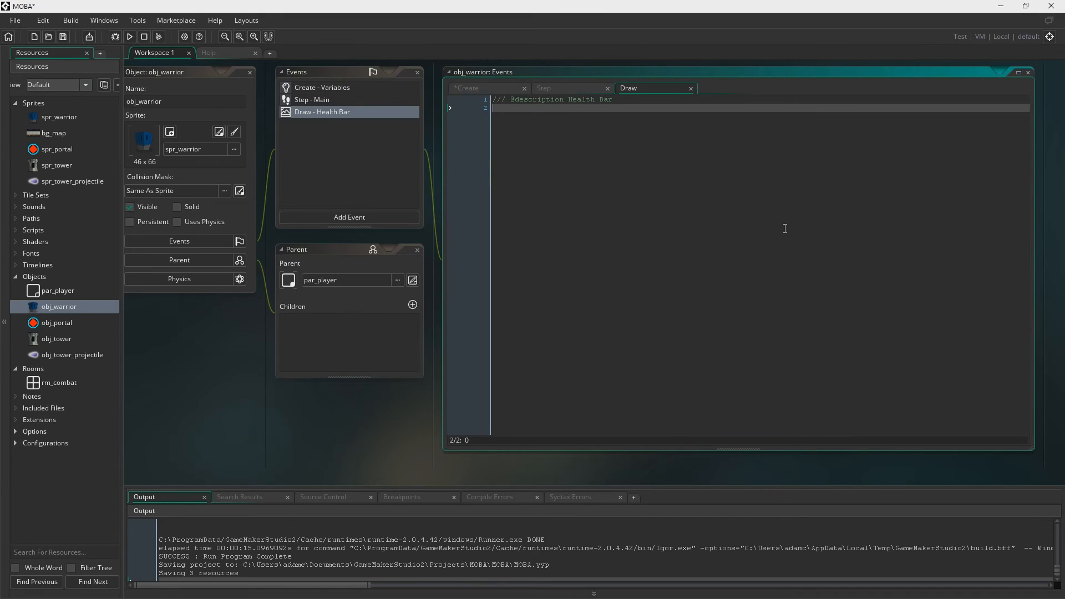
type("draw_se")
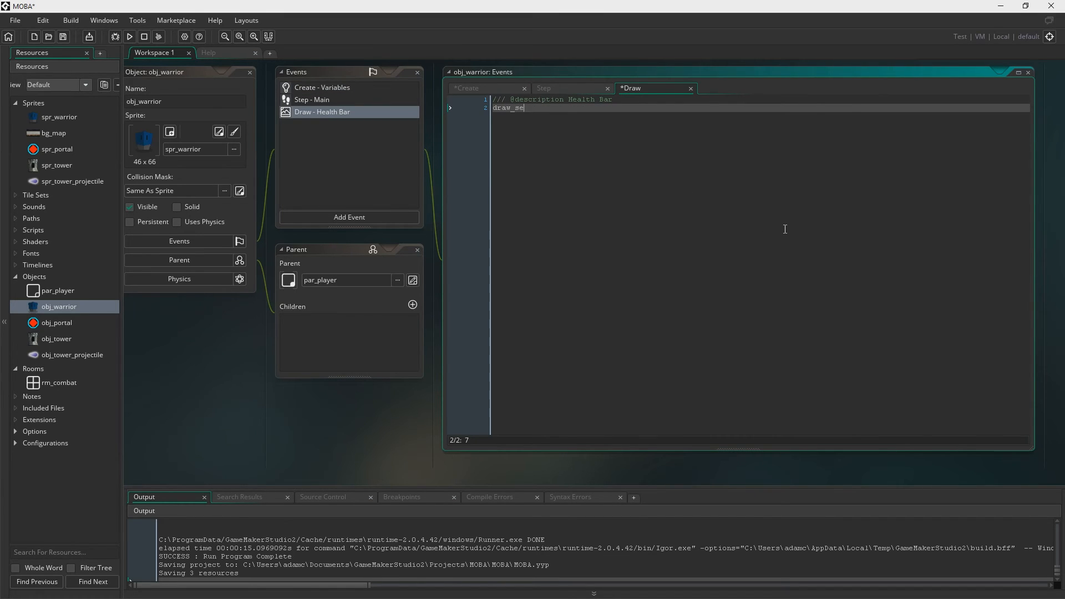
type("lf();")
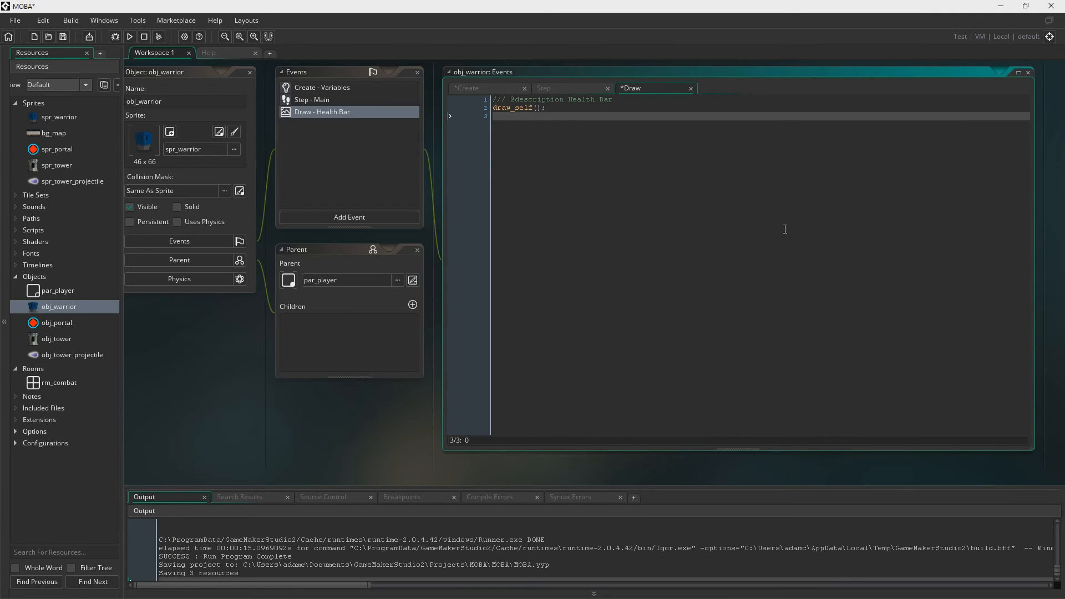
- Draw a red draw_healthbar from x-30,y-70 to x+30,y-64 driven by hp
type("draw_healthbar(")
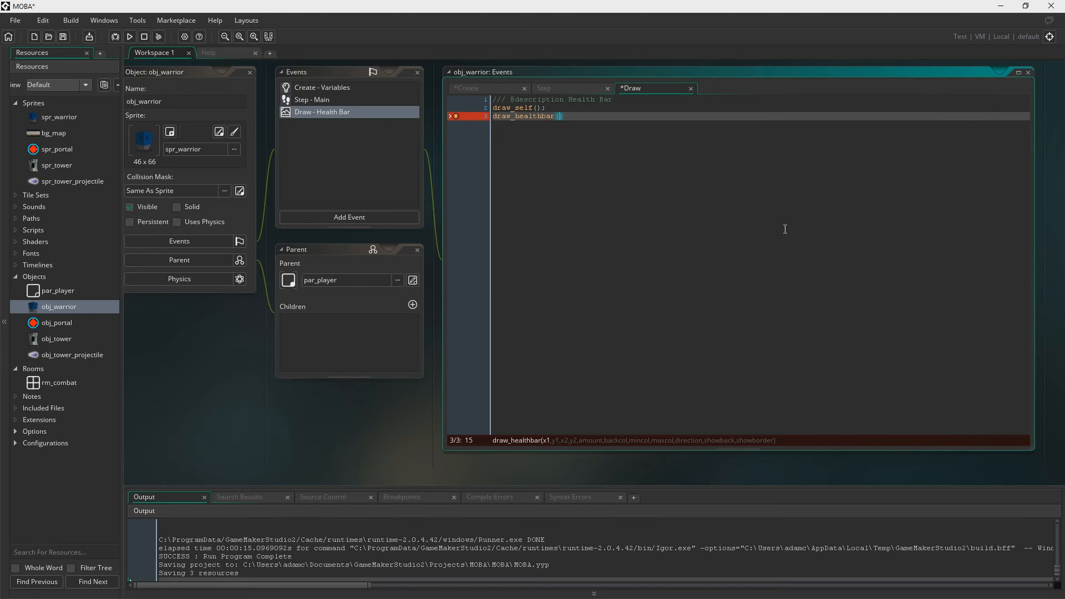
type("x")
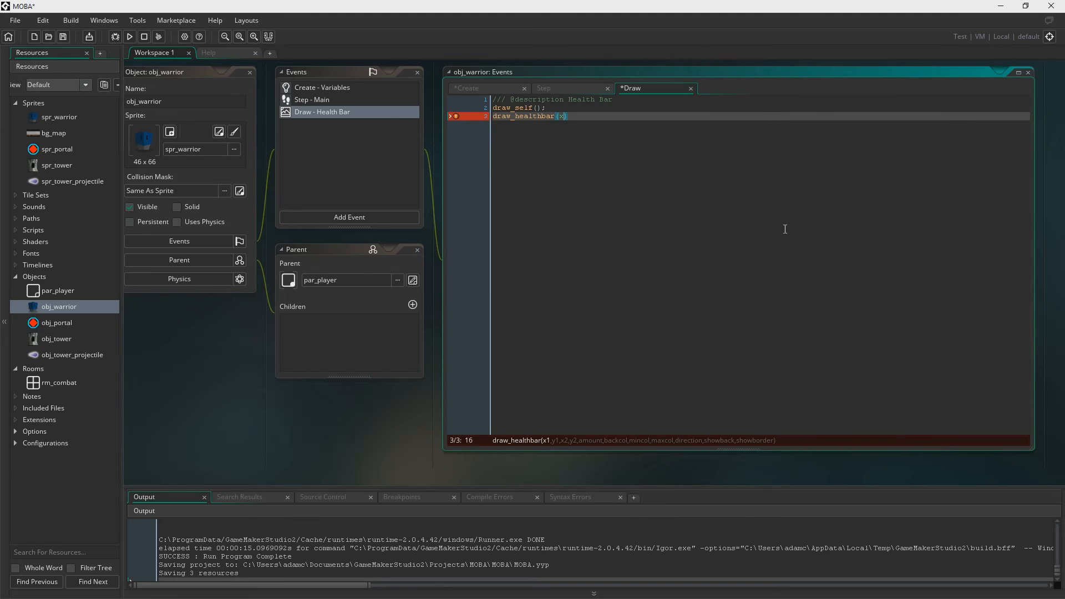
type("-30,")
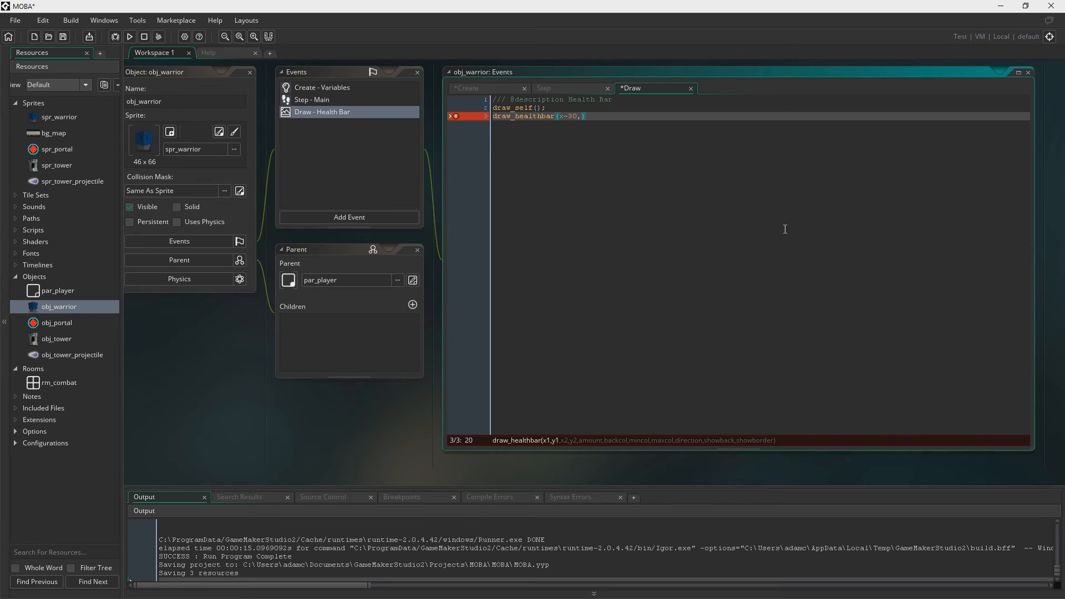
type("y-70")
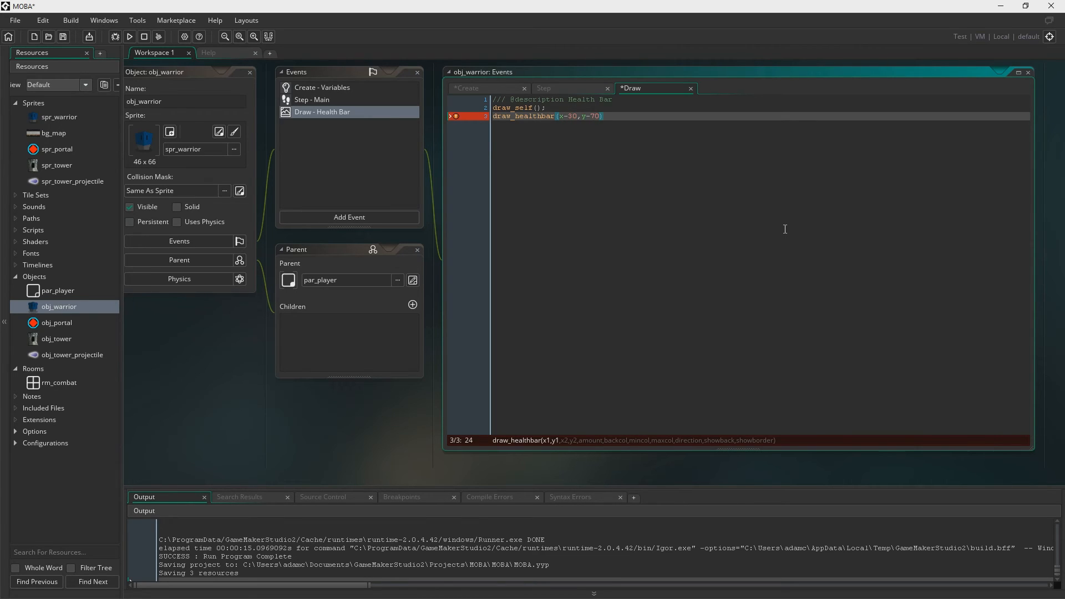
type("x+3")
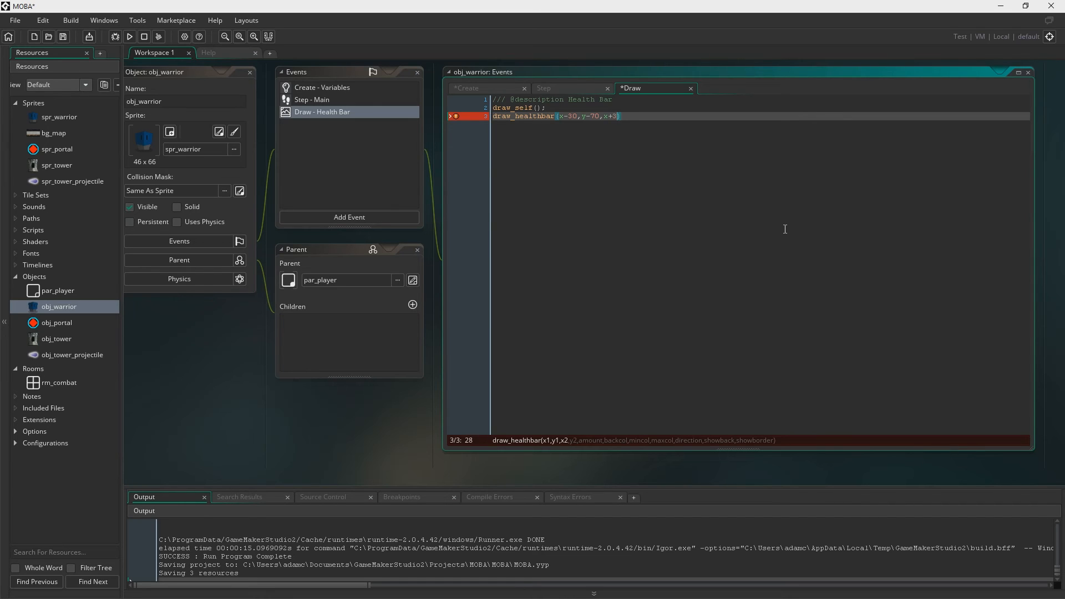
type("0")
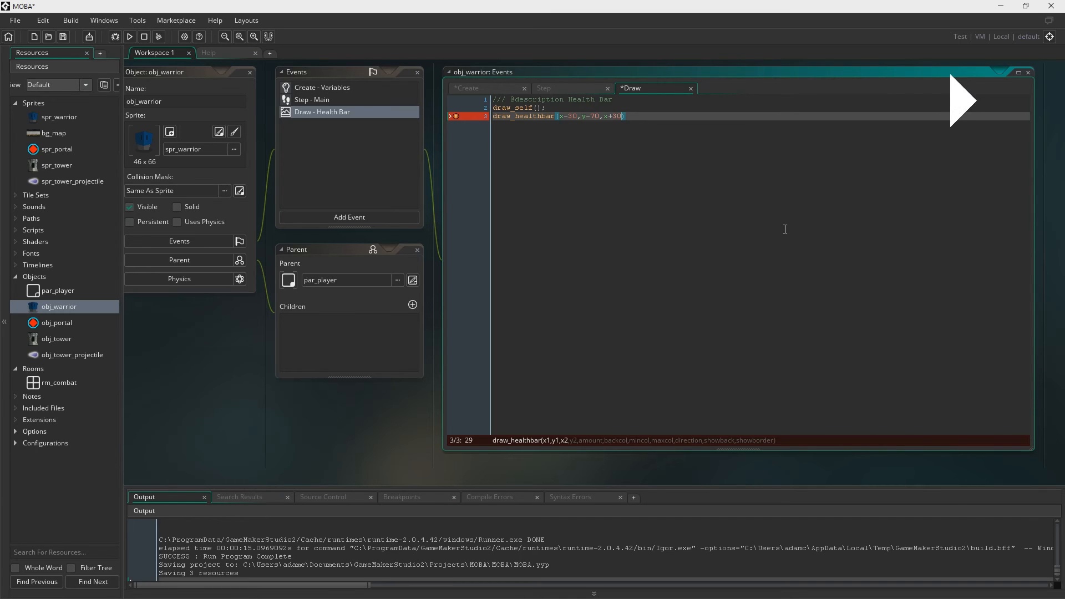
type(",y-64")
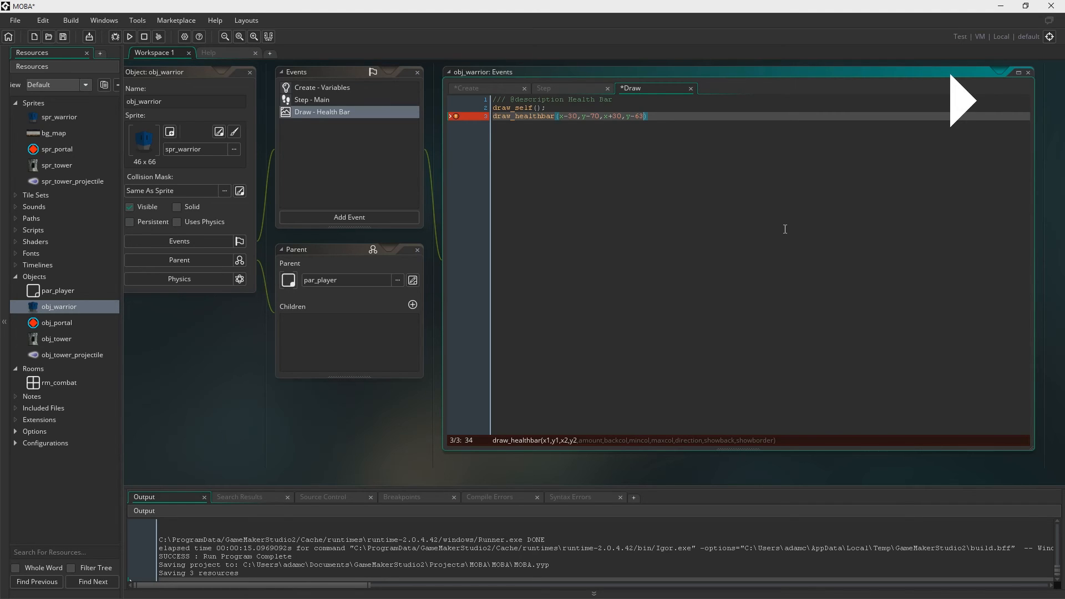
type("hp,c_black,c_red,c_red,")
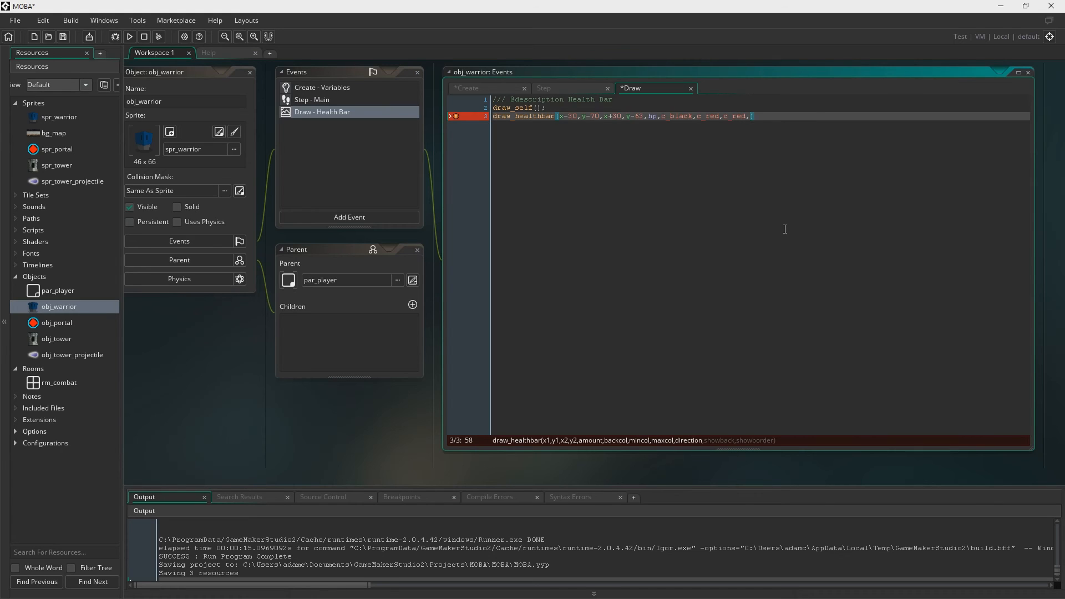
type("0,true")
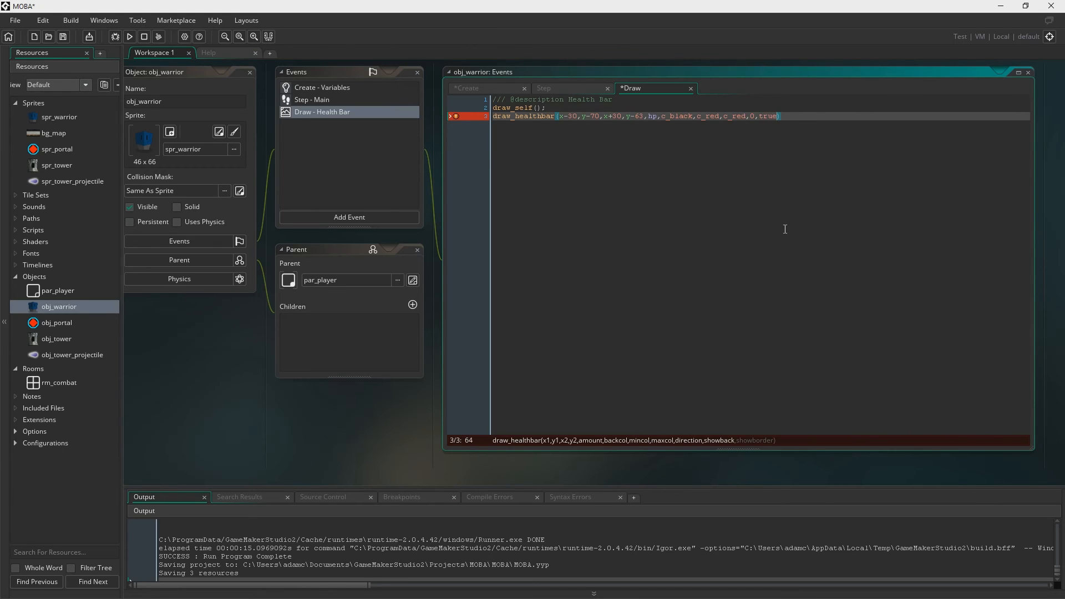
type(",true")
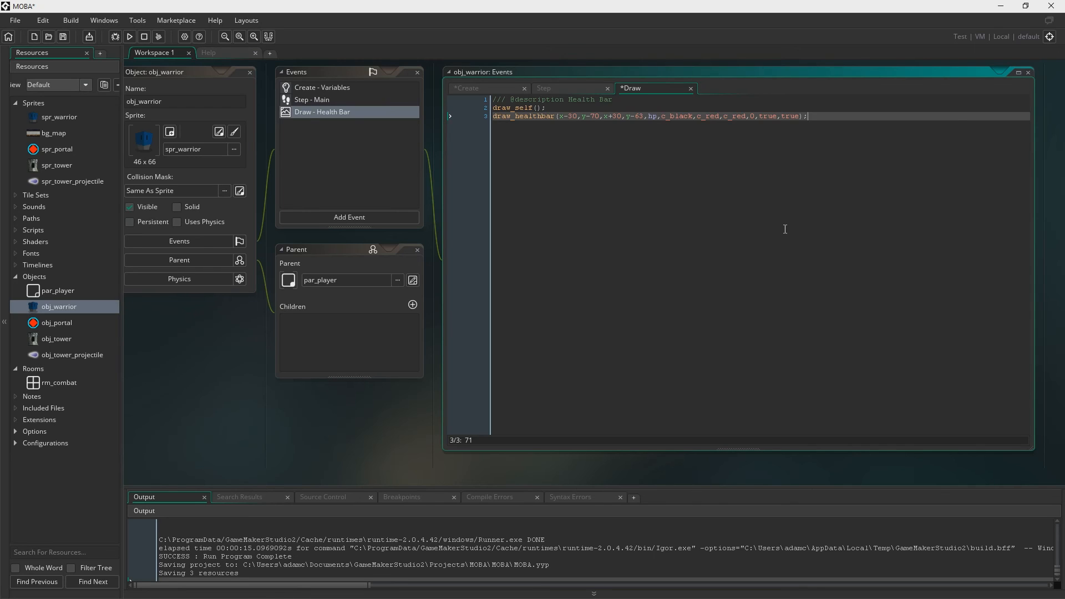
mouse_move(777, 316)
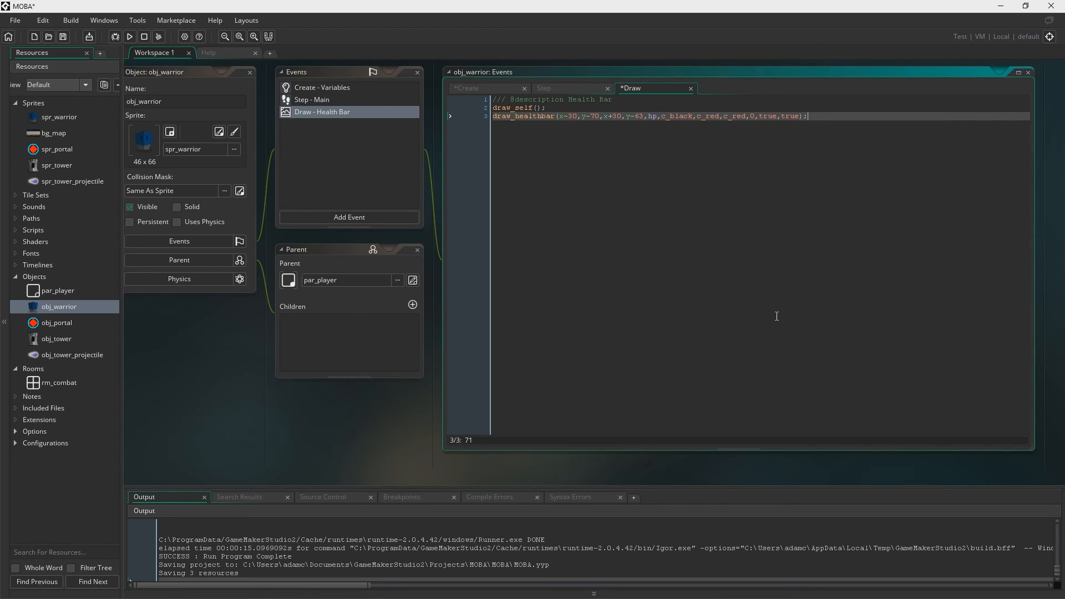
mouse_move(70, 357)
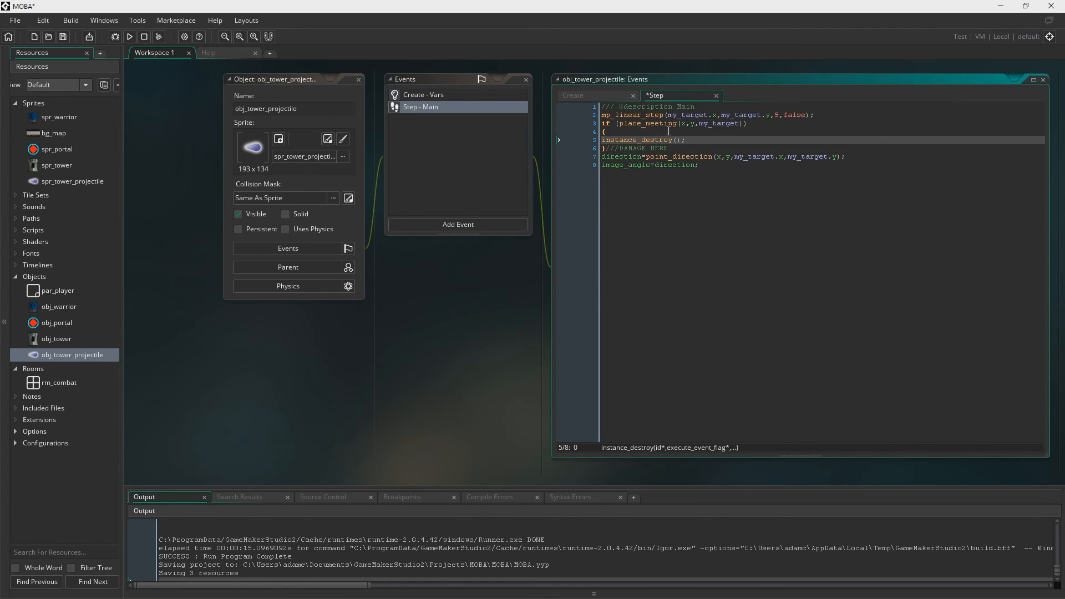
- Add my_target.hp-=10; on a new line inside the projectile's place_meeting block
key("Enter")
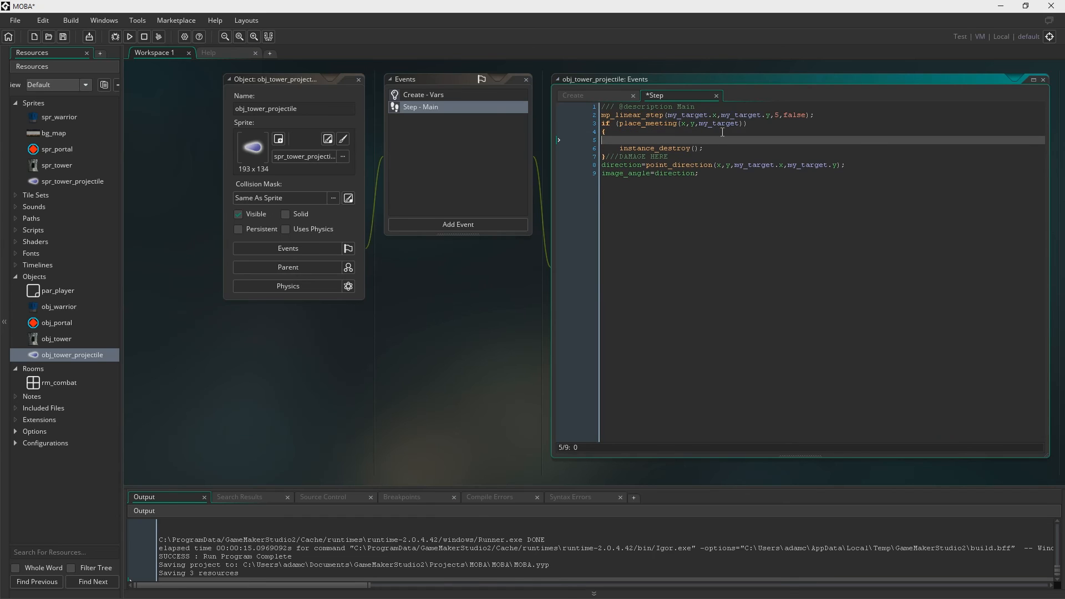
type("MY_TA")
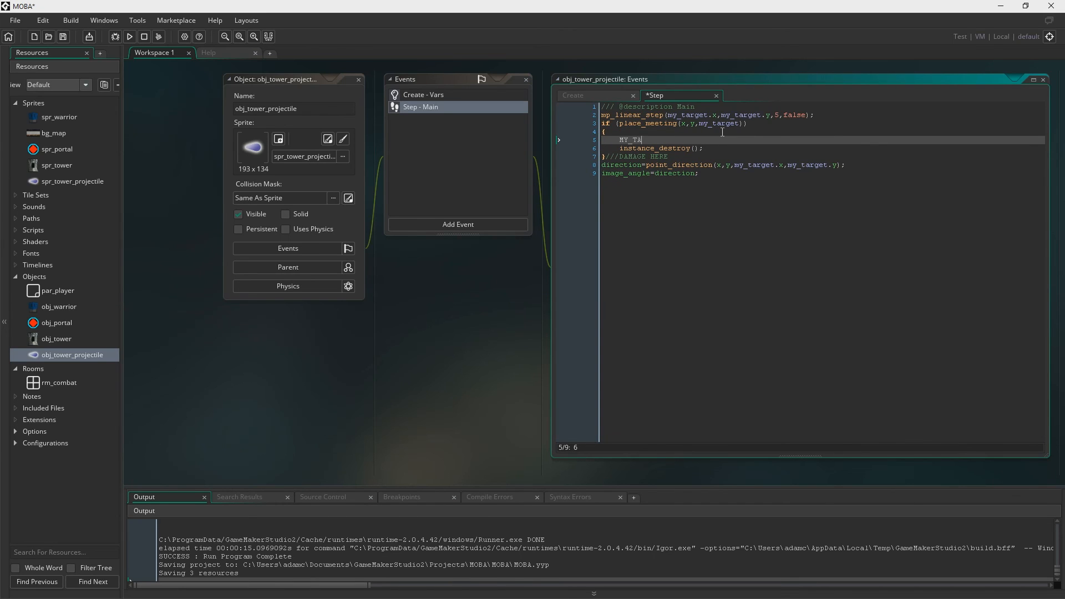
type("my_t")
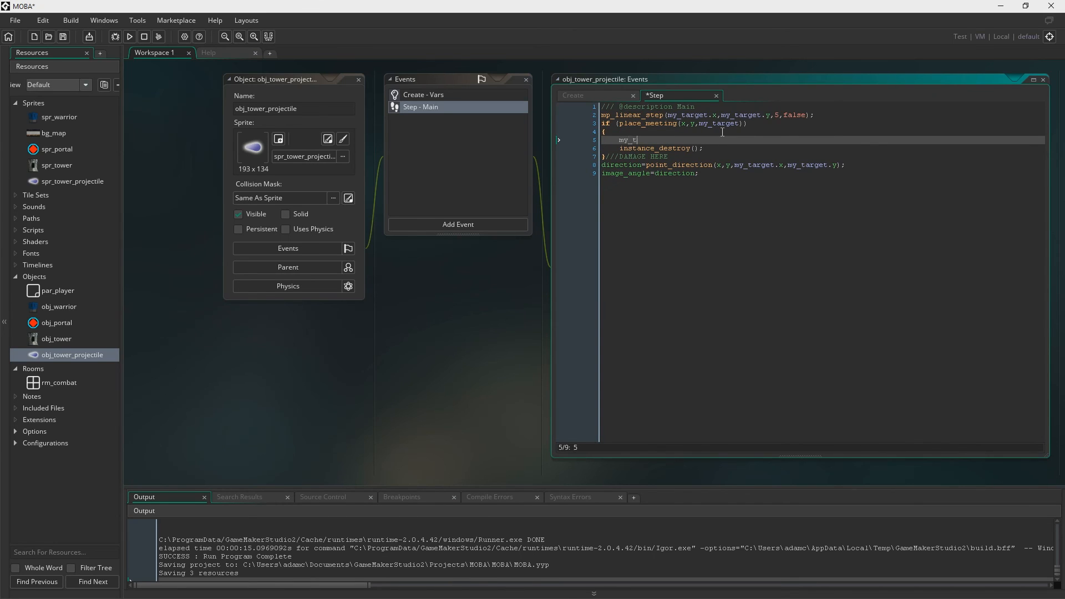
type("arget.hp")
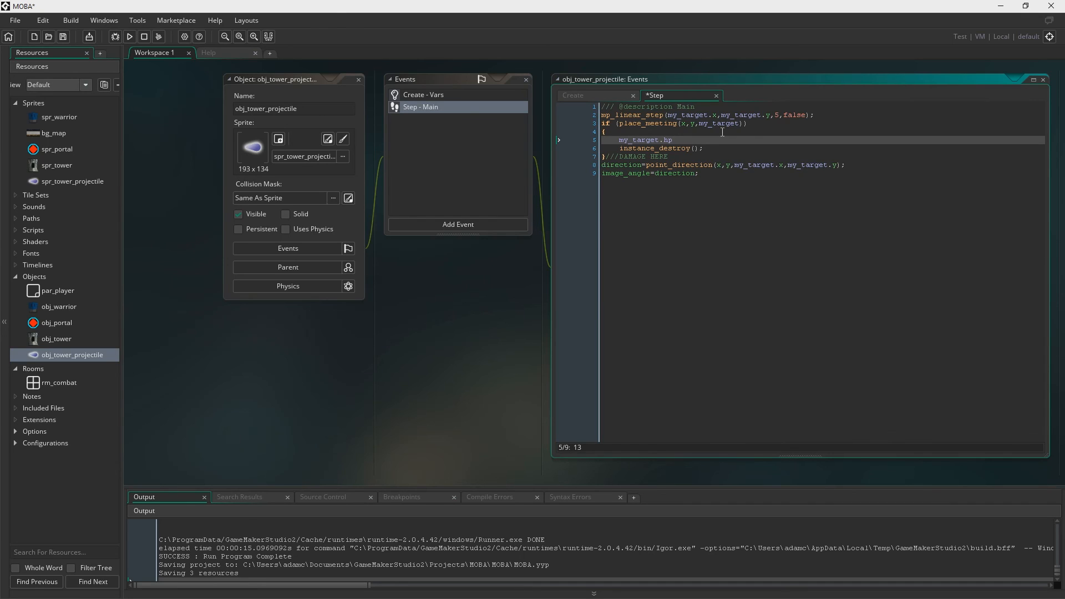
type("-=10")
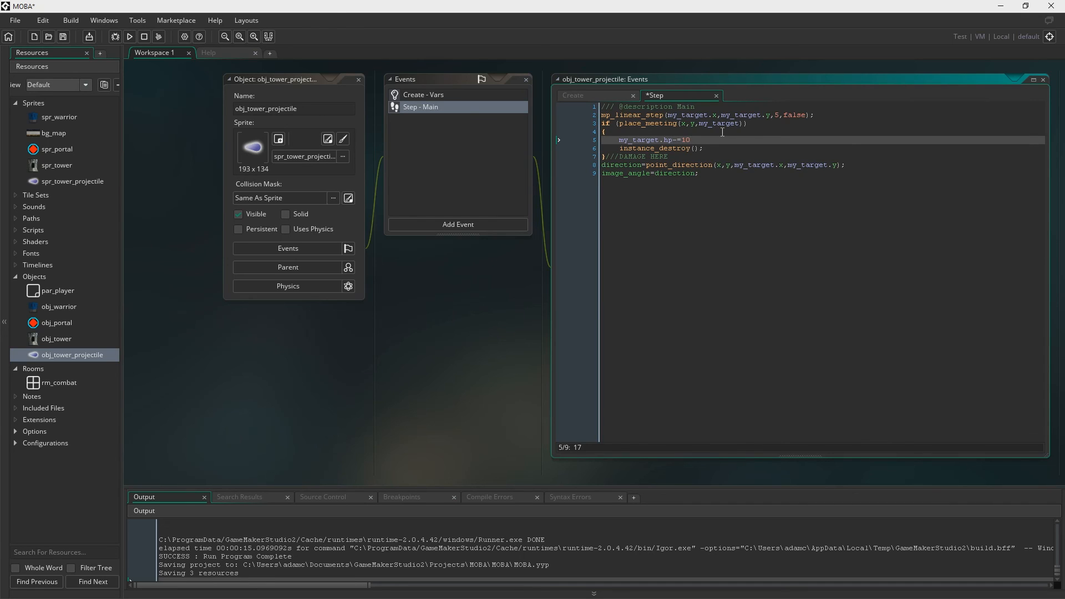
type(";")
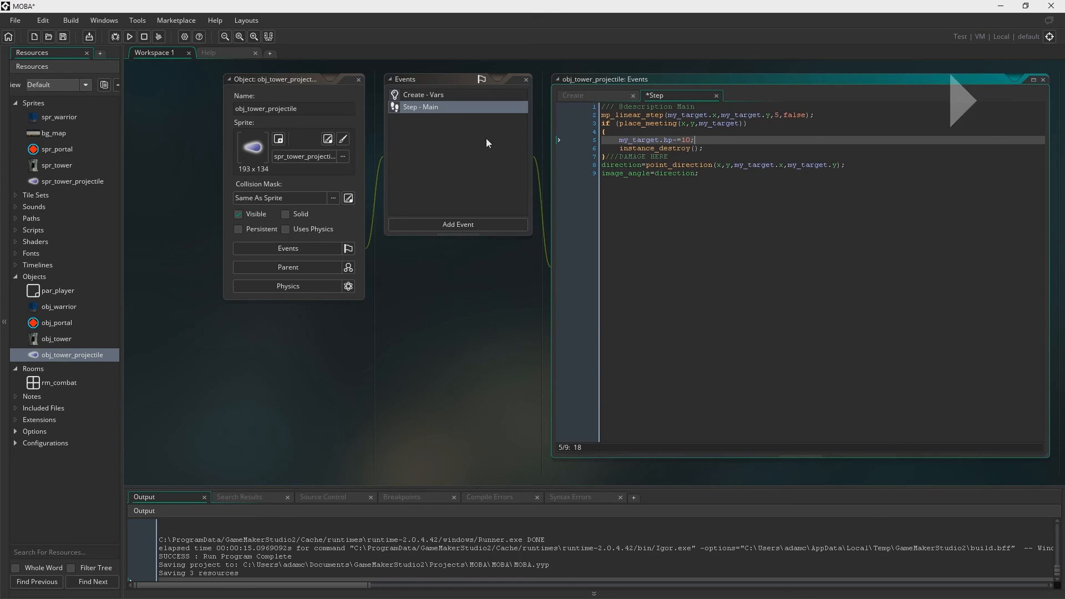
mouse_move(129, 37)
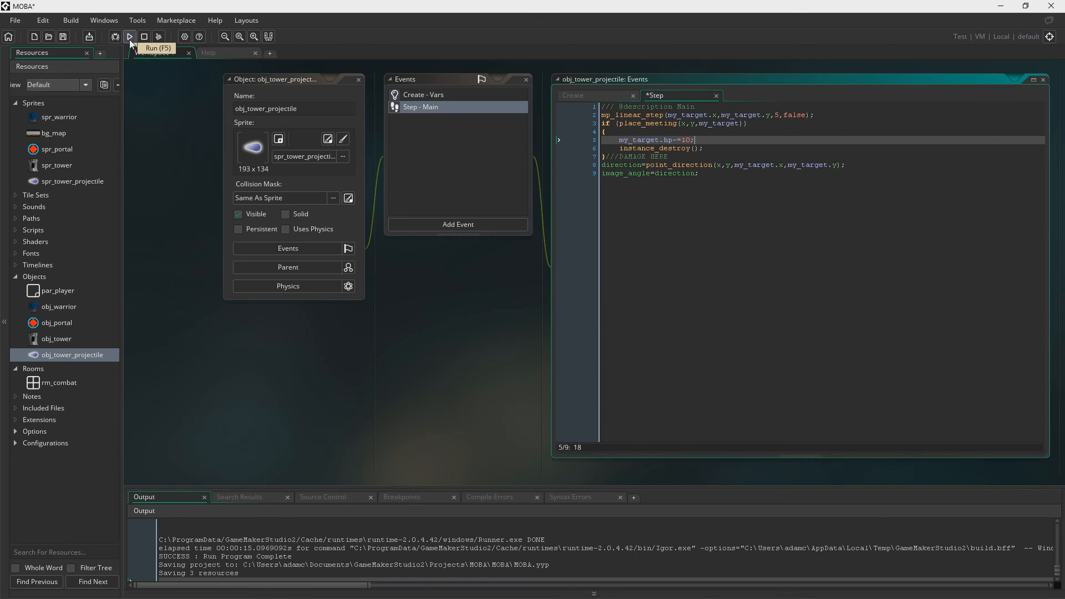
- Run the game to see the warrior's red health bar near the tower
left_click(129, 36)
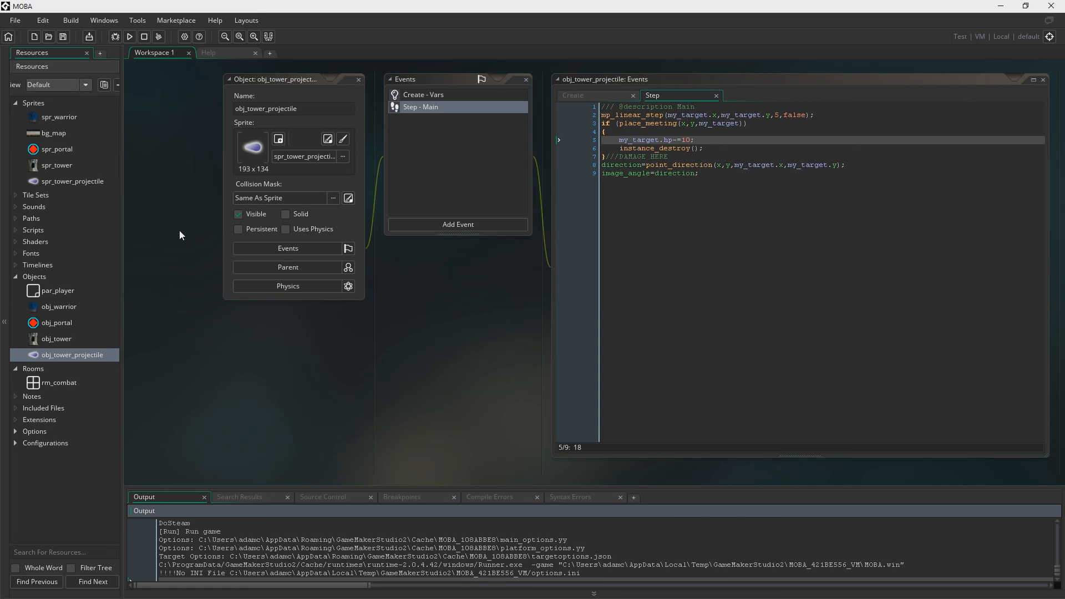
mouse_move(384, 209)
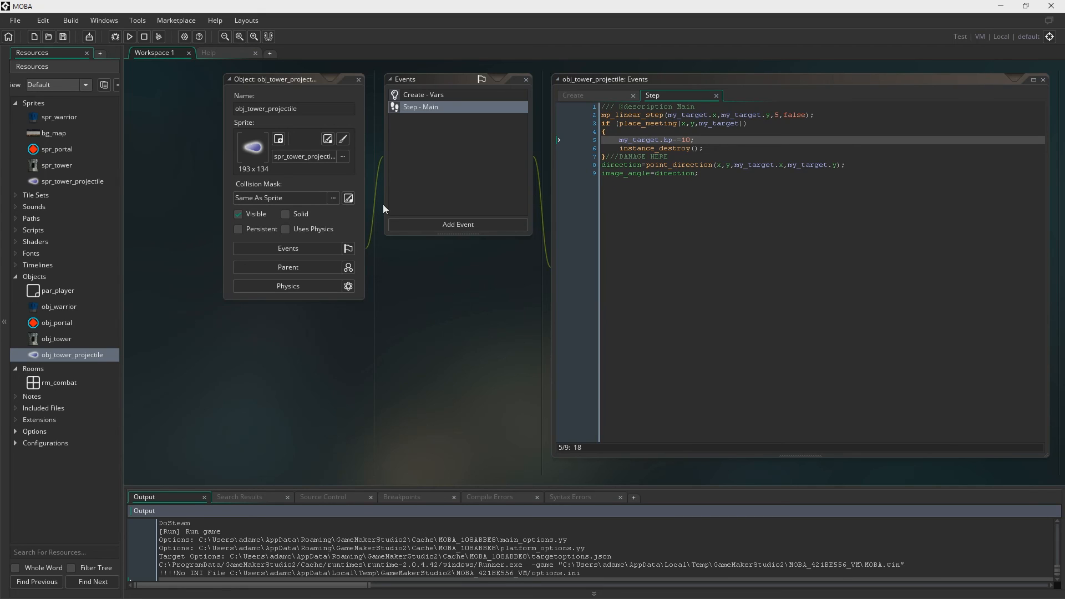
mouse_move(387, 232)
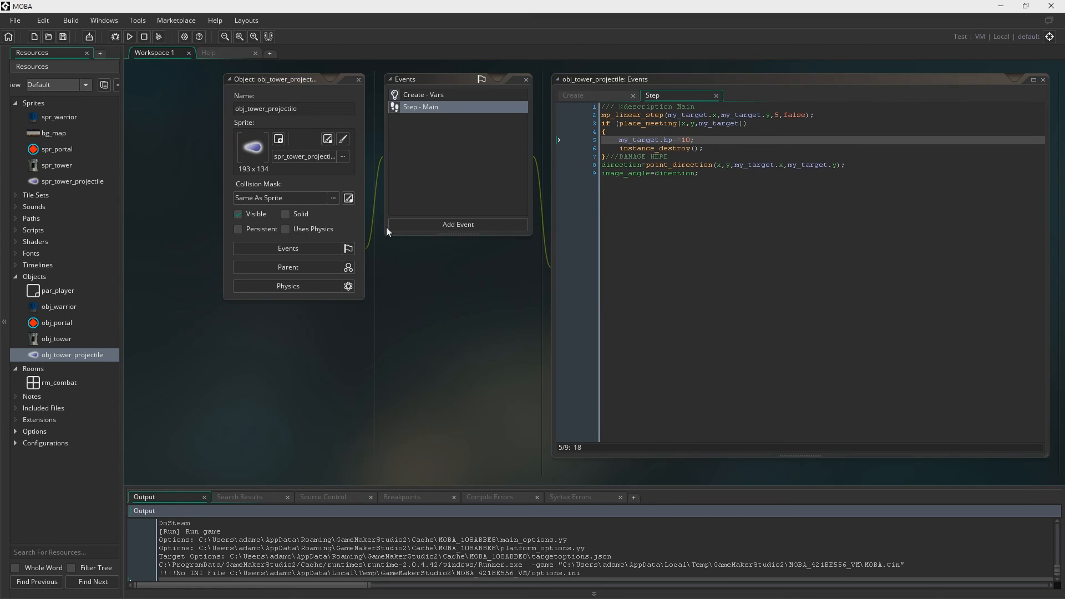
mouse_move(386, 234)
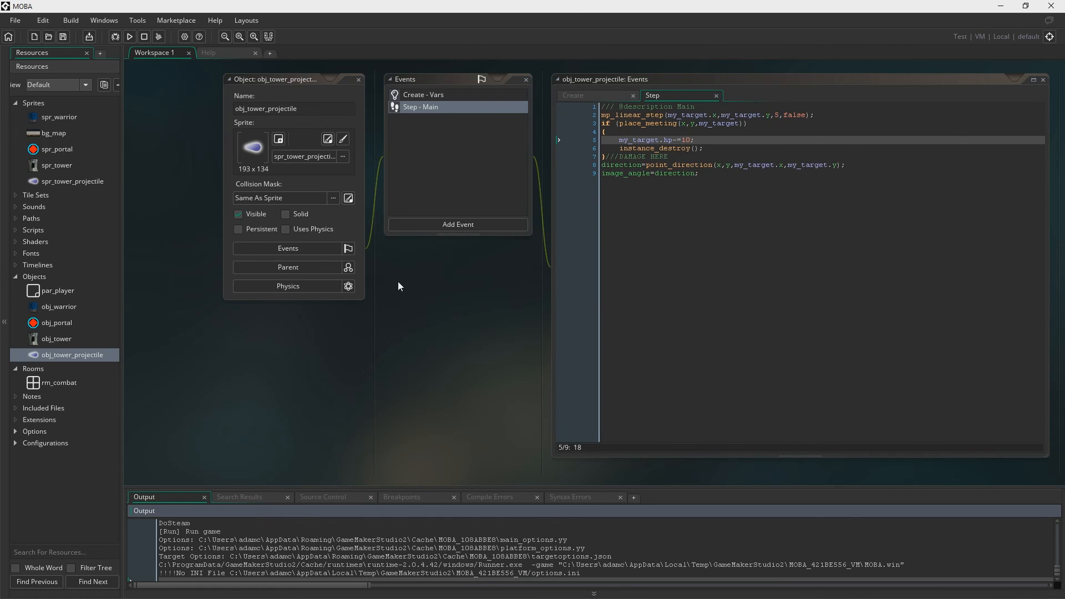
left_click(129, 36)
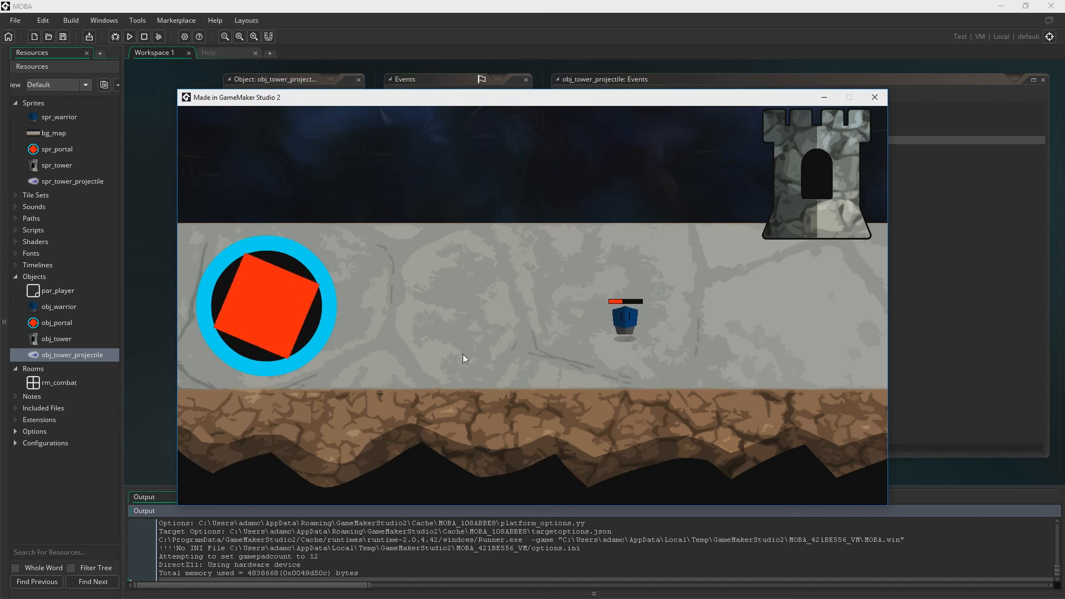
mouse_move(454, 361)
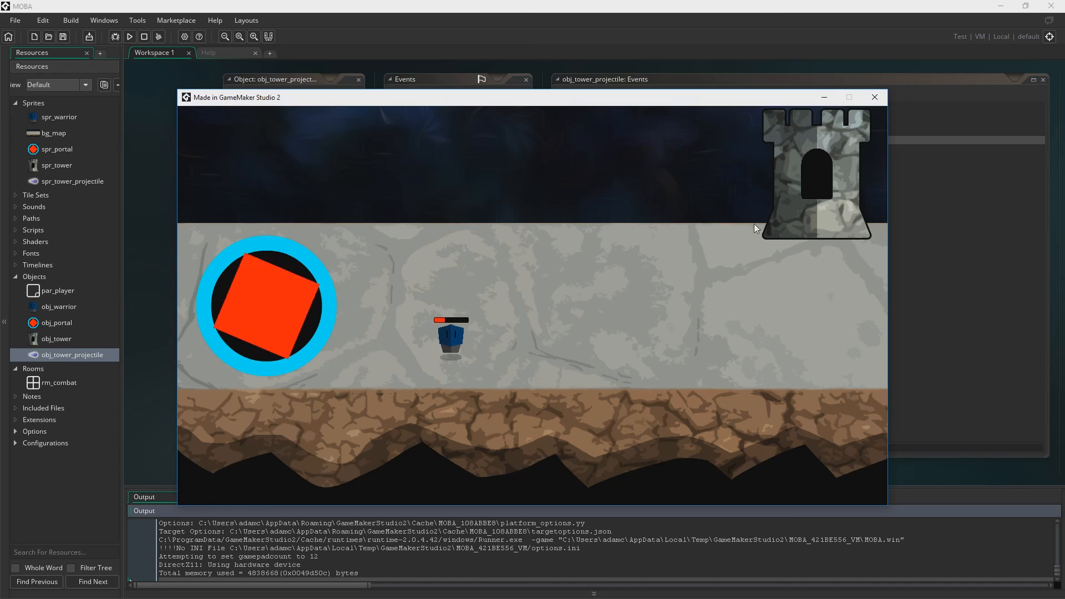
mouse_move(645, 282)
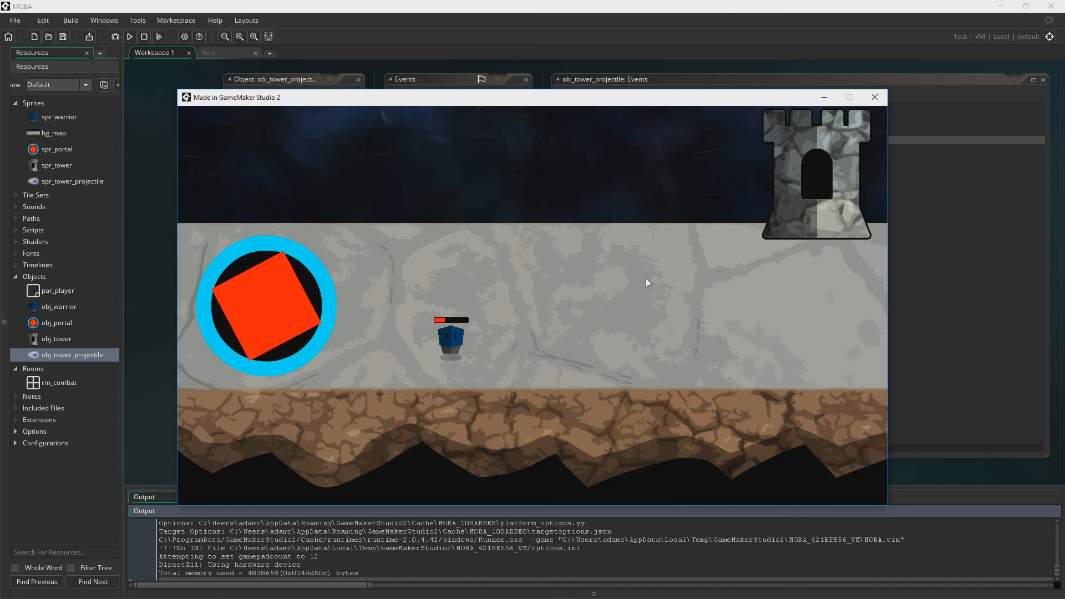